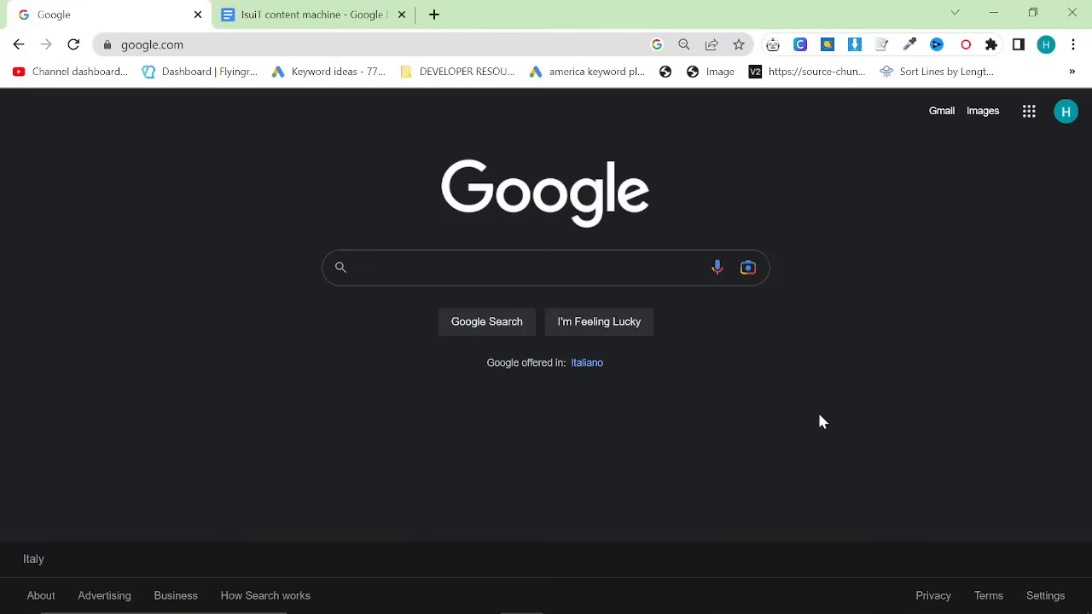
# Step: Open Chrome's three-dot options menu from the Google homepage
pyautogui.click(545, 267)
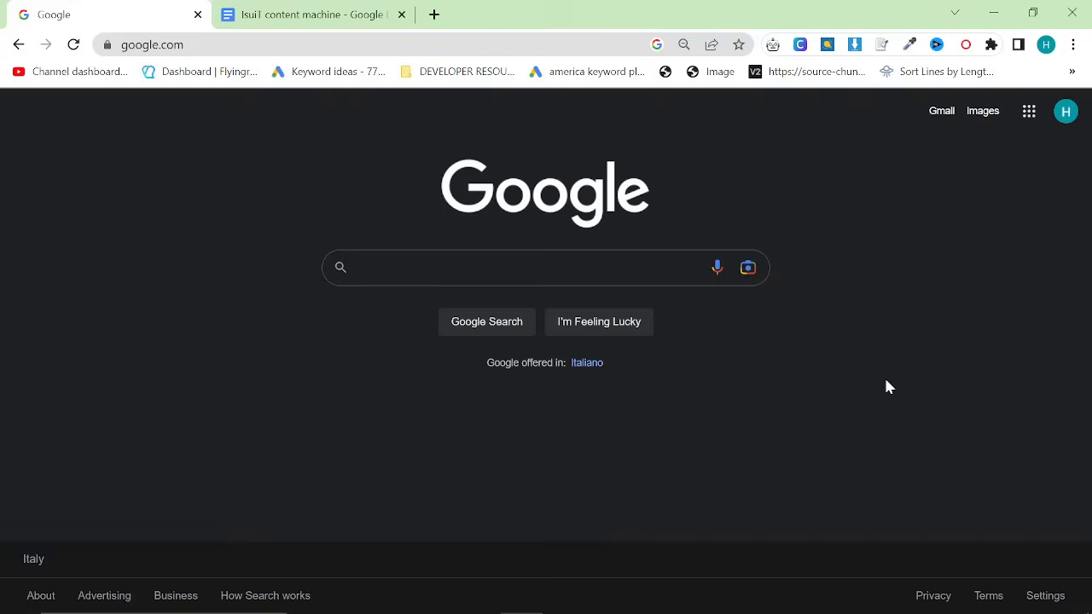
pyautogui.click(529, 267)
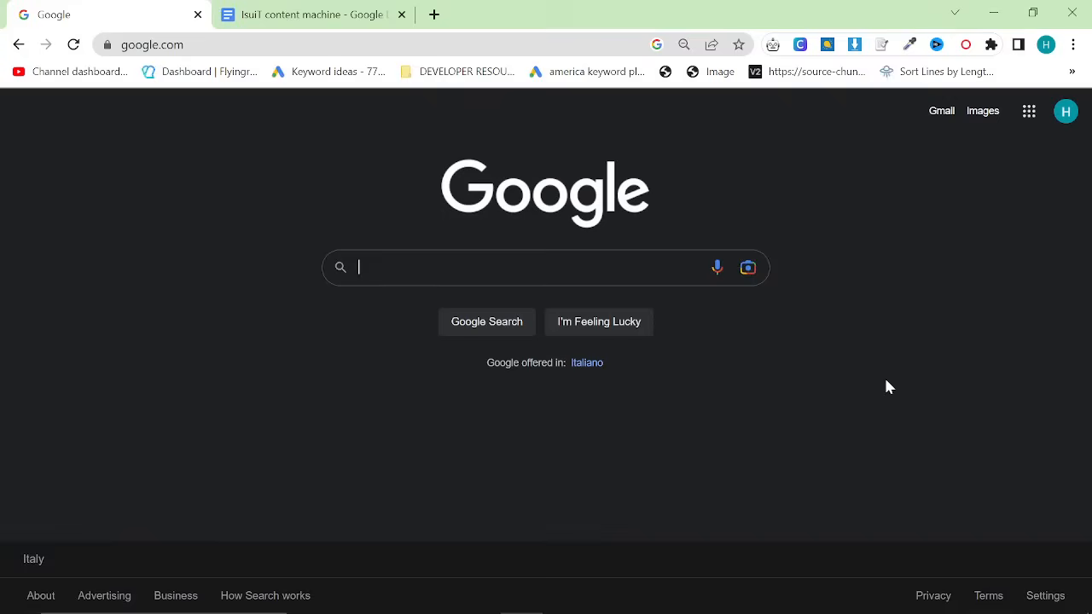
pyautogui.moveTo(582, 496)
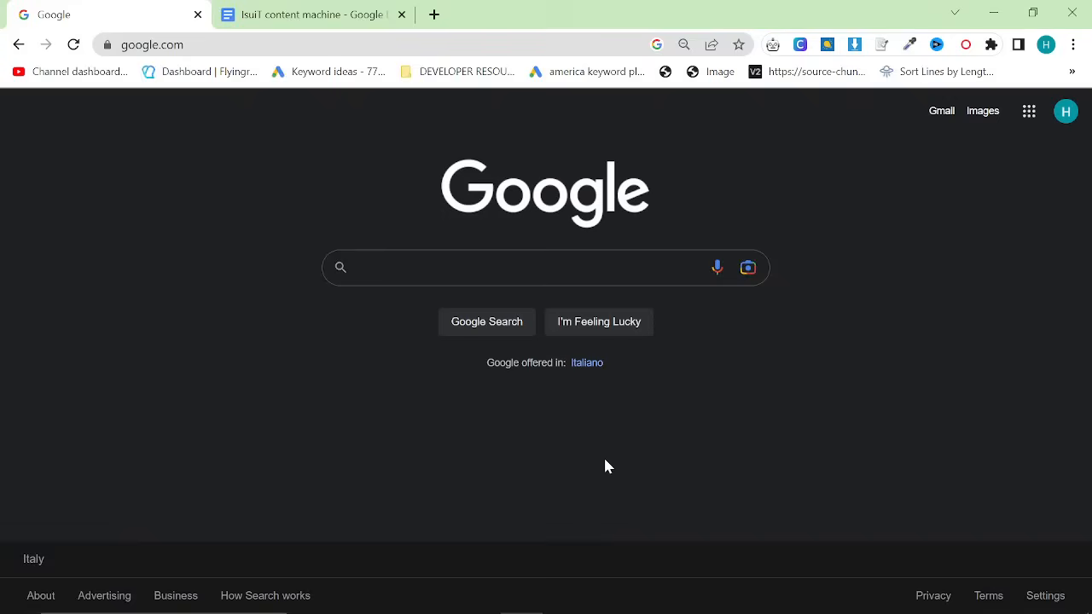
pyautogui.moveTo(102, 516)
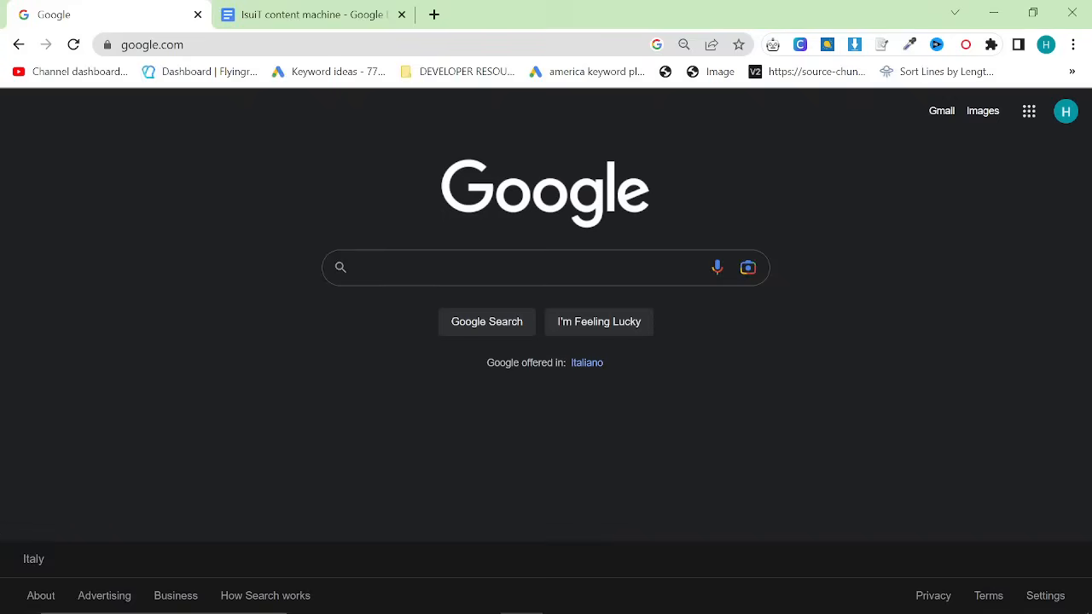
pyautogui.click(1073, 44)
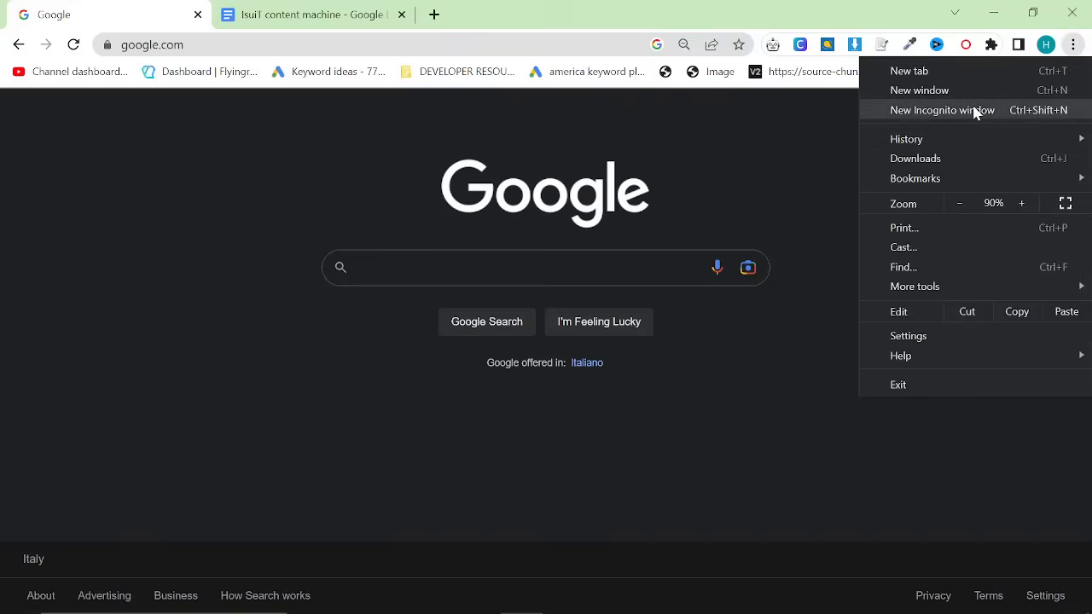
# Step: Open an incognito window and search 'smart casual dress code for men'
pyautogui.click(942, 109)
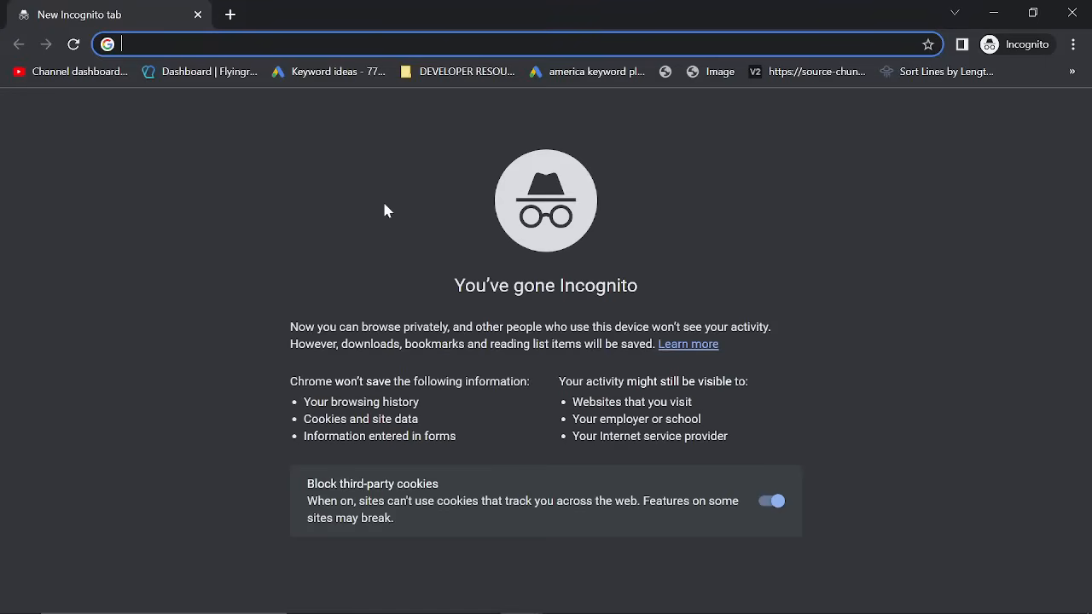
pyautogui.moveTo(426, 188)
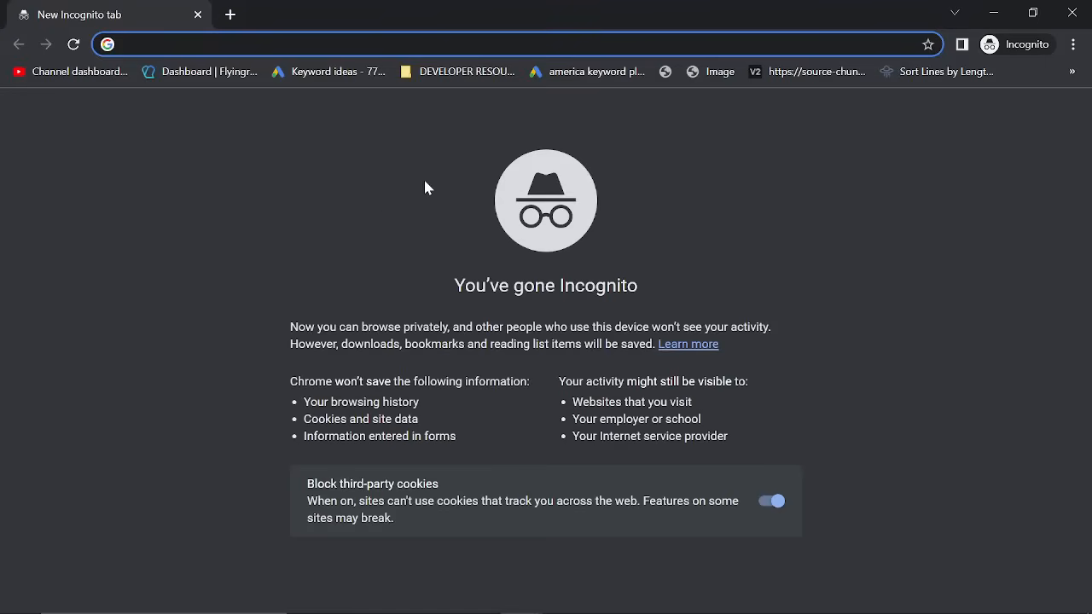
pyautogui.write('smart casual dr')
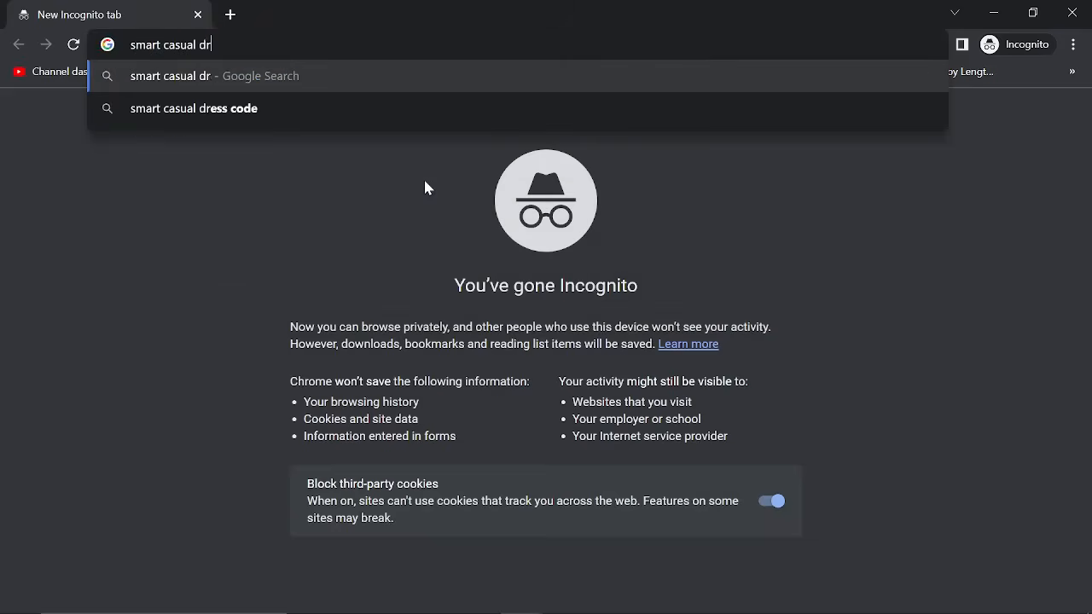
pyautogui.click(192, 108)
pyautogui.write('isuit')
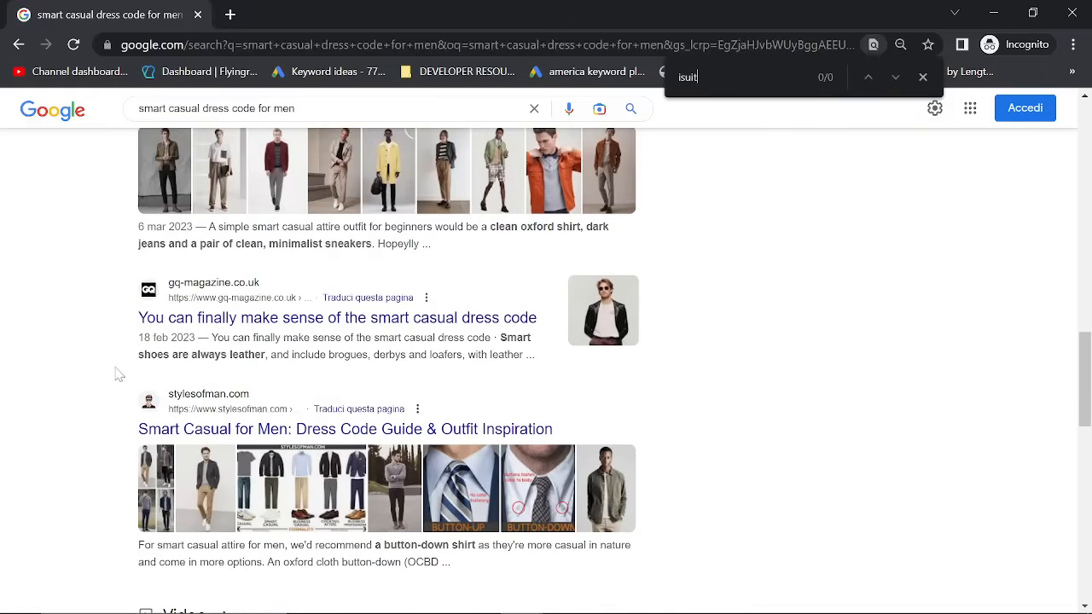
# Step: Go to page 2 of the results and scroll to the isuit.it article
pyautogui.scroll(-3)
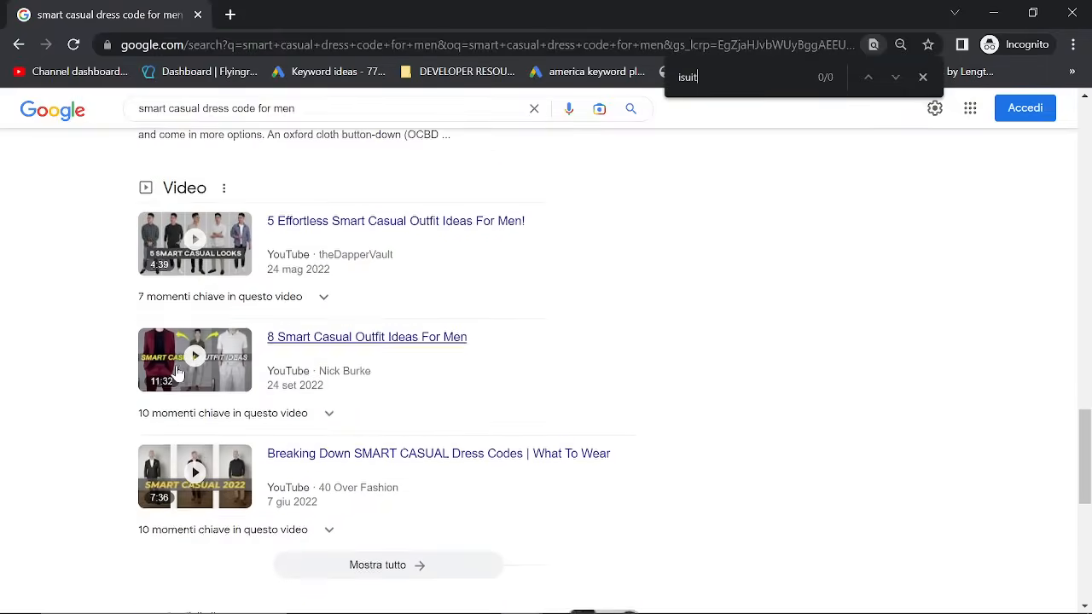
pyautogui.scroll(-3)
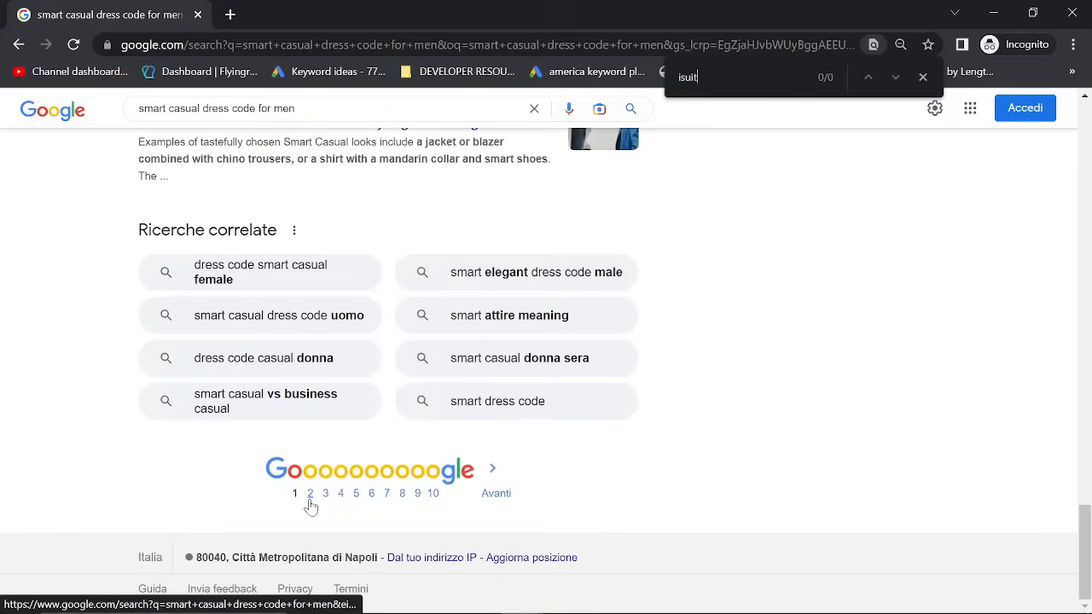
pyautogui.click(310, 493)
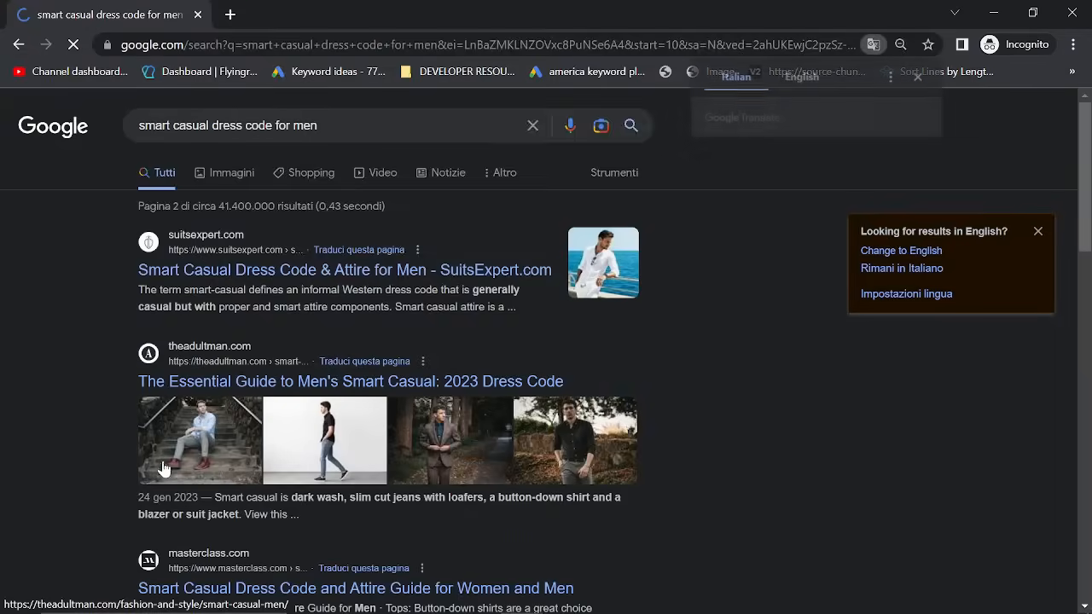
pyautogui.scroll(-3)
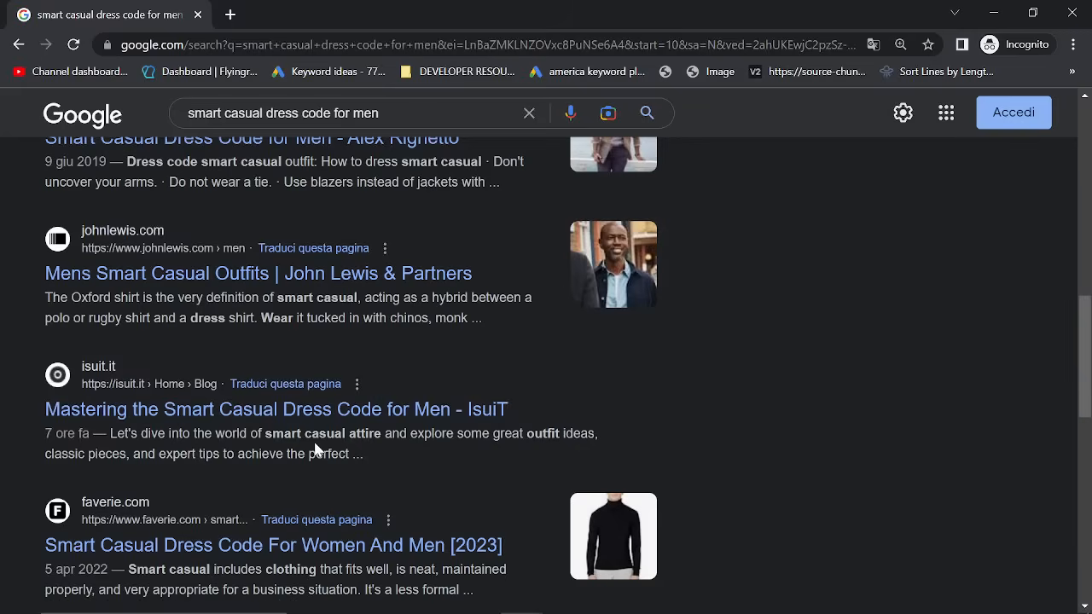
pyautogui.moveTo(314, 468)
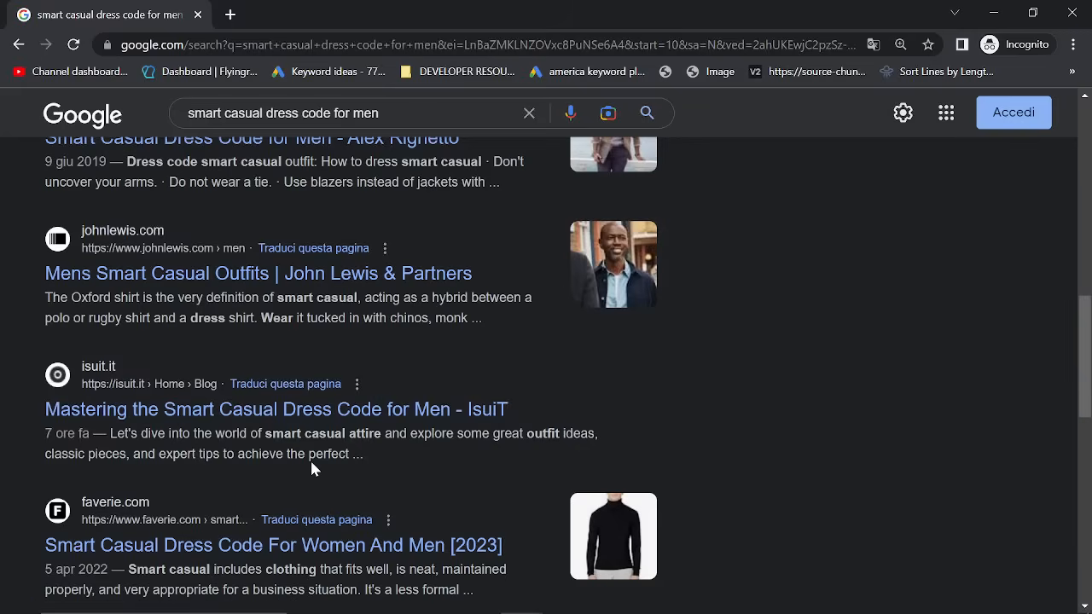
pyautogui.moveTo(275, 417)
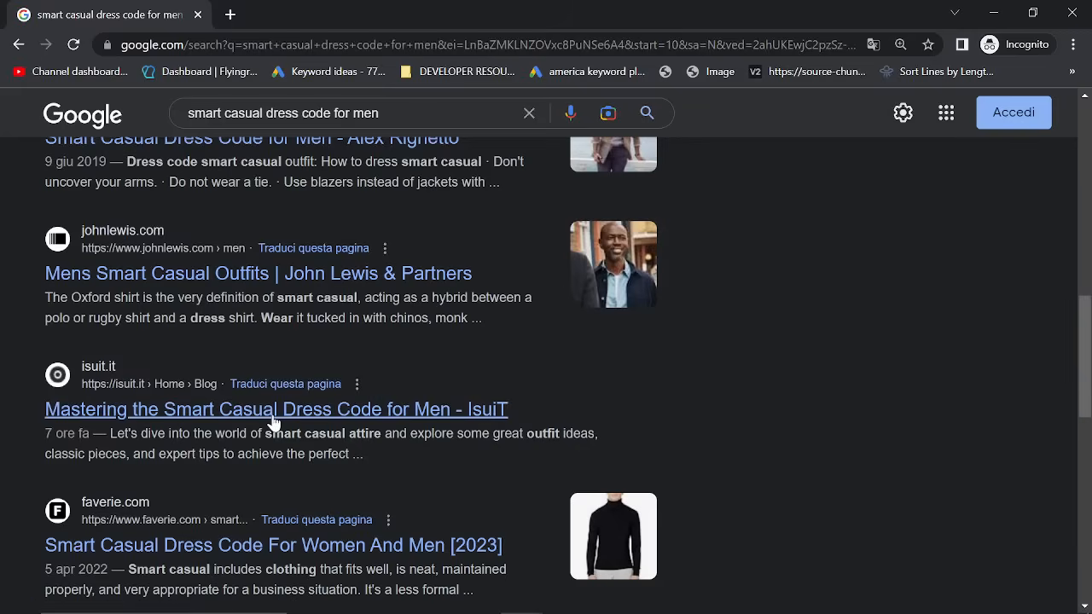
pyautogui.click(276, 408)
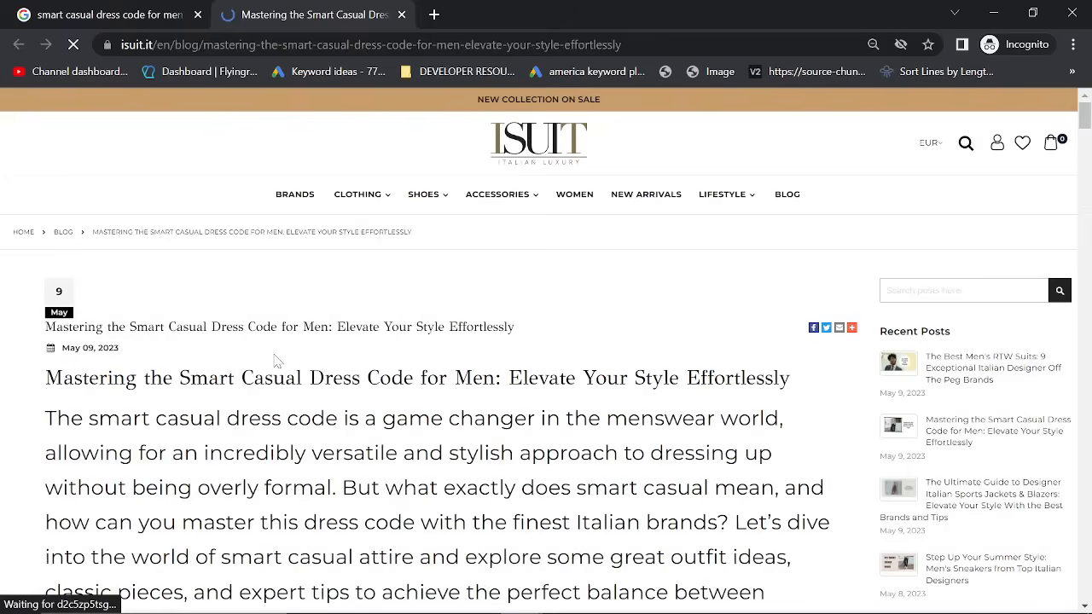
pyautogui.scroll(-3)
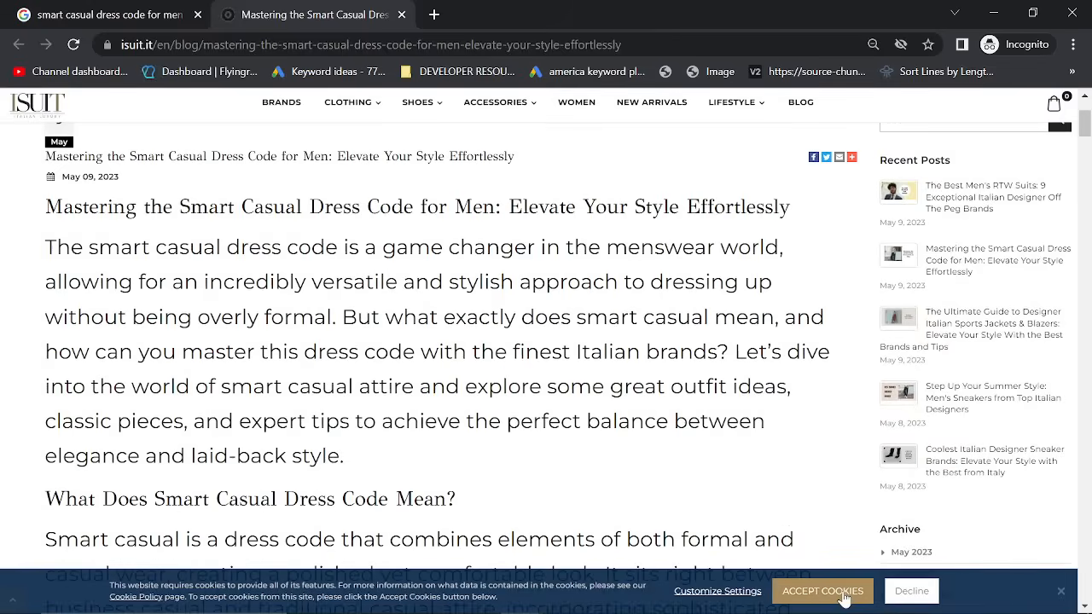
pyautogui.click(821, 590)
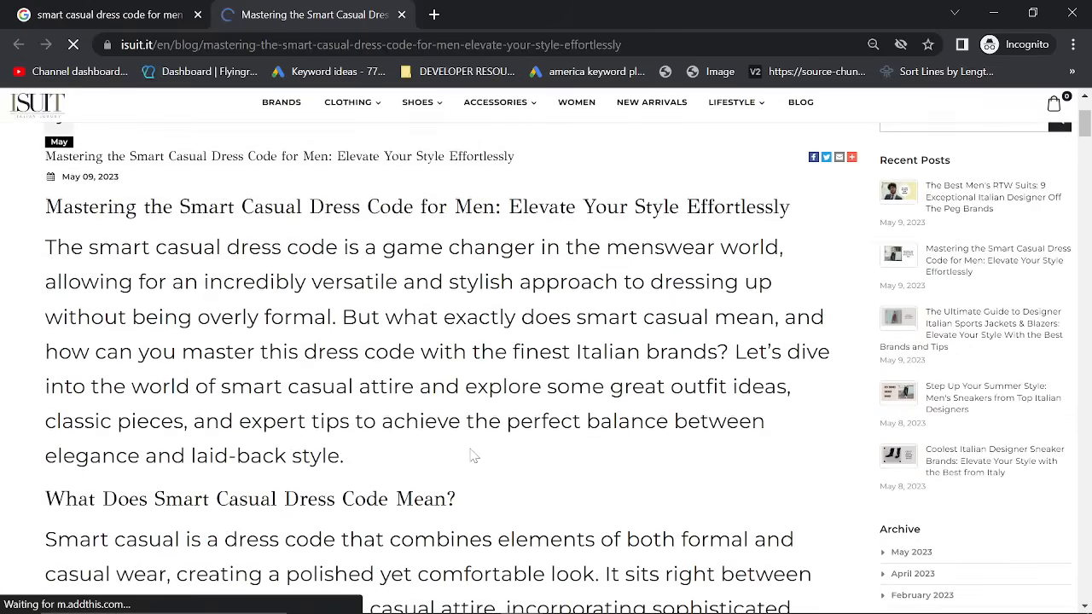
pyautogui.scroll(-3)
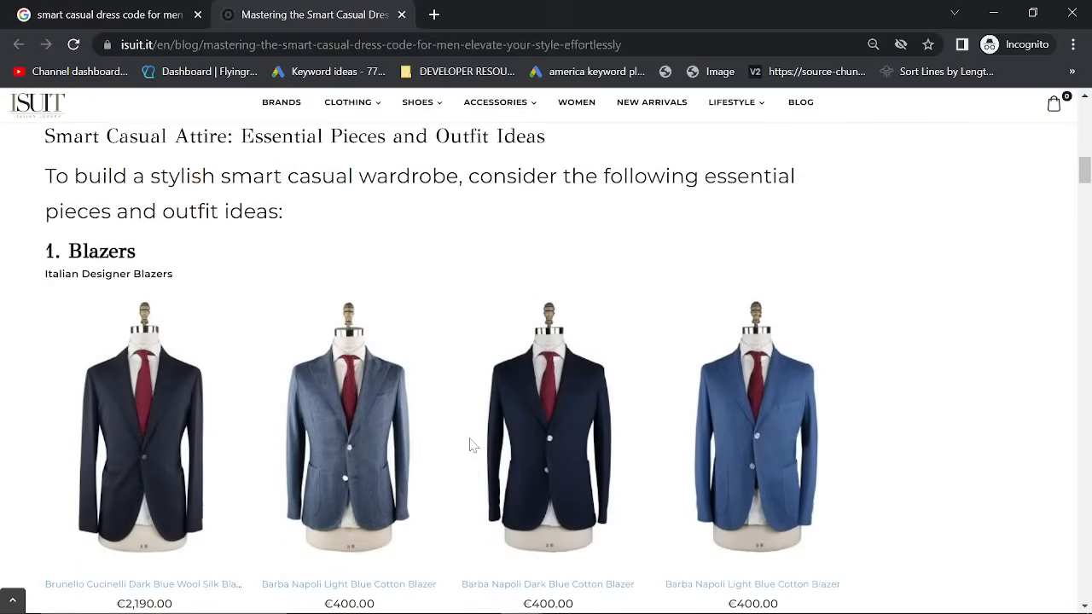
pyautogui.moveTo(44, 251); pyautogui.dragTo(173, 274)
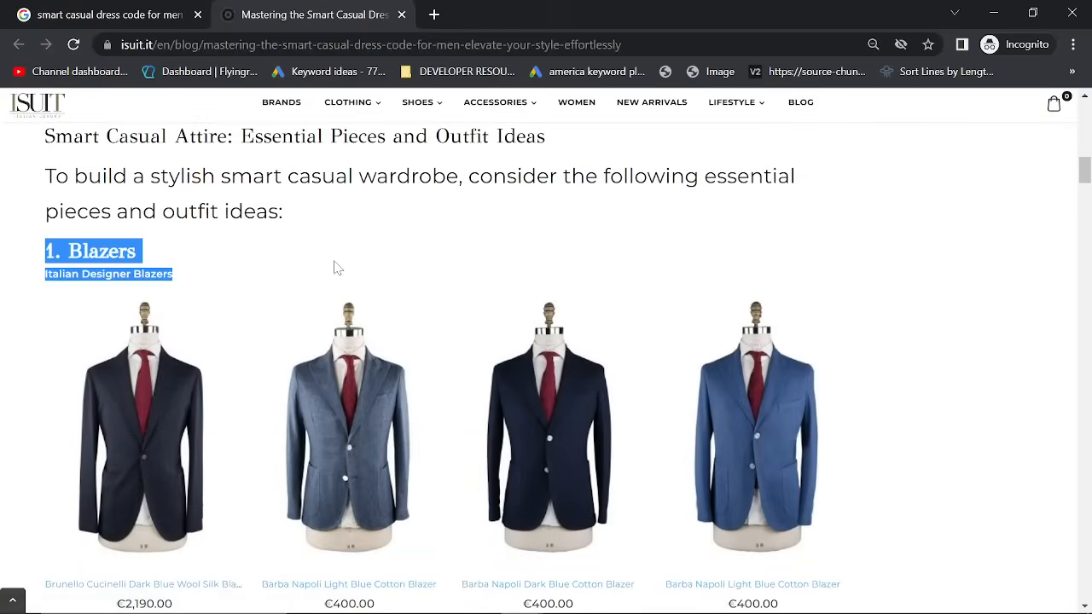
pyautogui.click(335, 267)
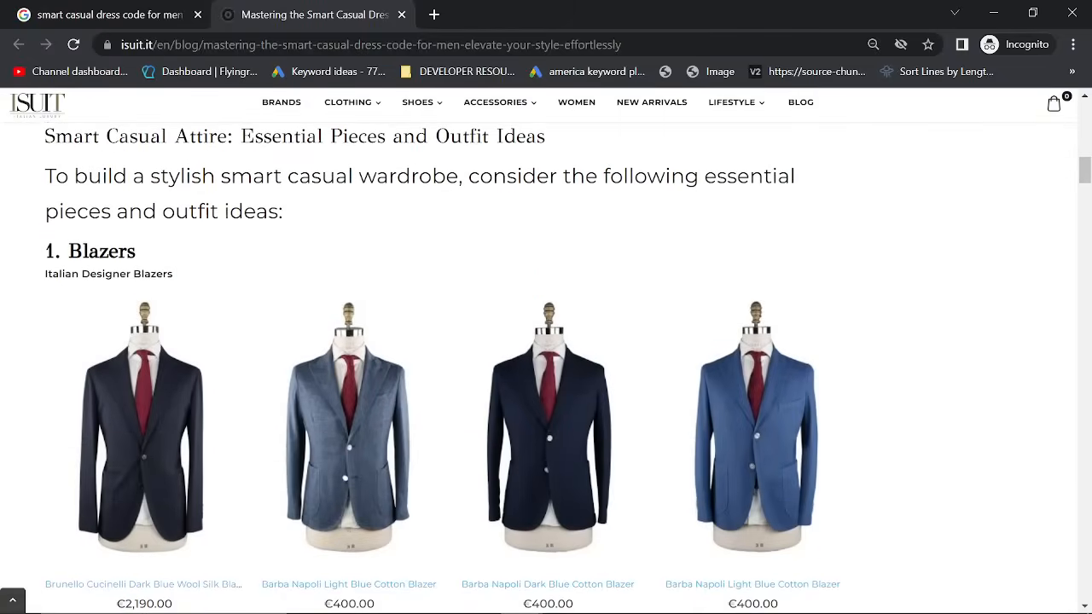
pyautogui.scroll(-3)
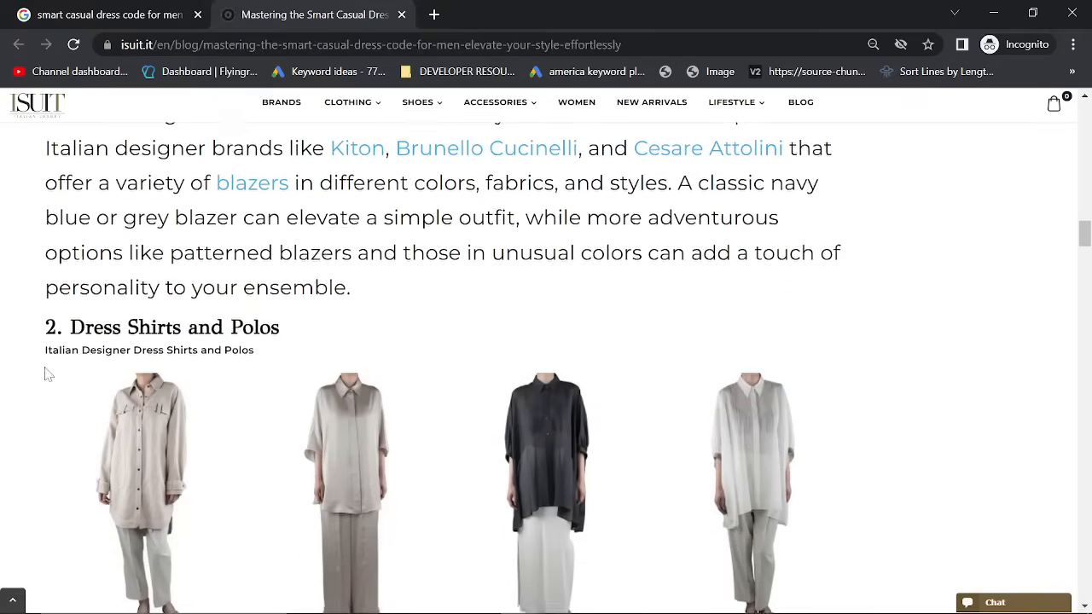
pyautogui.scroll(-3)
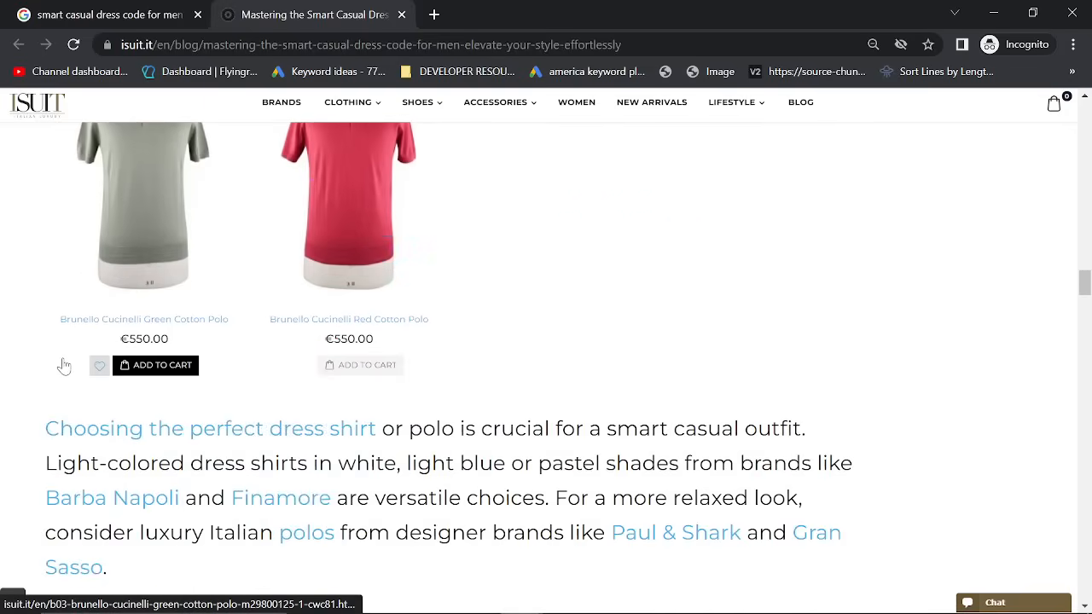
pyautogui.scroll(-3)
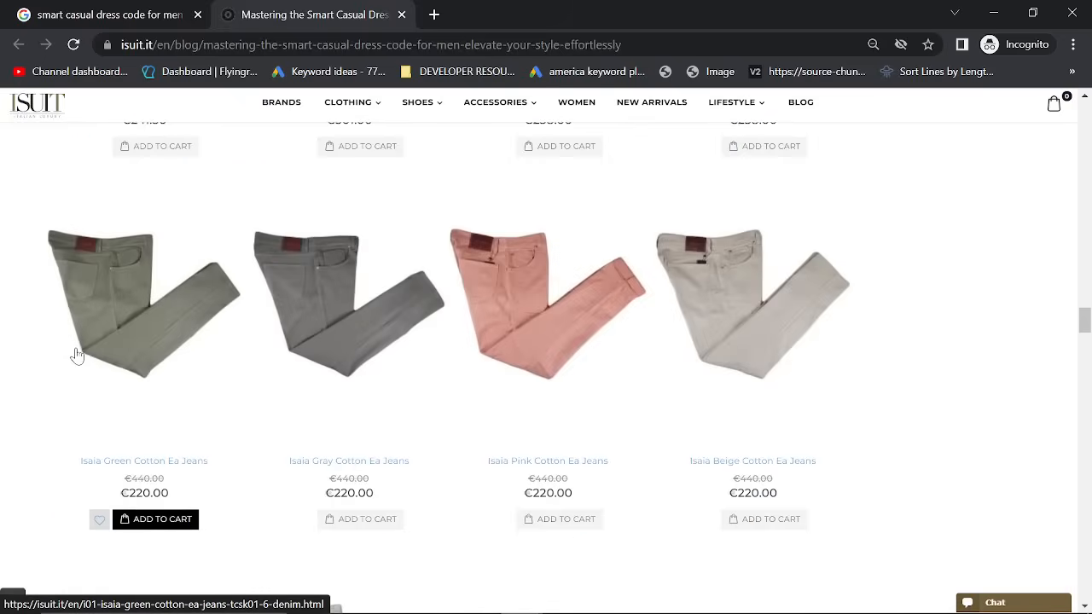
pyautogui.scroll(-3)
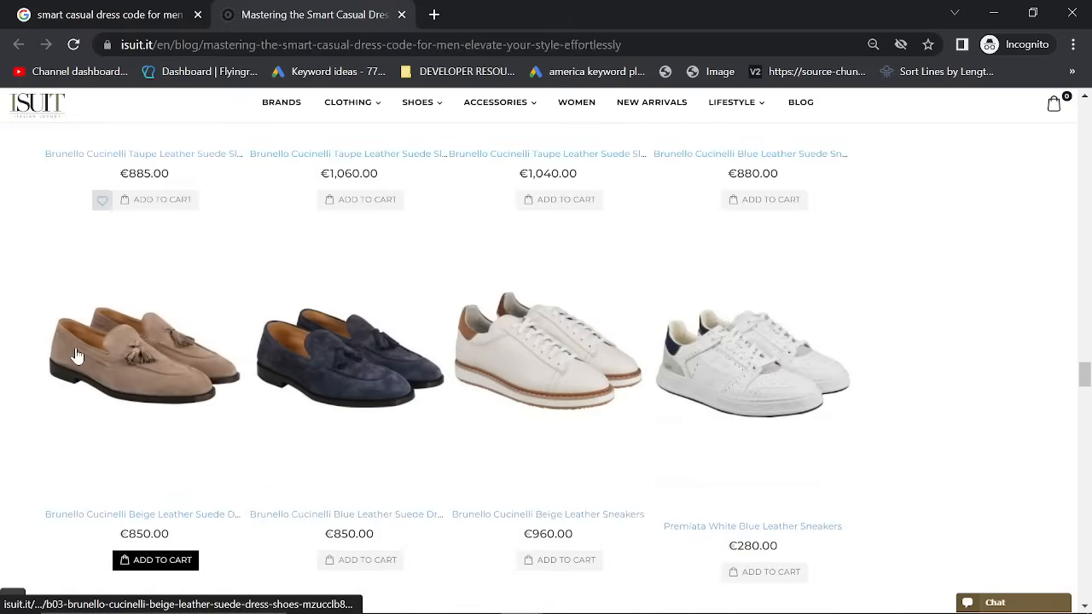
pyautogui.scroll(-3)
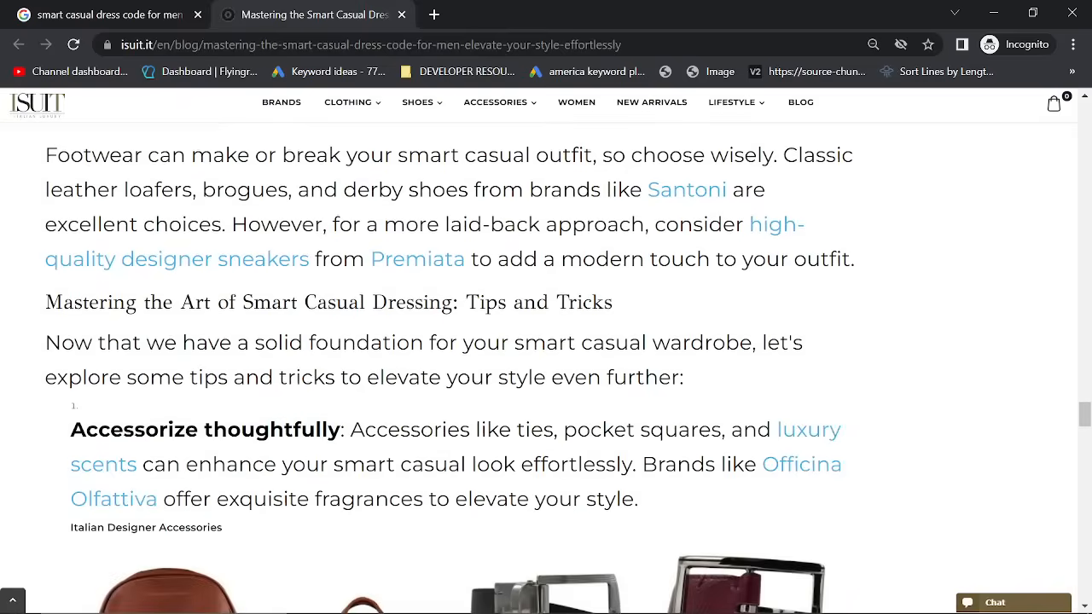
pyautogui.scroll(-3)
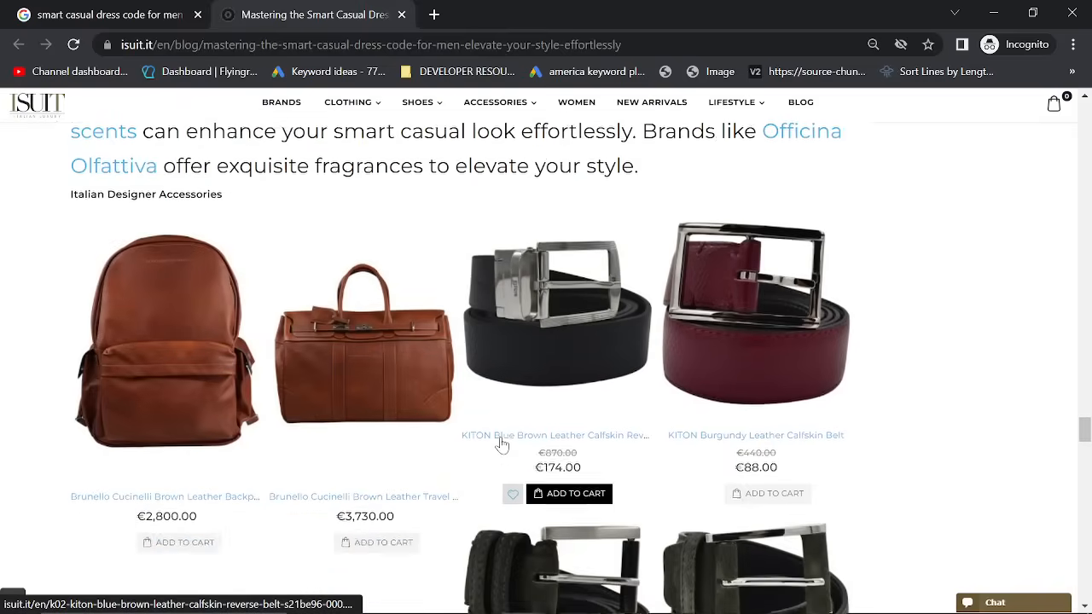
pyautogui.scroll(-3)
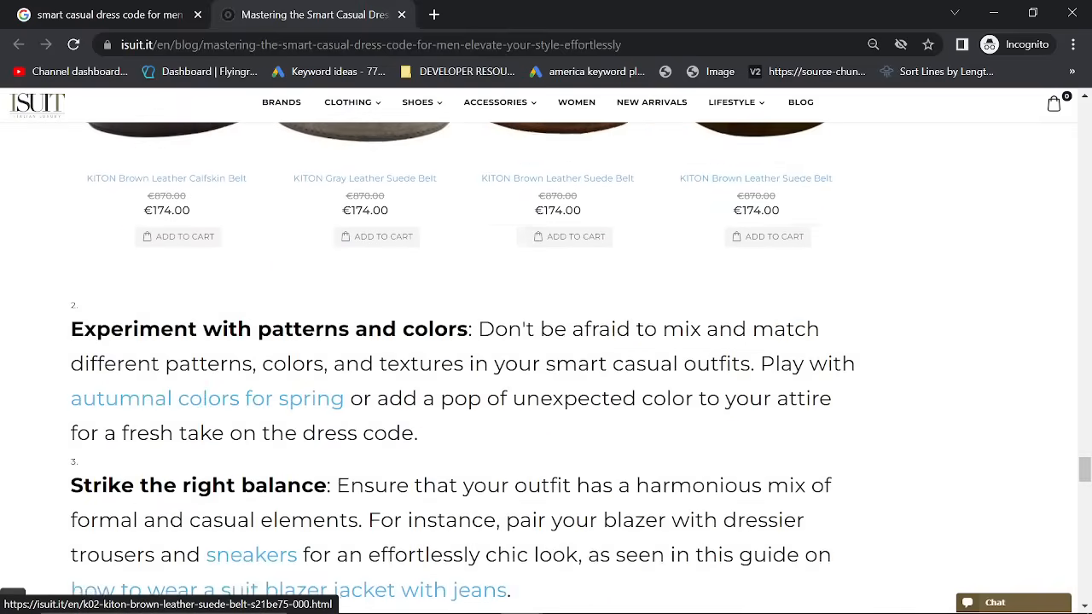
pyautogui.scroll(-3)
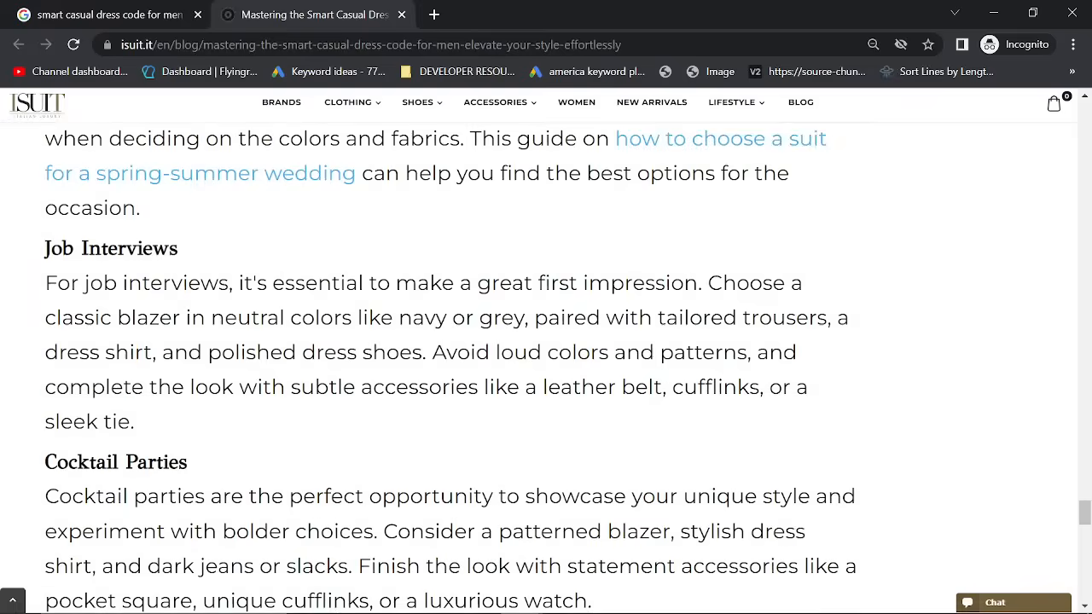
pyautogui.scroll(-3)
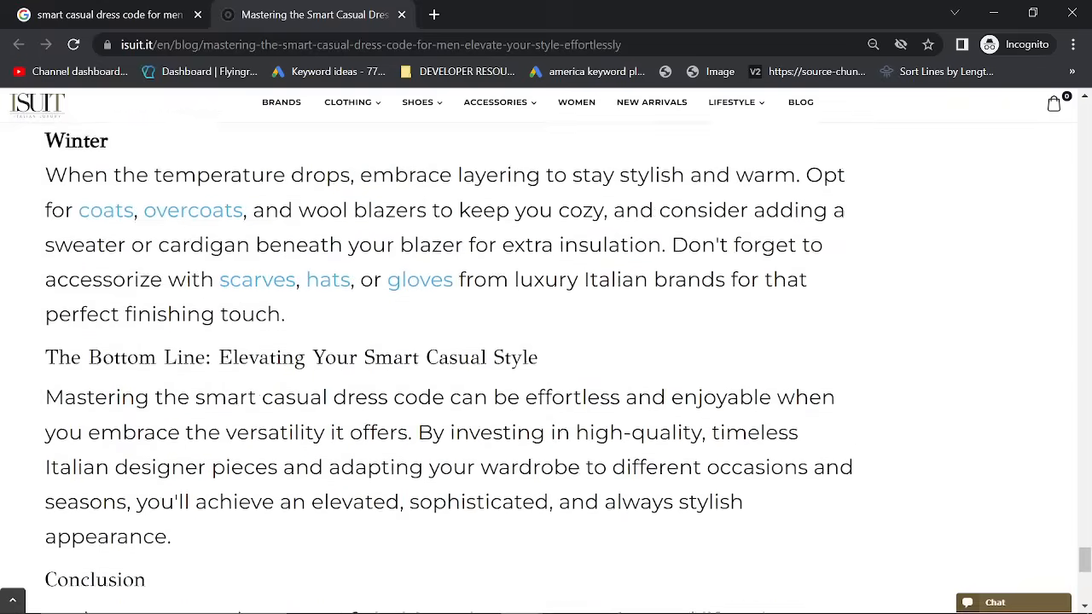
pyautogui.scroll(-3)
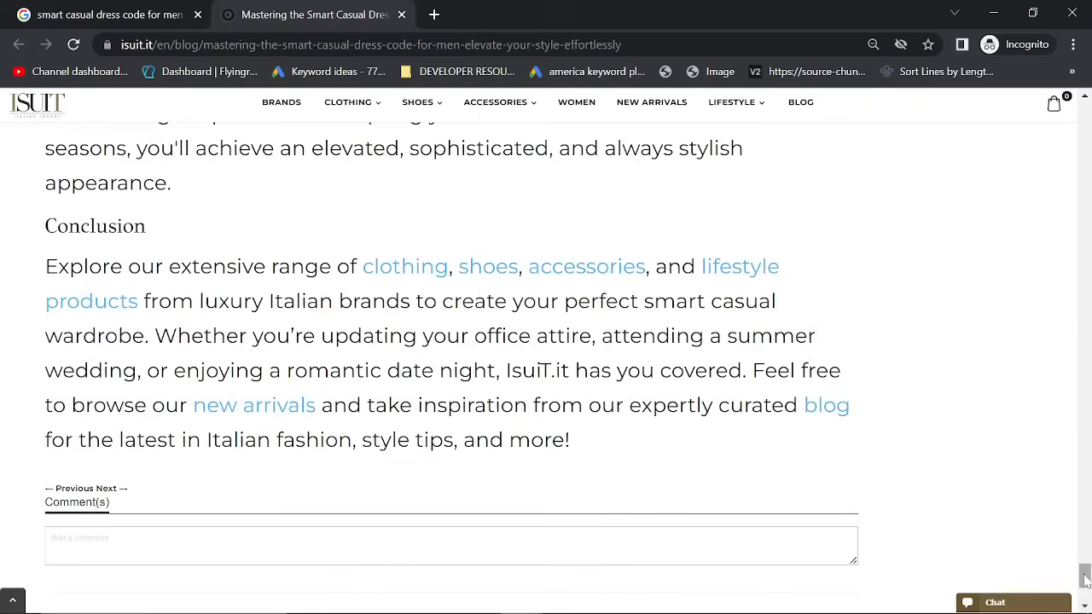
pyautogui.scroll(3)
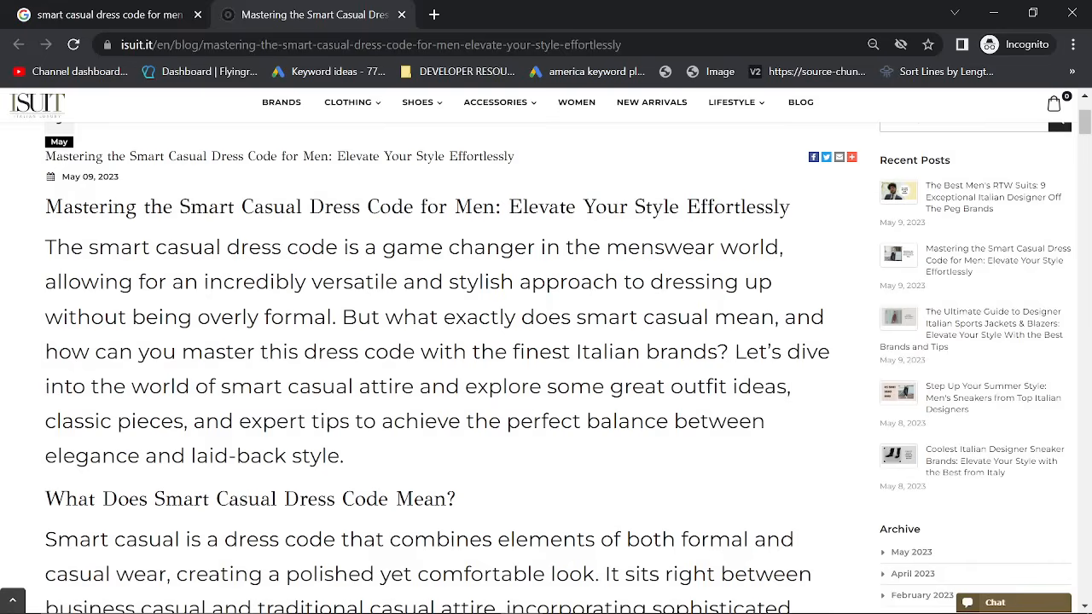
pyautogui.moveTo(498, 497)
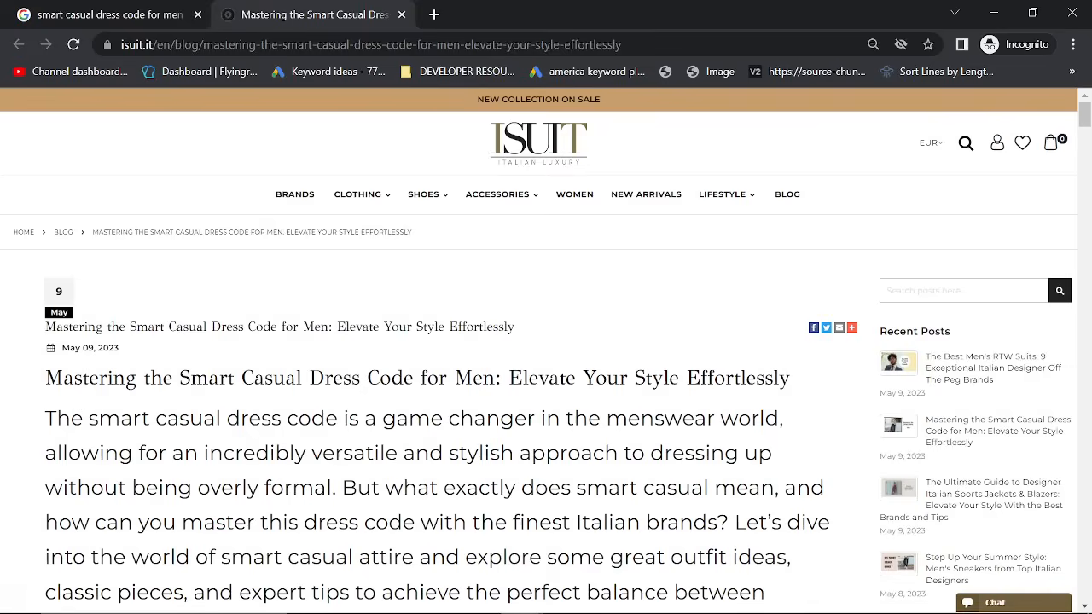
pyautogui.moveTo(74, 401)
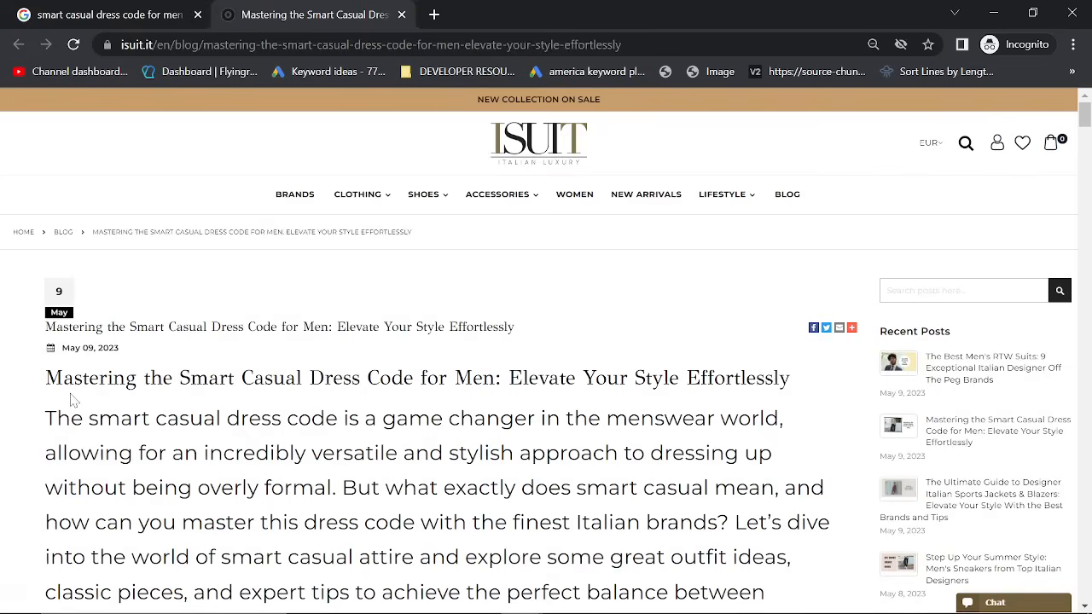
pyautogui.moveTo(253, 371)
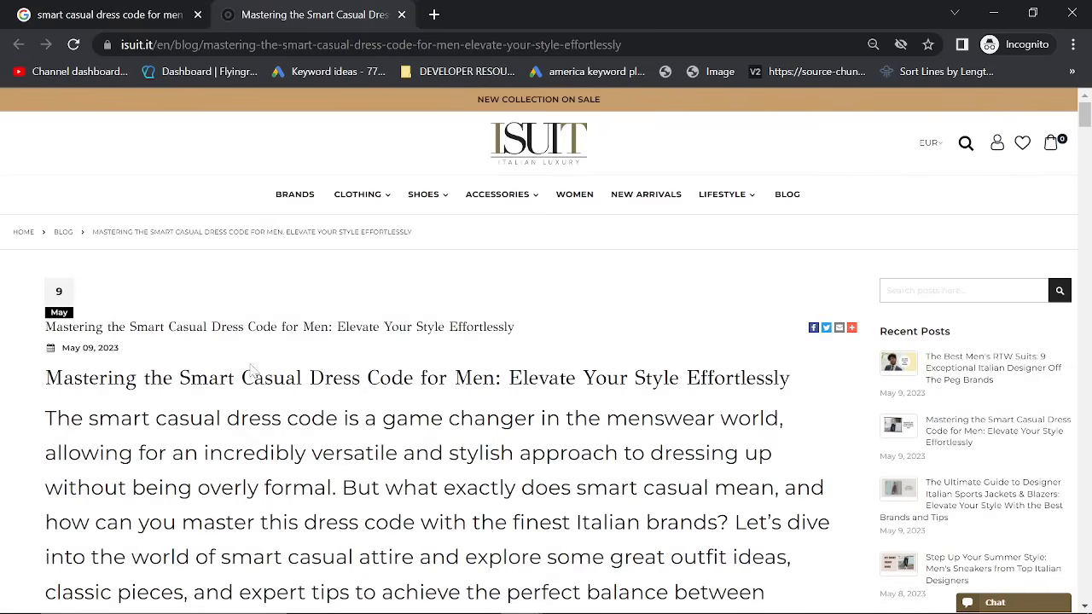
# Step: Return to the 'smart casual dress code for men' results, where isuit.it shows '7 ore fa'
pyautogui.click(19, 44)
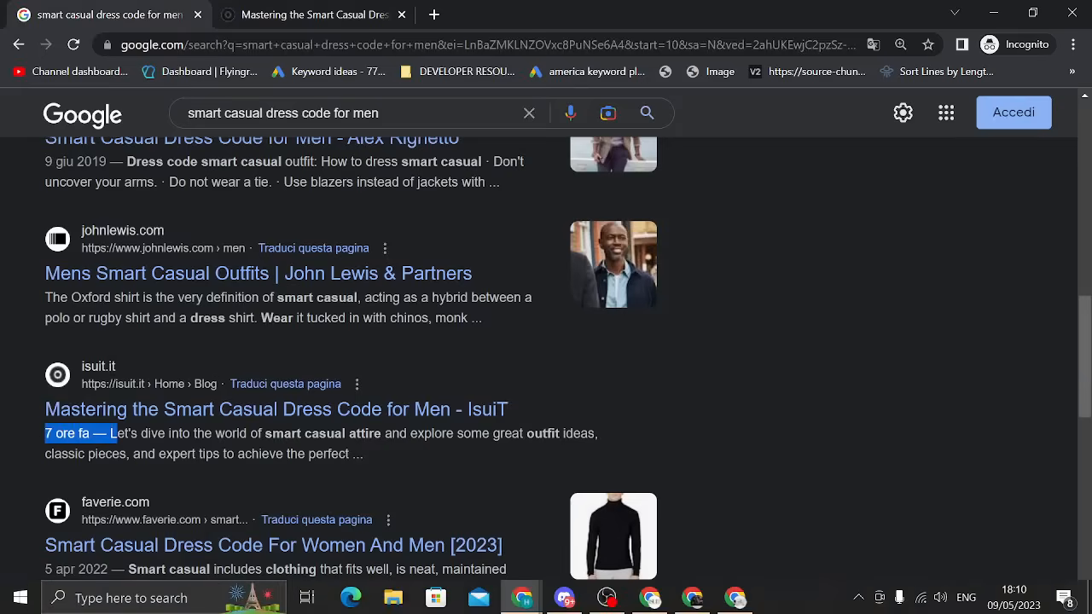
pyautogui.moveTo(864, 459)
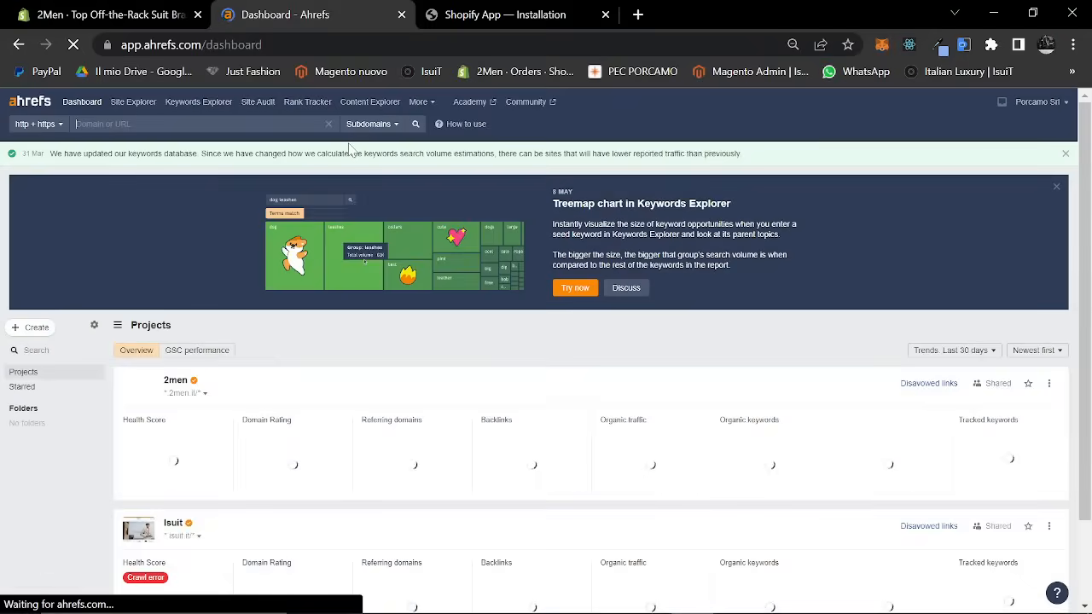
# Step: Look up 'smart casual dress code' in Keywords Explorer: 38K volume, difficulty 39
pyautogui.click(198, 102)
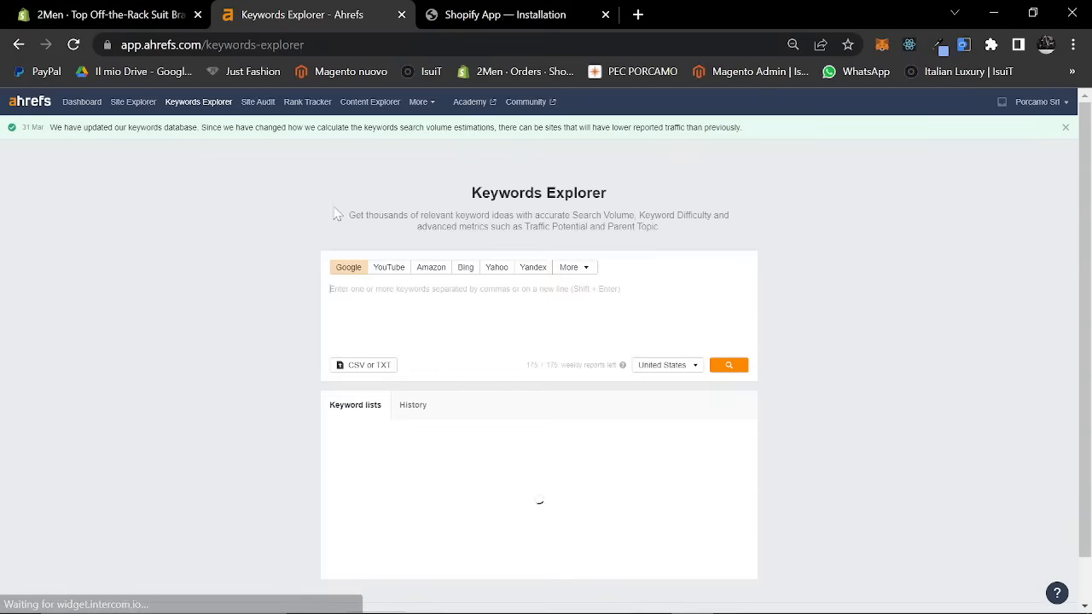
pyautogui.click(728, 364)
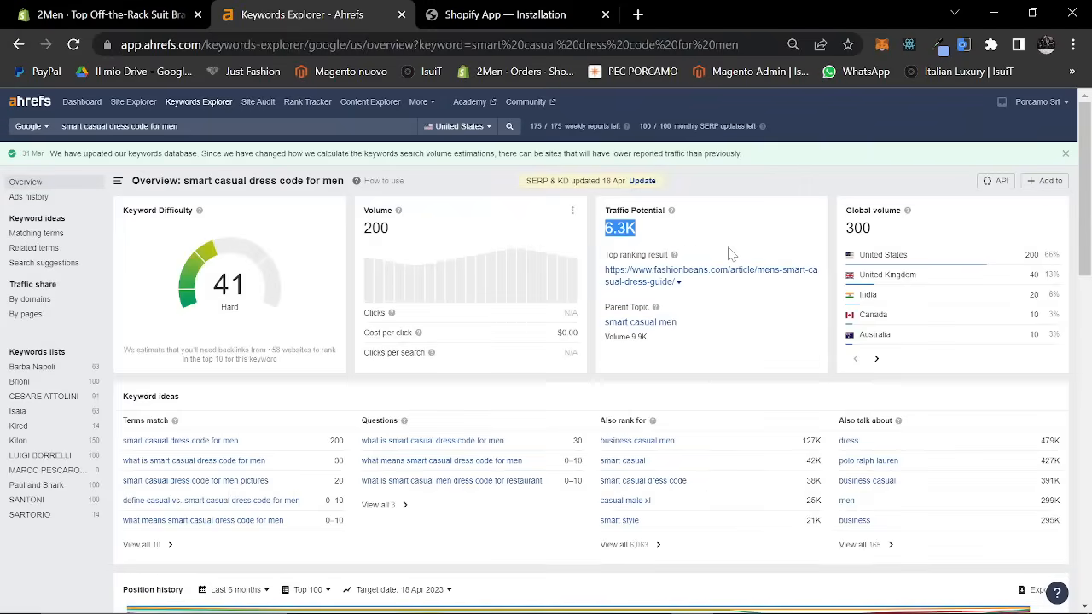
pyautogui.moveTo(482, 304)
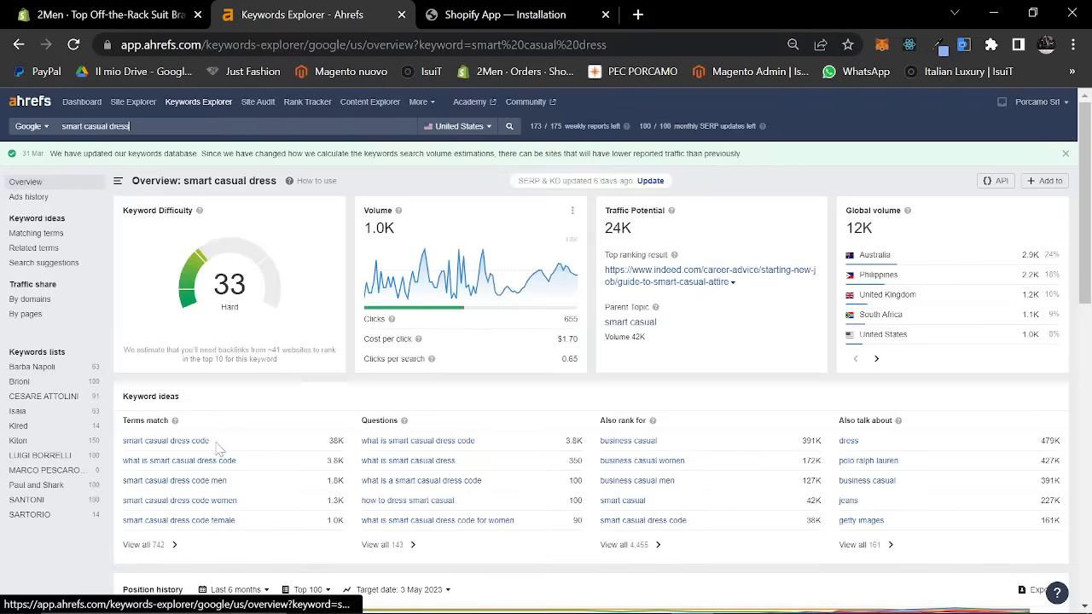
pyautogui.write('code')
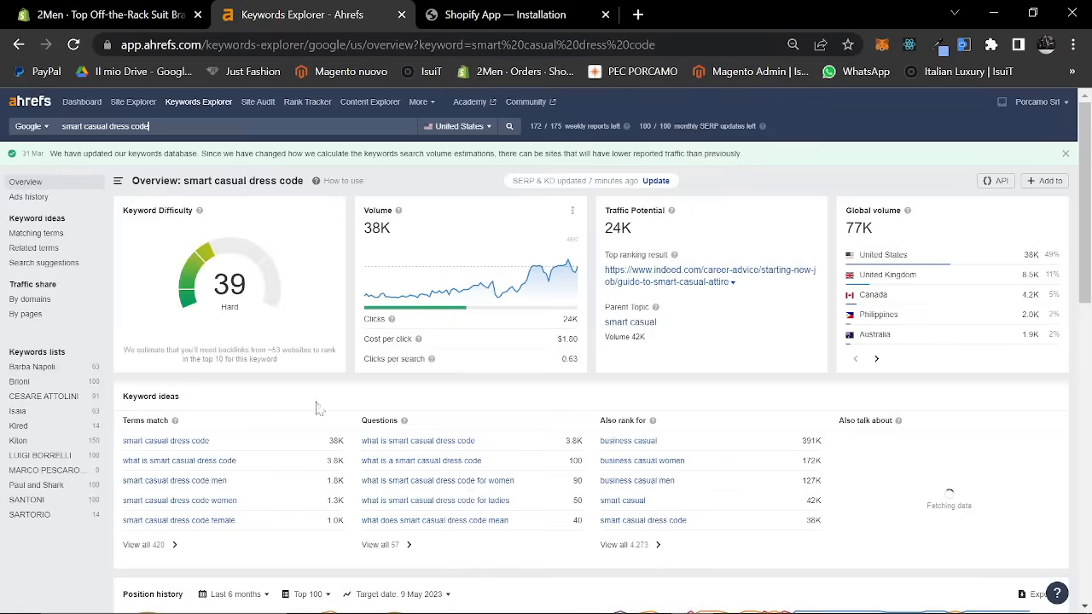
pyautogui.scroll(-3)
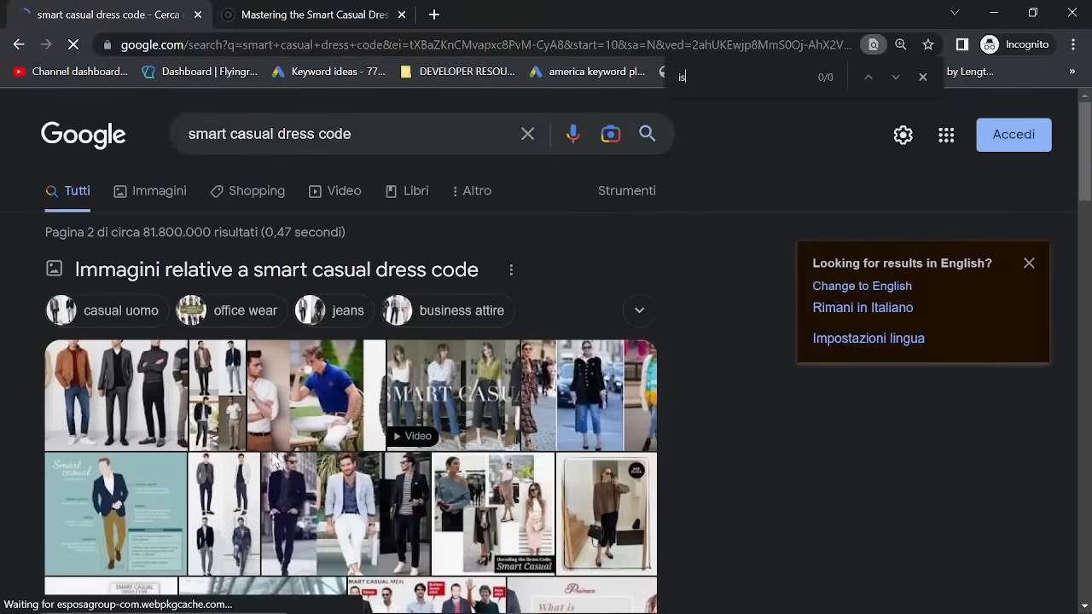
# Step: Check results page 3 for isuit, close the Google tab and scroll the isuit.it article
pyautogui.scroll(-3)
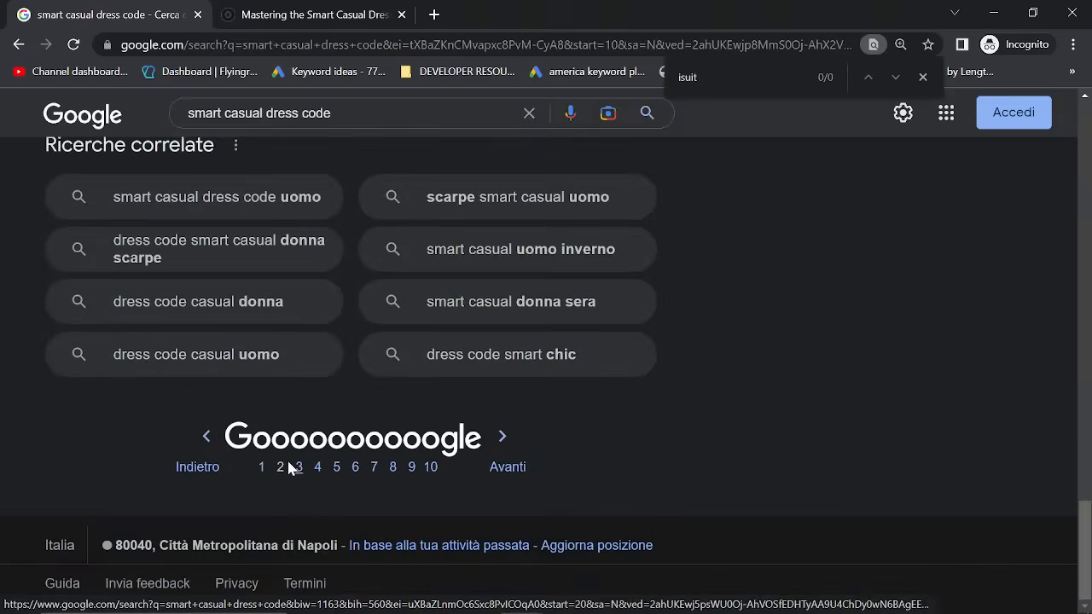
pyautogui.click(298, 466)
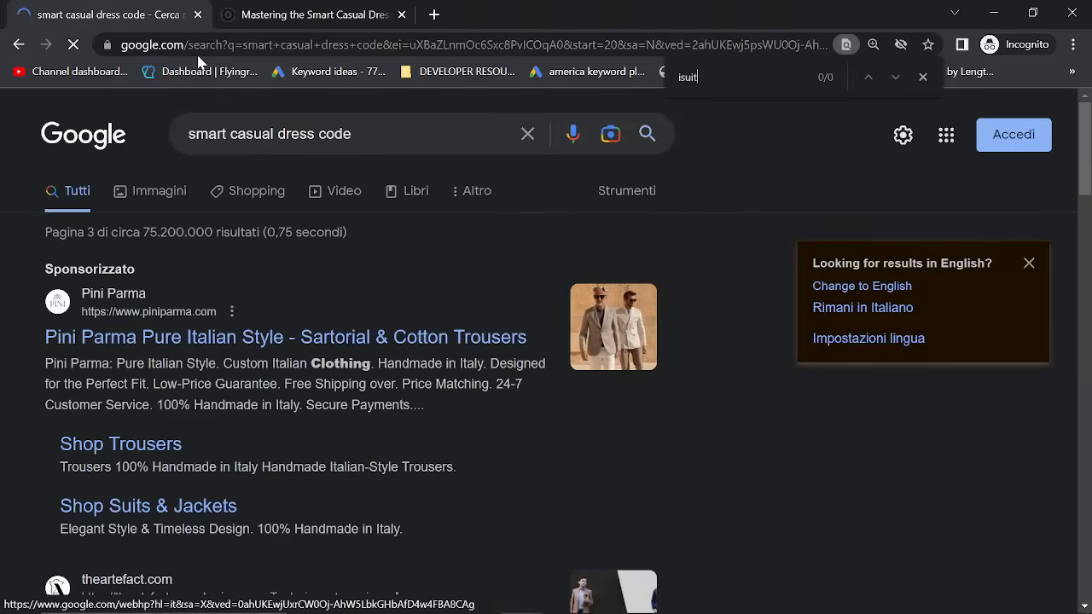
pyautogui.click(315, 15)
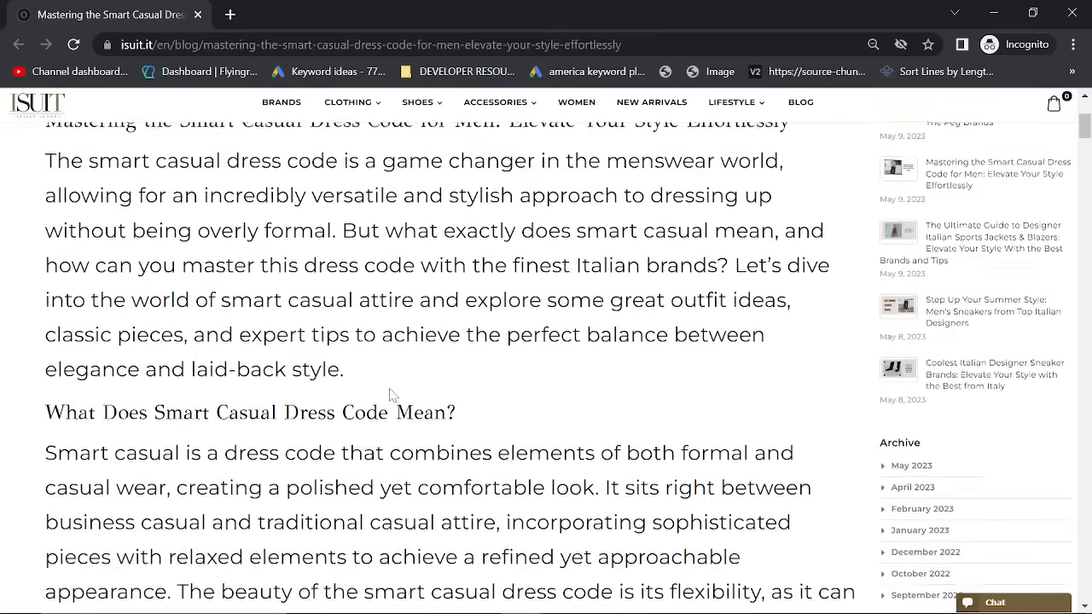
pyautogui.press('alt+tab')
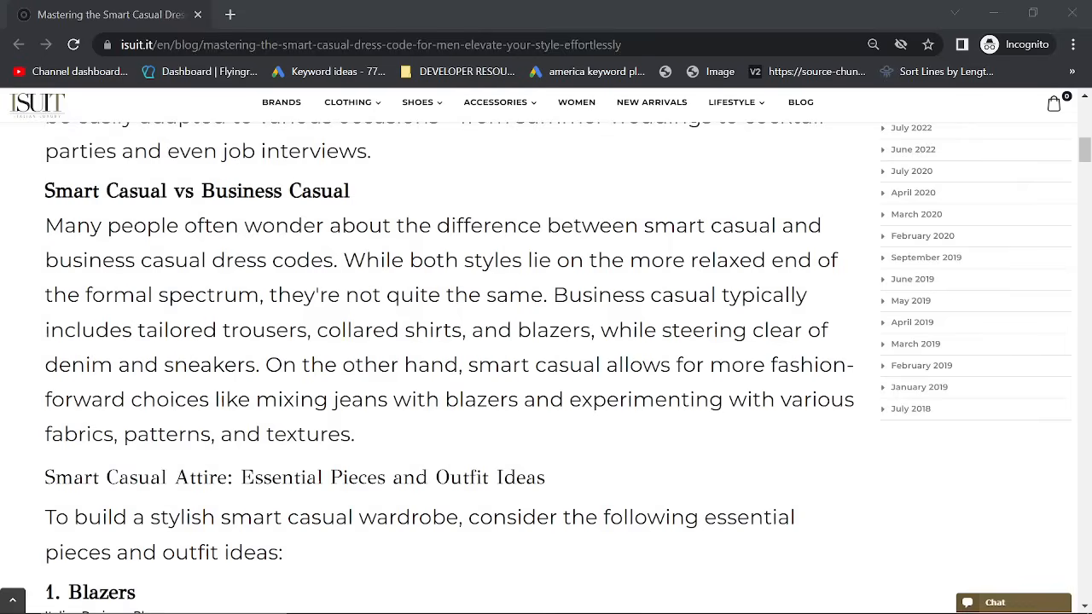
pyautogui.scroll(-3)
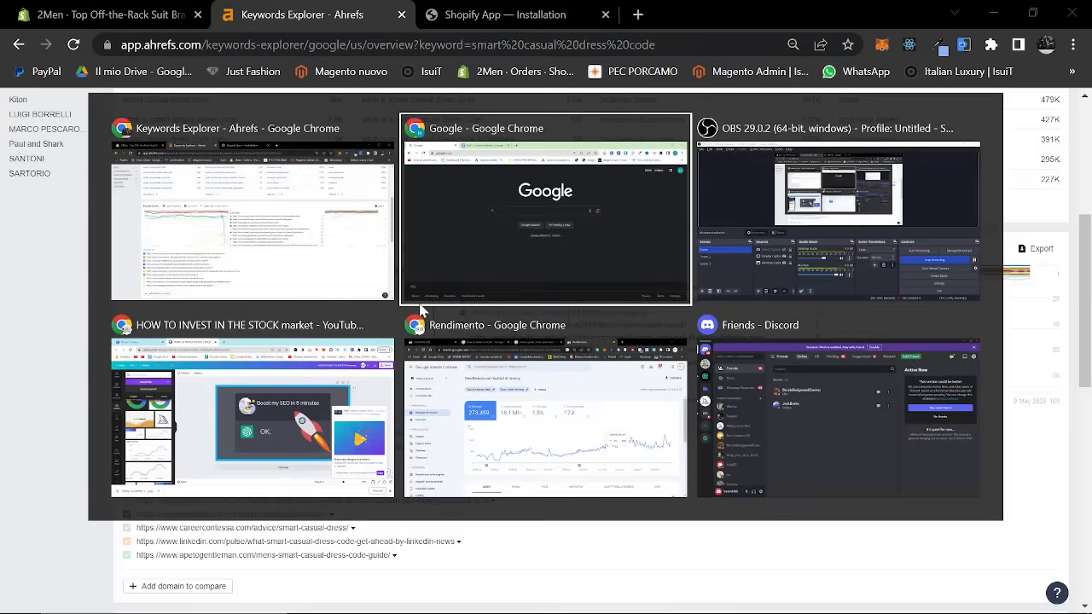
# Step: Open a new ChatGPT chat tab alongside the OpenAI Playground
pyautogui.click(544, 209)
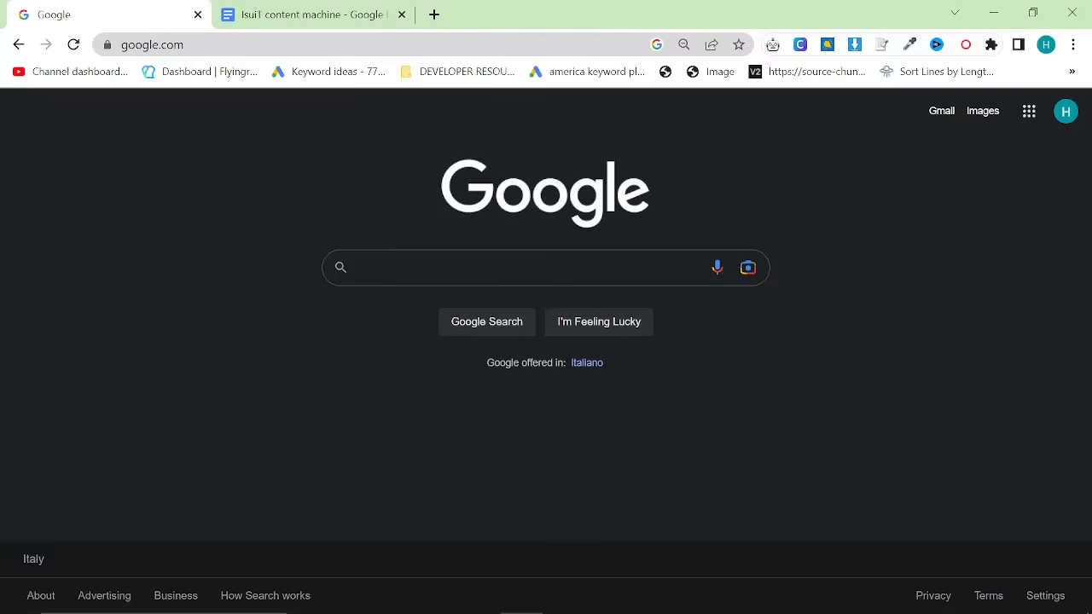
pyautogui.moveTo(336, 361)
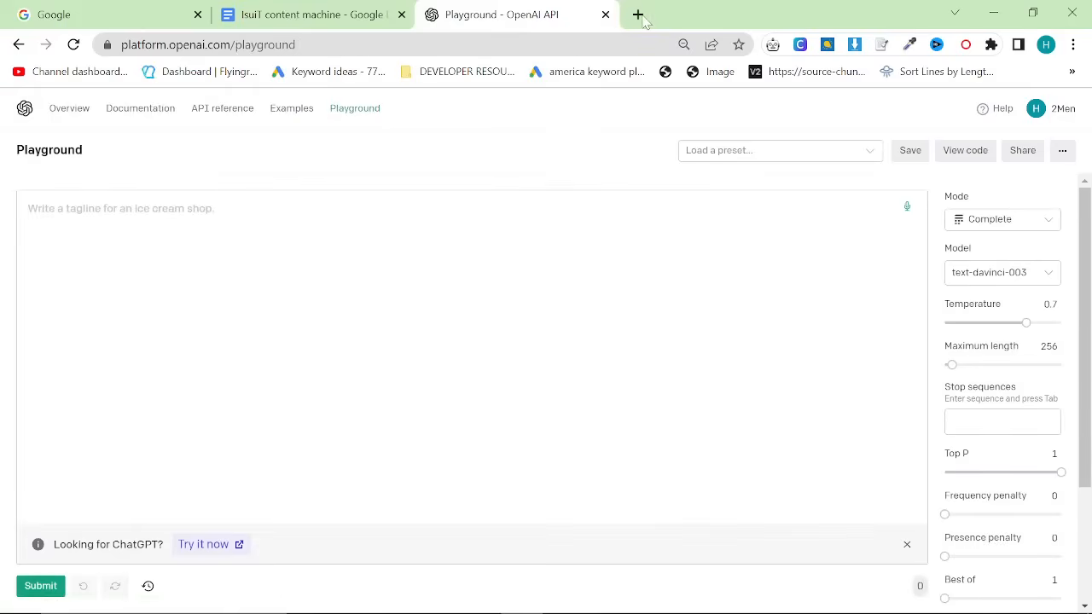
pyautogui.click(638, 14)
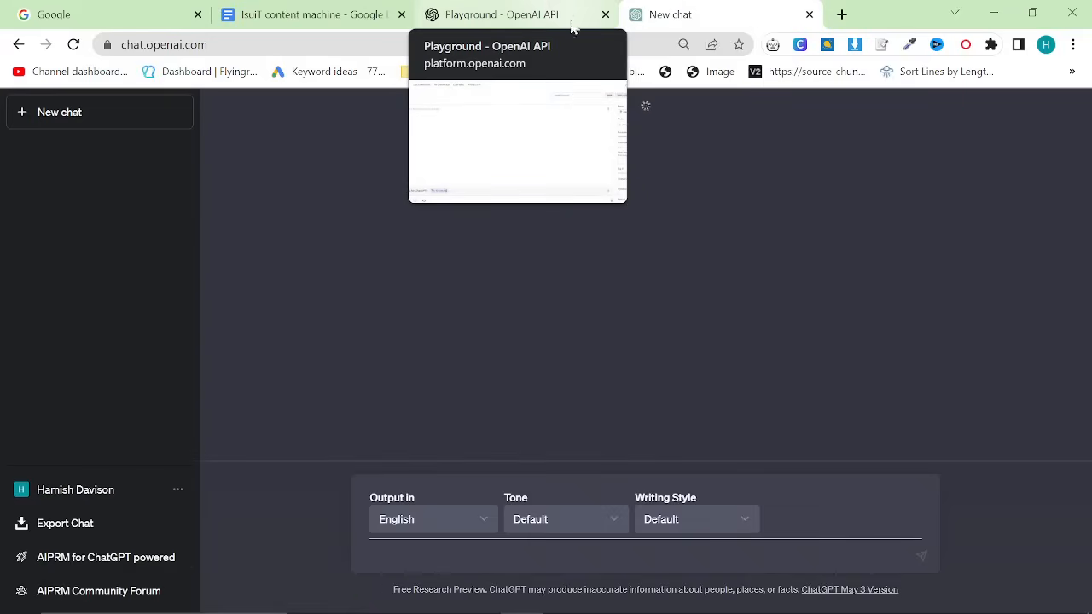
pyautogui.click(501, 14)
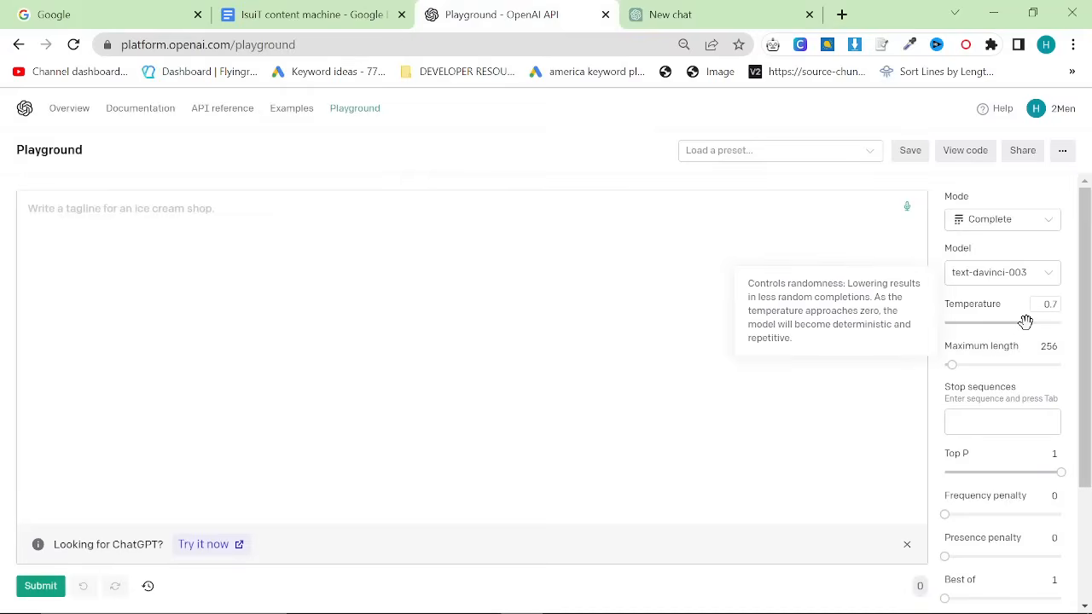
# Step: Set the Playground to temperature 1, Chat mode and the gpt-4 model
pyautogui.moveTo(1026, 323); pyautogui.dragTo(1061, 322)
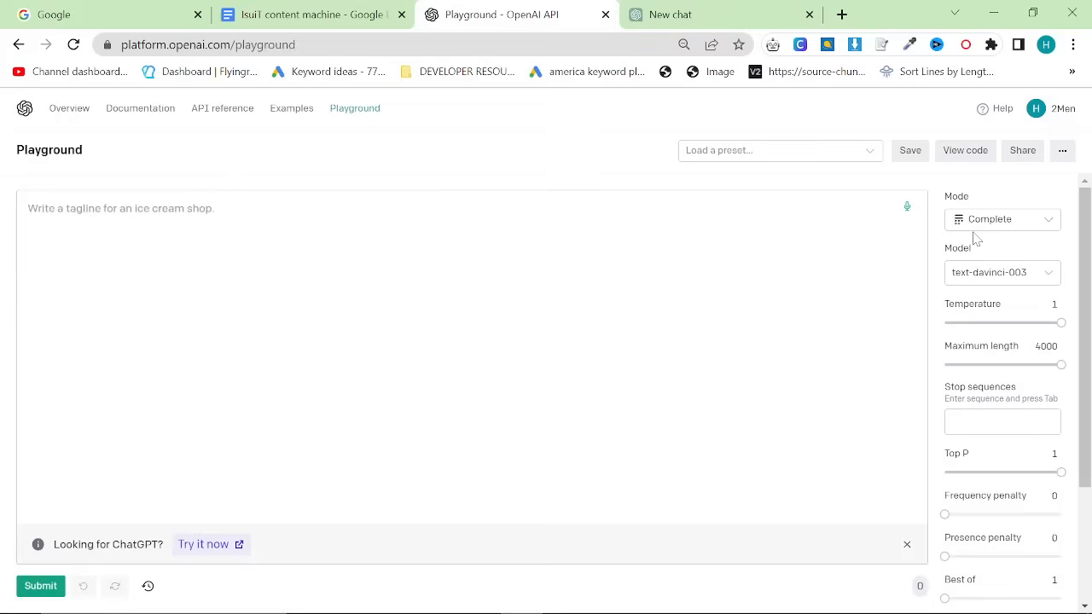
pyautogui.click(1003, 219)
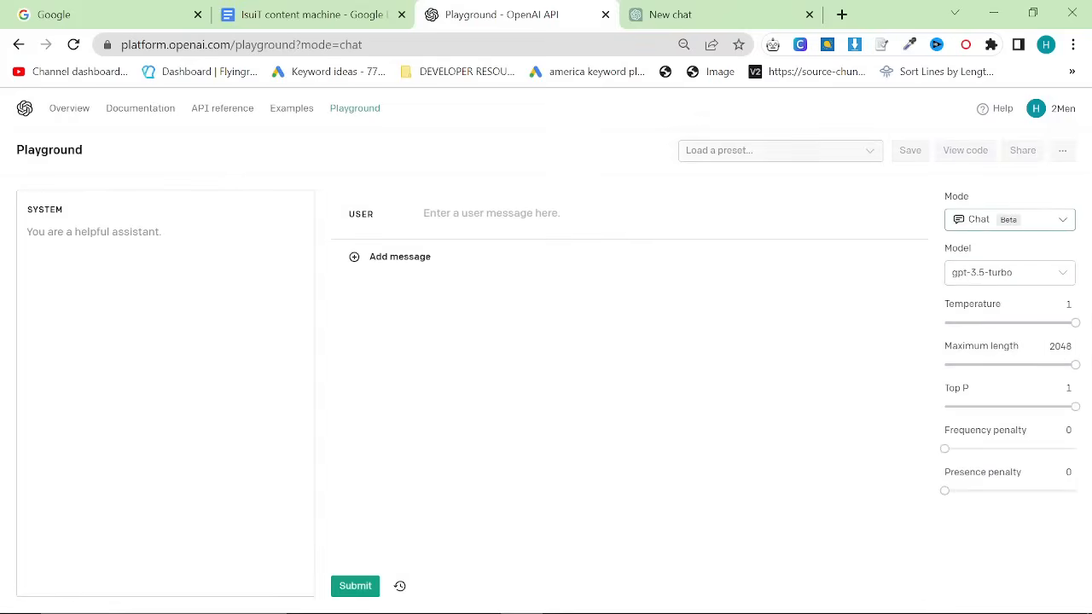
pyautogui.click(1009, 272)
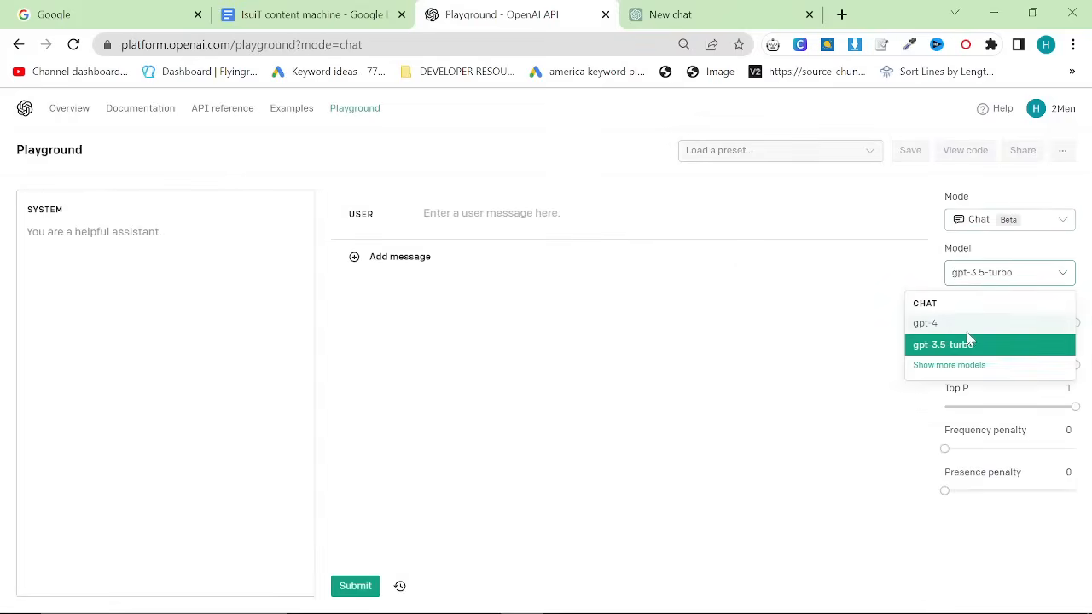
pyautogui.click(925, 322)
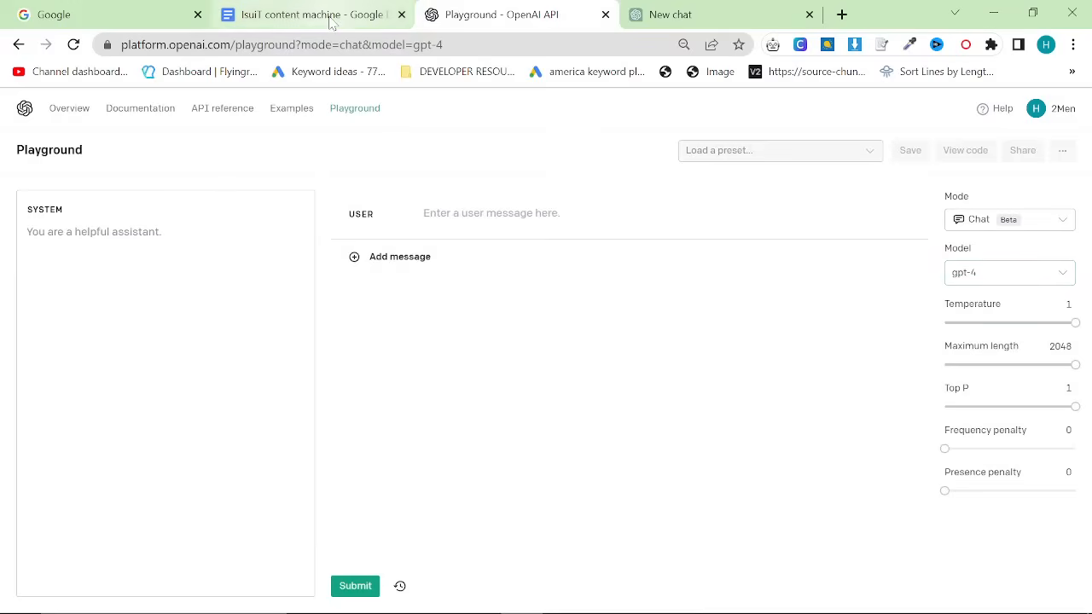
# Step: Select the two Markdown article prompt paragraphs under 'Prompt:' in the IsuiT content machine doc
pyautogui.click(311, 14)
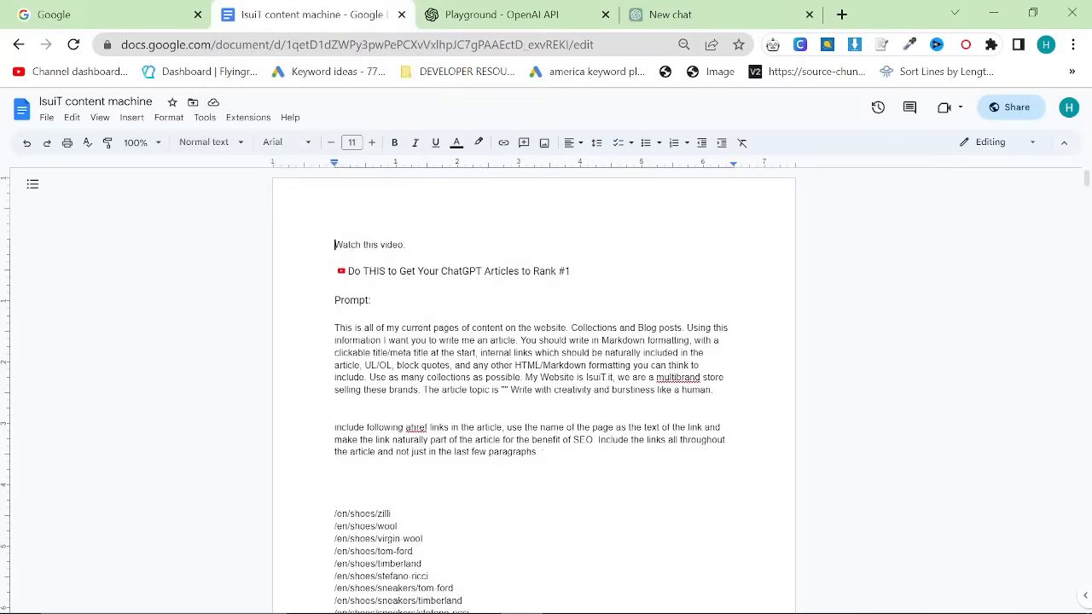
pyautogui.moveTo(334, 328); pyautogui.dragTo(549, 451)
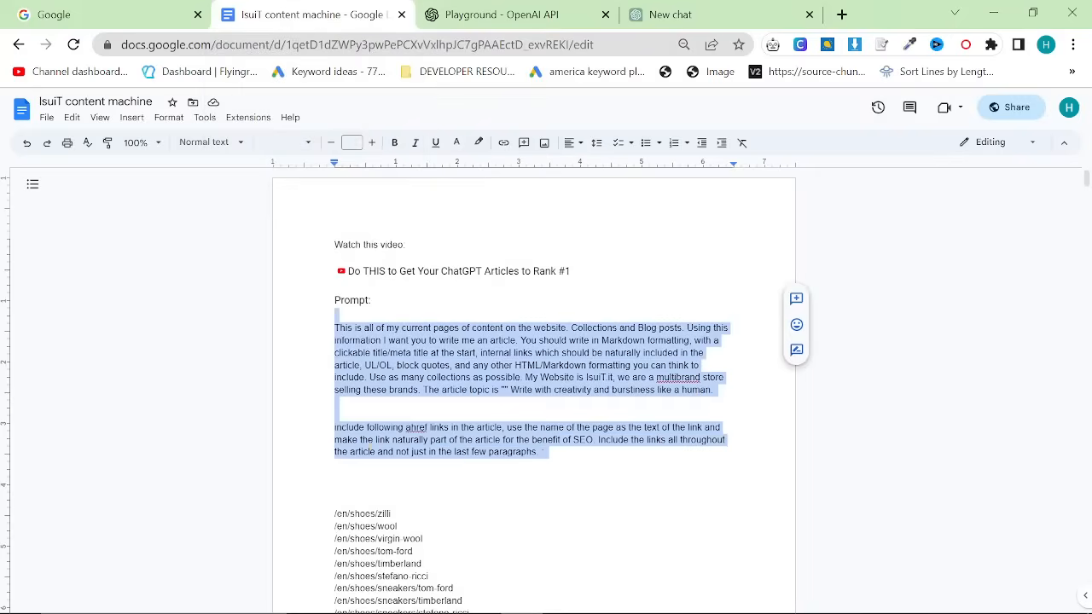
pyautogui.click(495, 14)
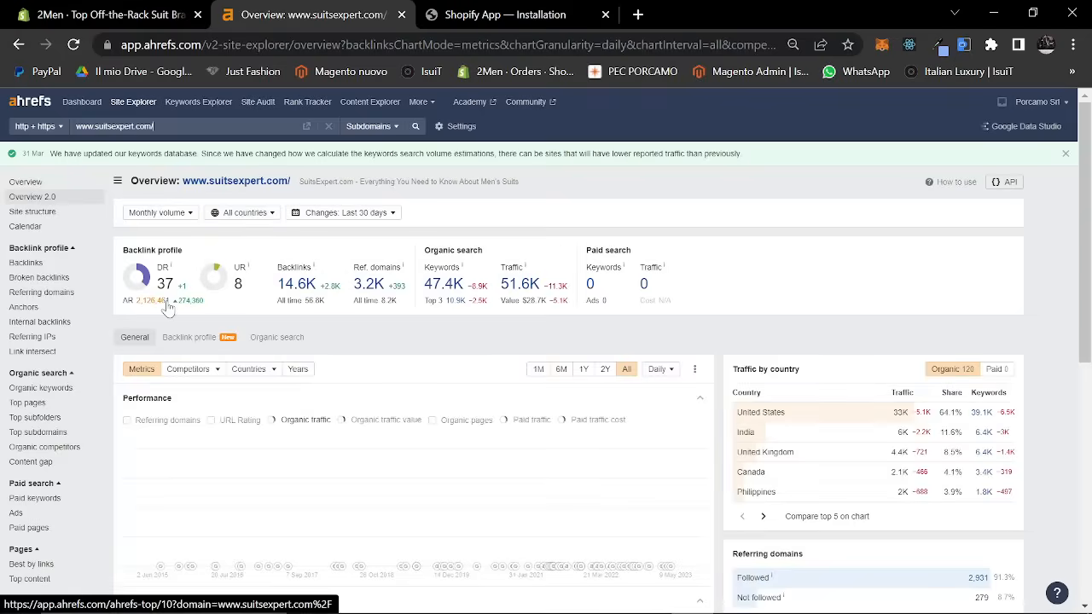
# Step: Open suitsexpert.com's Organic keywords report to find the smart casual attire keyword
pyautogui.click(271, 420)
pyautogui.write('casual')
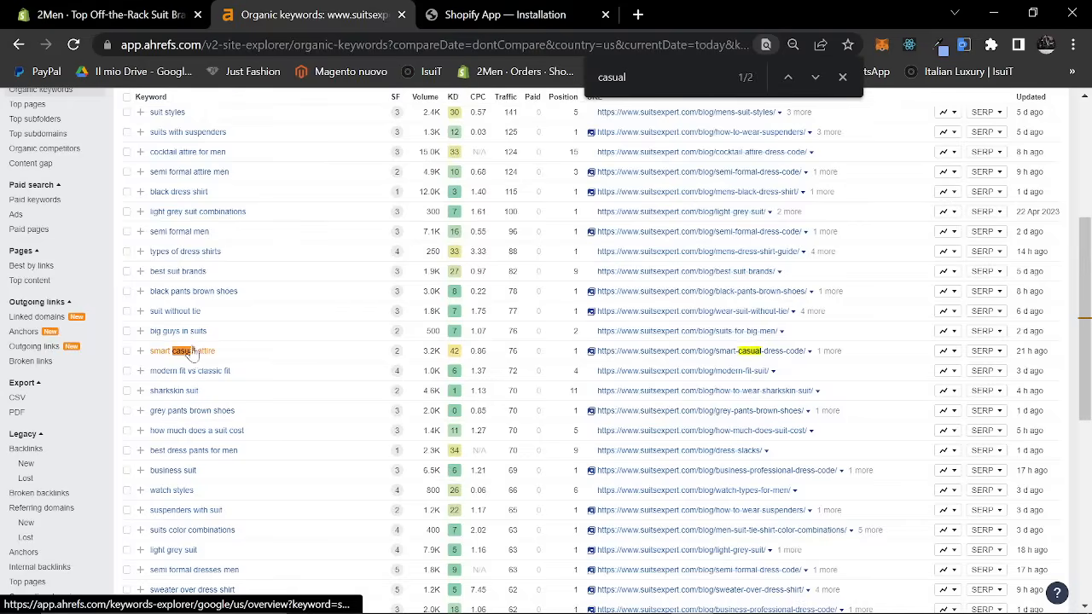
pyautogui.moveTo(217, 230)
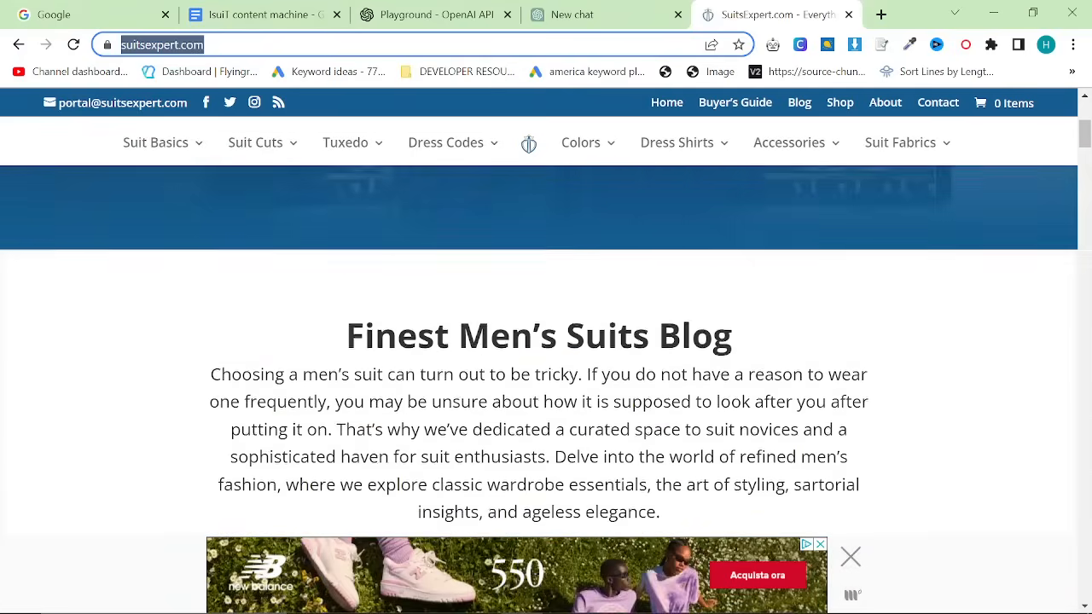
pyautogui.scroll(3)
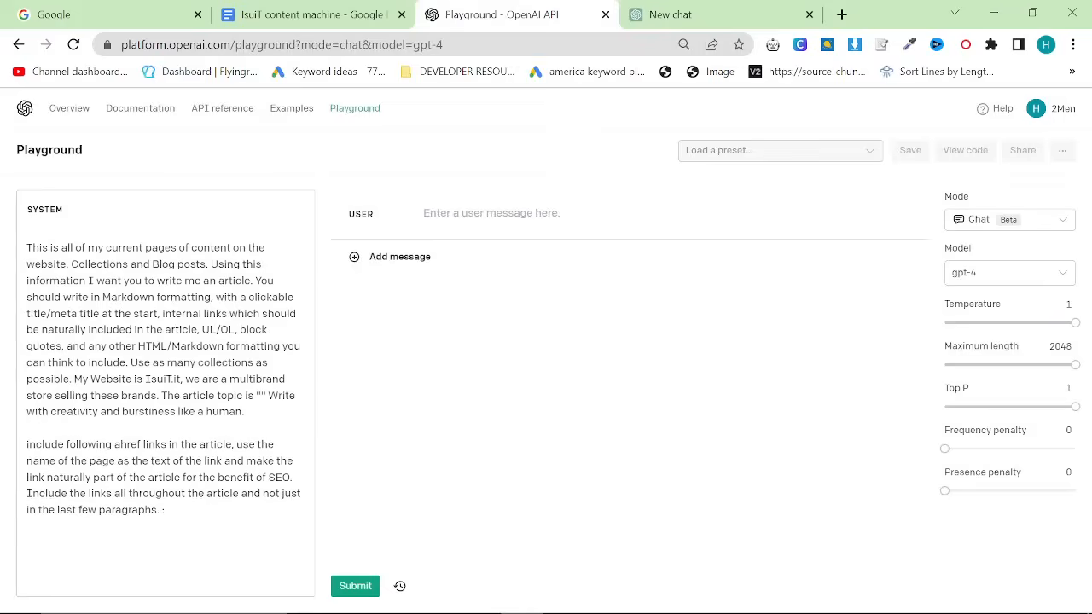
# Step: Enter 'Smart Casual Dress Code' as the system prompt topic, checking it in Keywords Explorer
pyautogui.write('Smart')
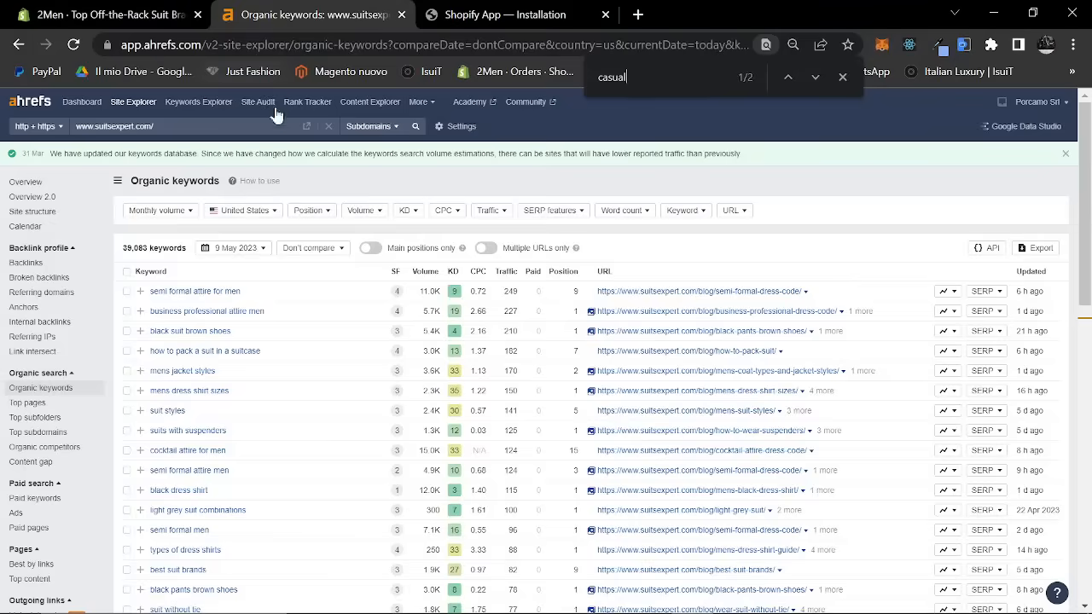
pyautogui.click(198, 102)
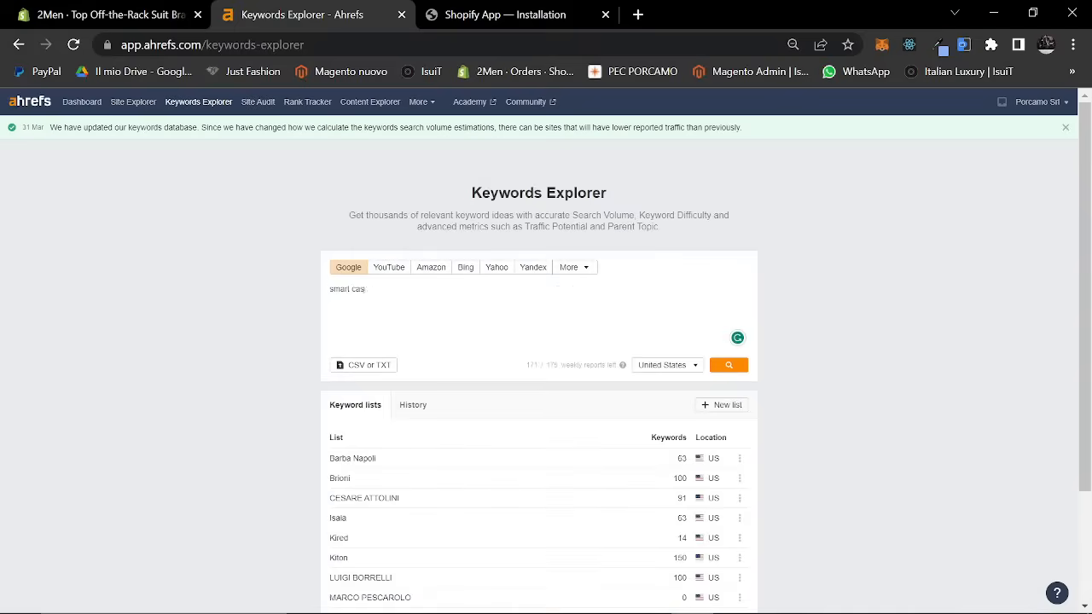
pyautogui.click(728, 366)
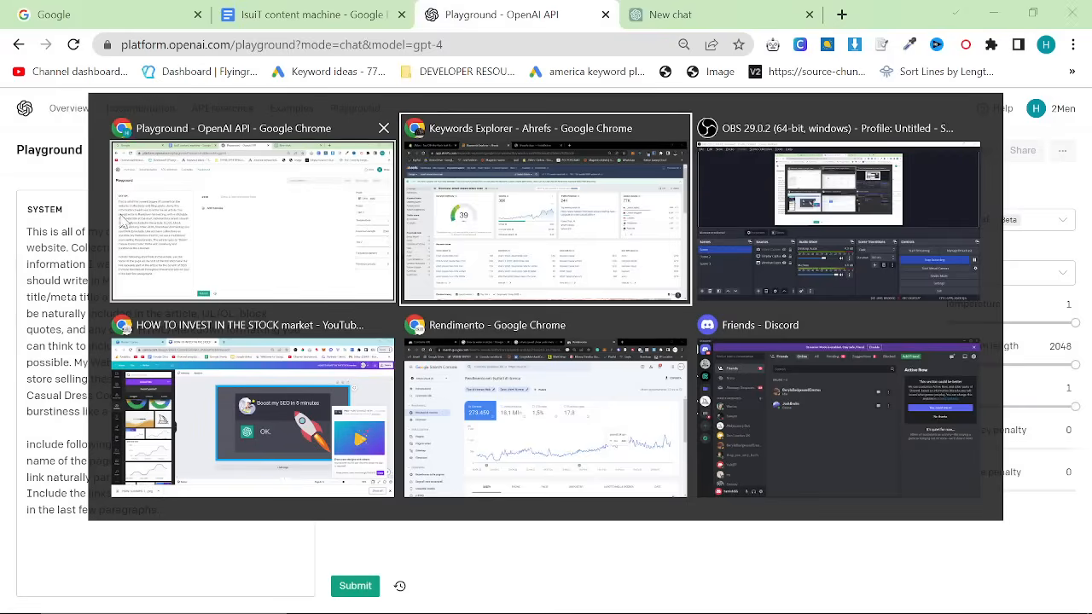
pyautogui.click(247, 209)
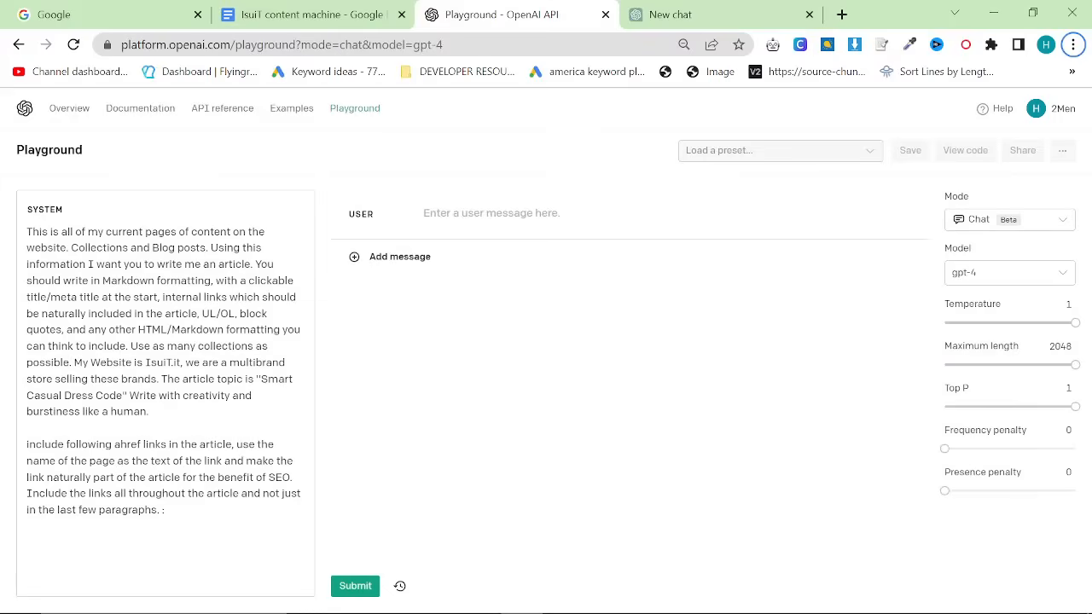
pyautogui.click(313, 14)
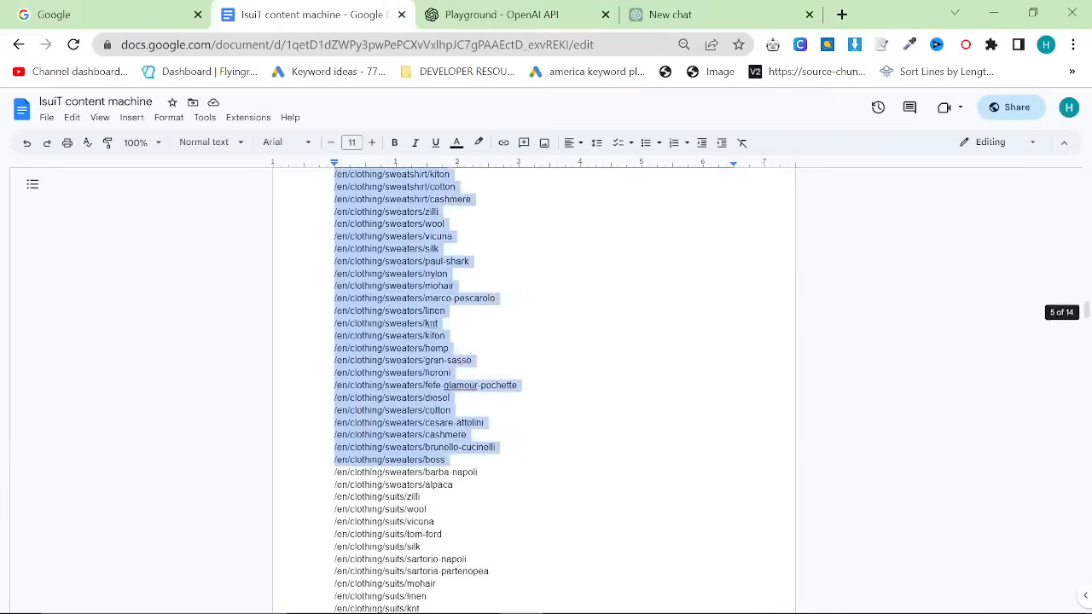
# Step: Extend the page-path selection down to the final /en/blog line
pyautogui.scroll(-3)
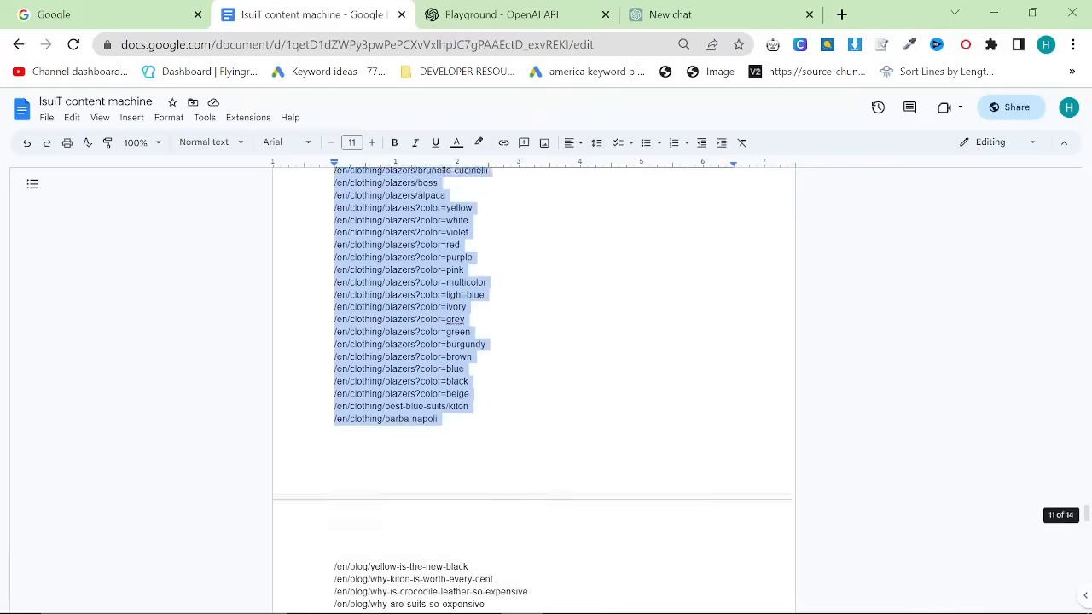
pyautogui.scroll(-3)
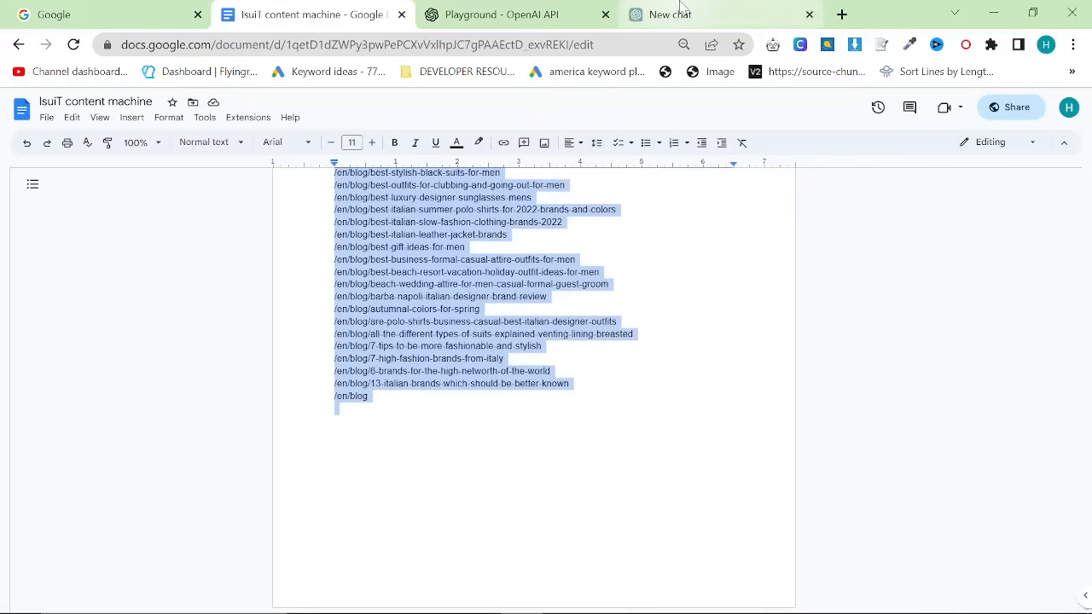
# Step: Ask ChatGPT to pick out 30 internal links for an article about "smart casual dress"
pyautogui.click(682, 14)
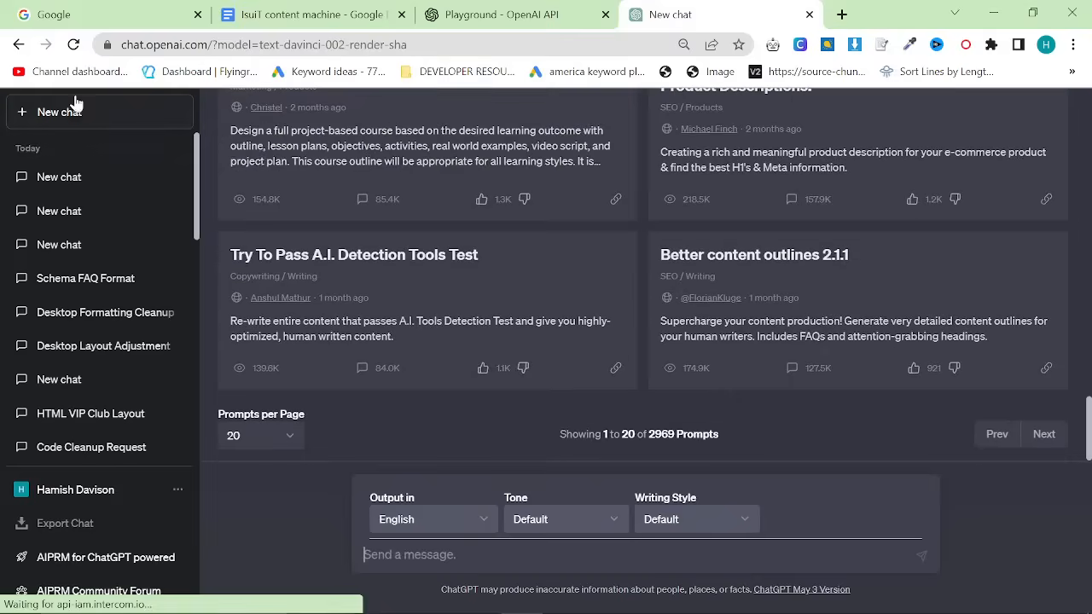
pyautogui.scroll(3)
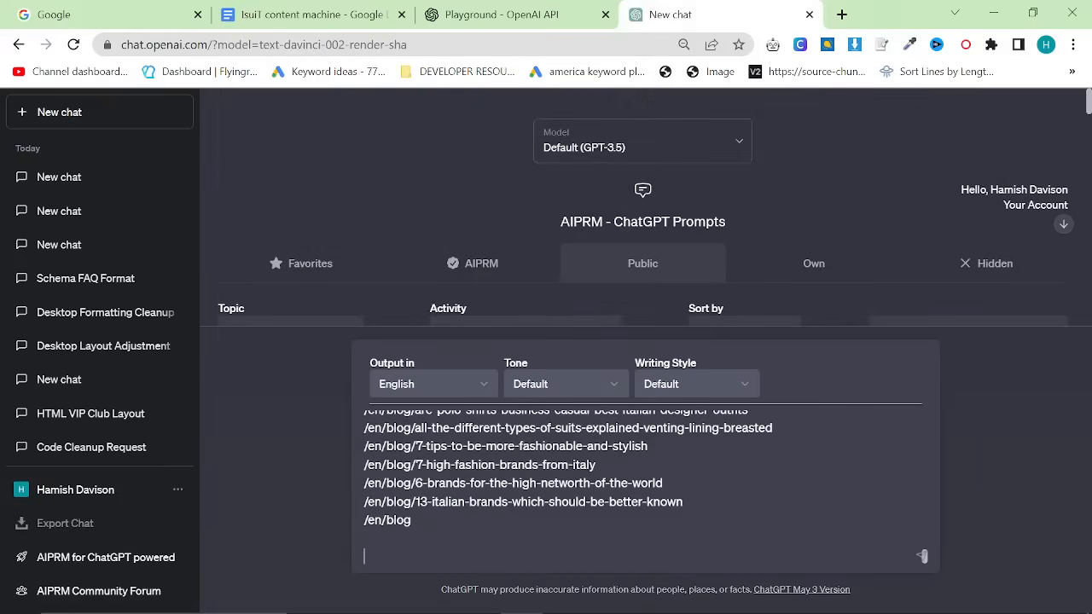
pyautogui.scroll(-3)
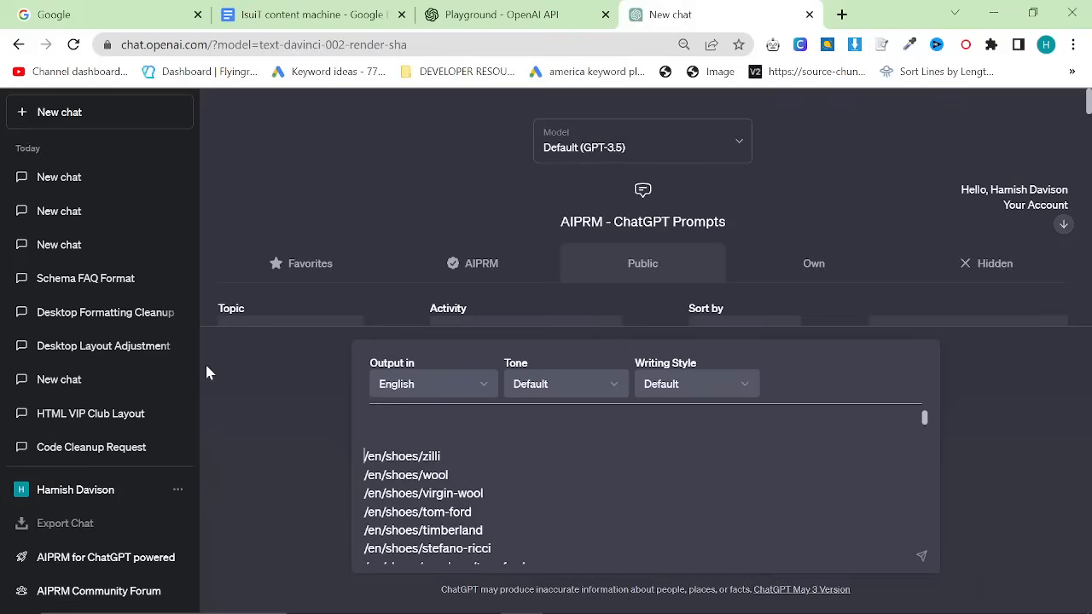
pyautogui.write('Pick out')
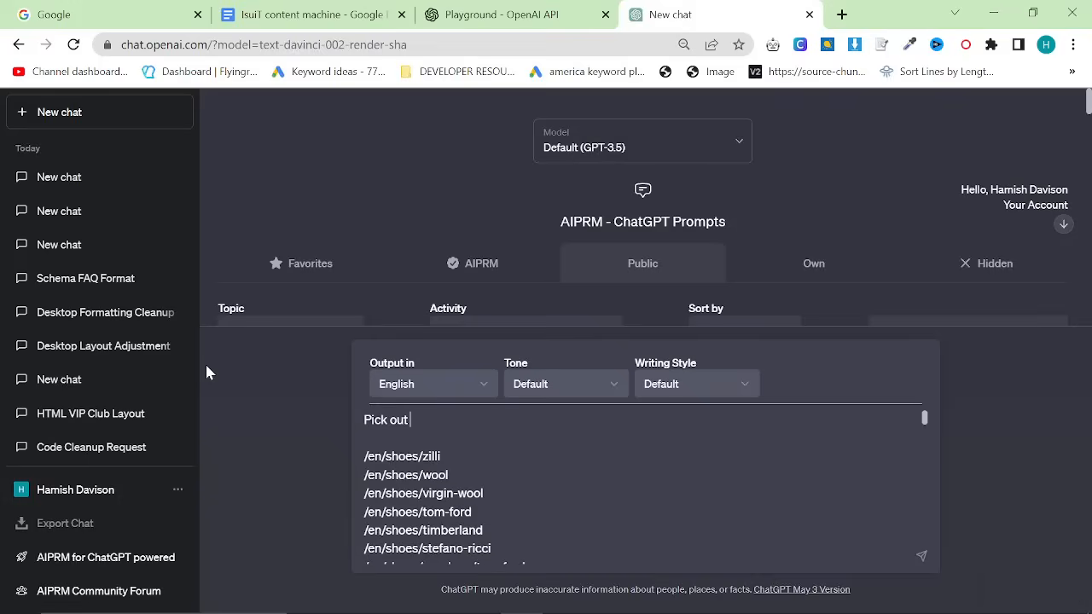
pyautogui.write('30 internal links from this list that could be used for a')
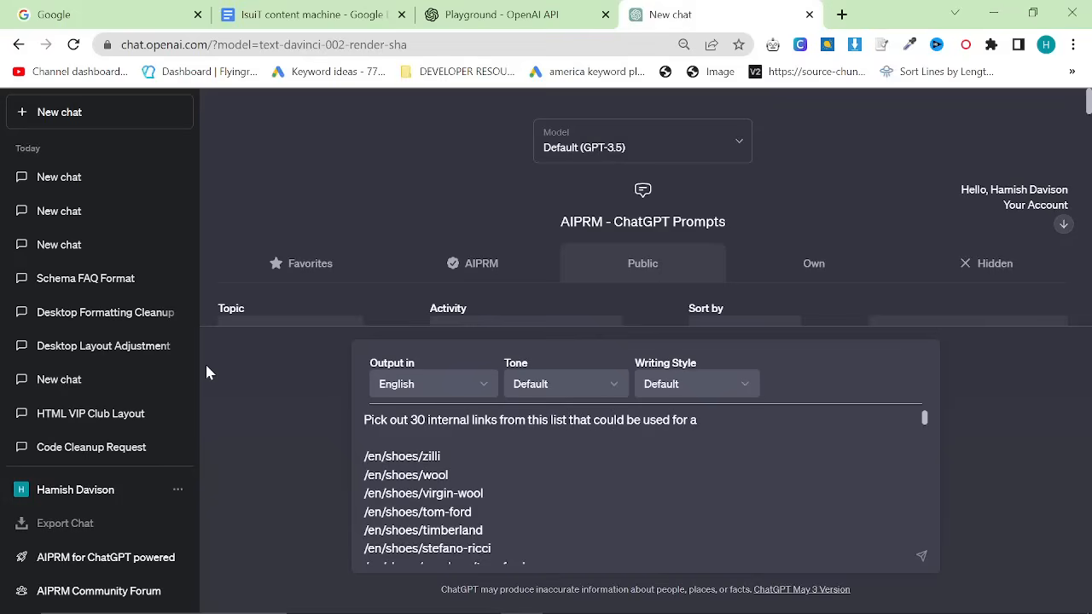
pyautogui.write('n article about')
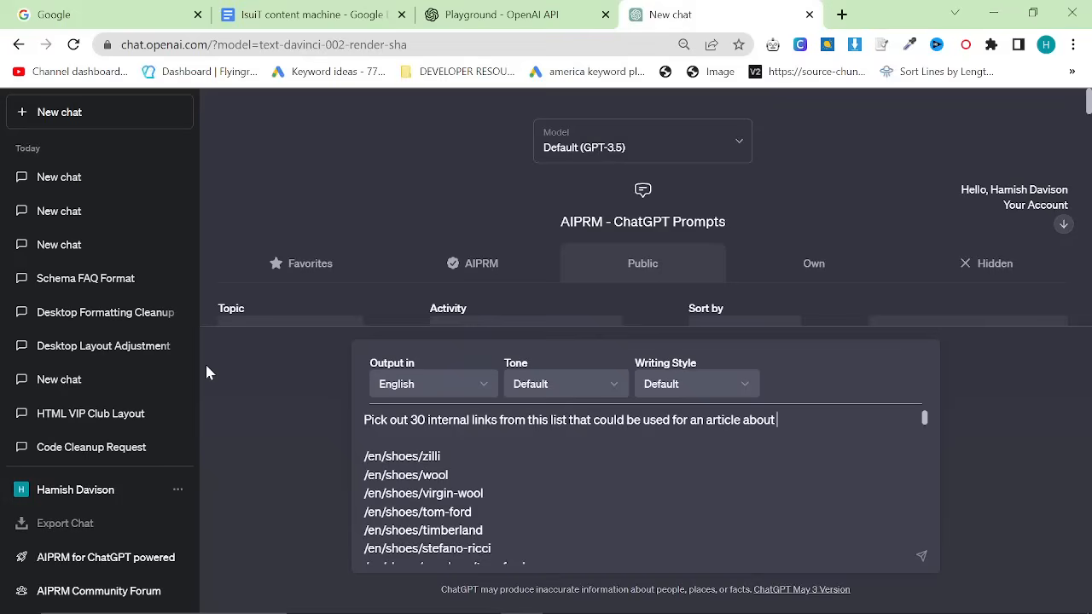
pyautogui.write('"smart')
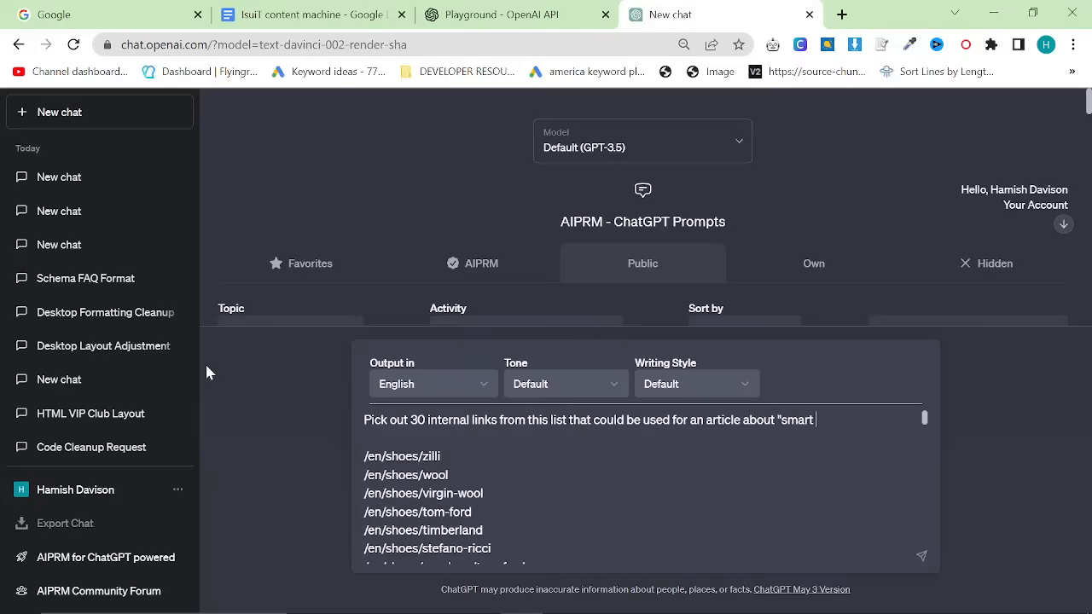
pyautogui.write('casual dress')
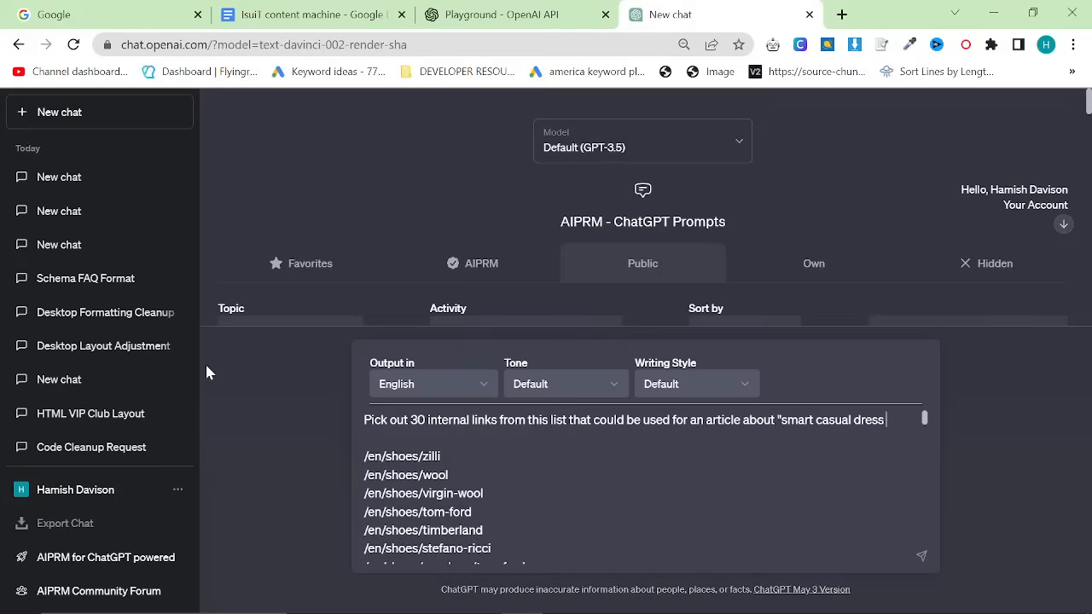
pyautogui.click(921, 556)
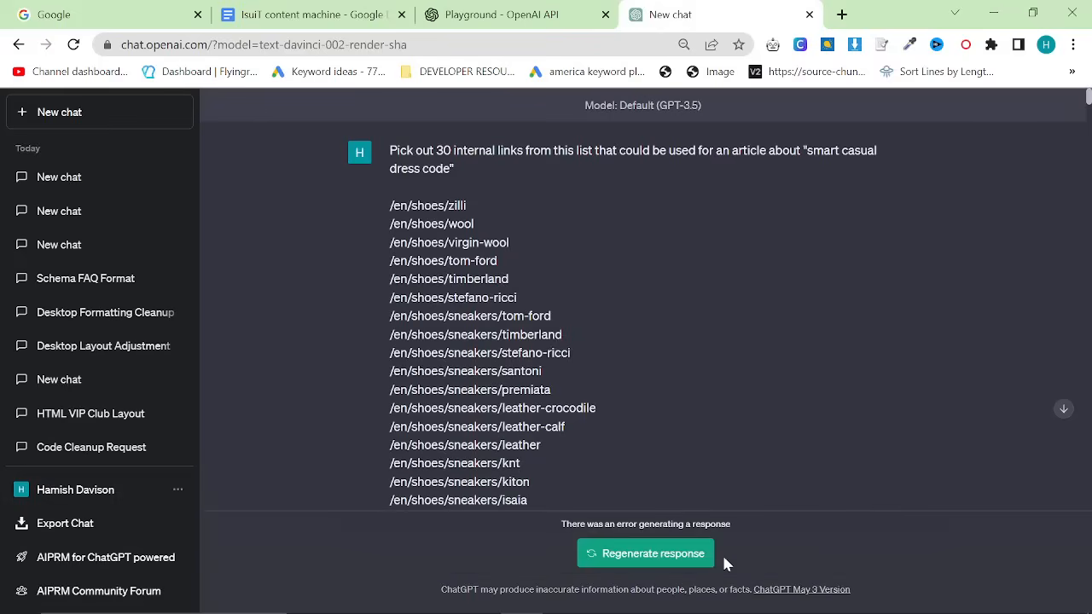
pyautogui.moveTo(941, 150)
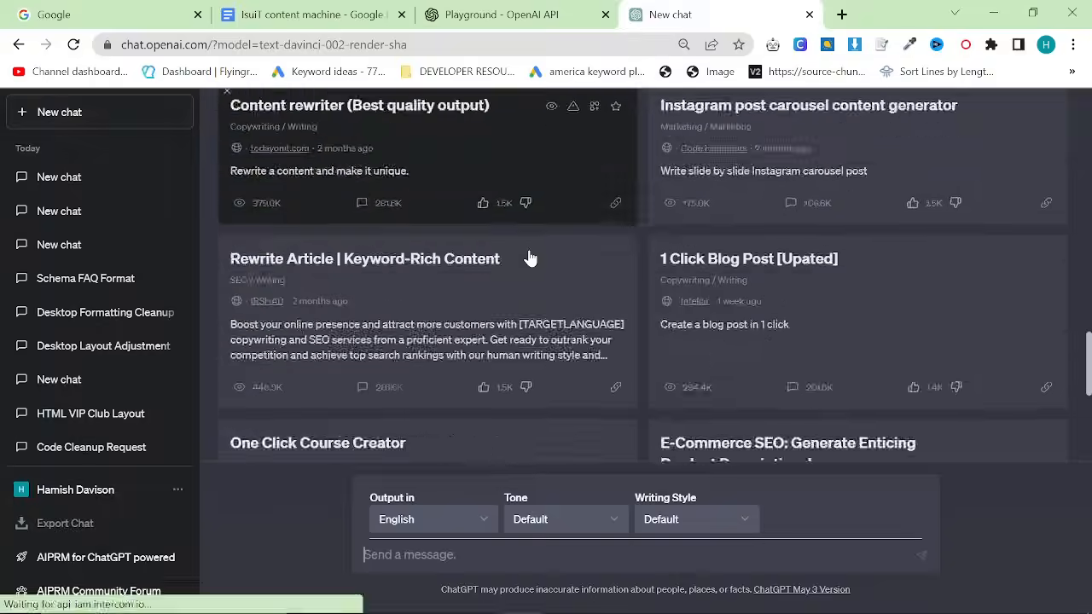
# Step: Select GPT-4 as the chat model and bring up the OpenAI billing overview
pyautogui.scroll(3)
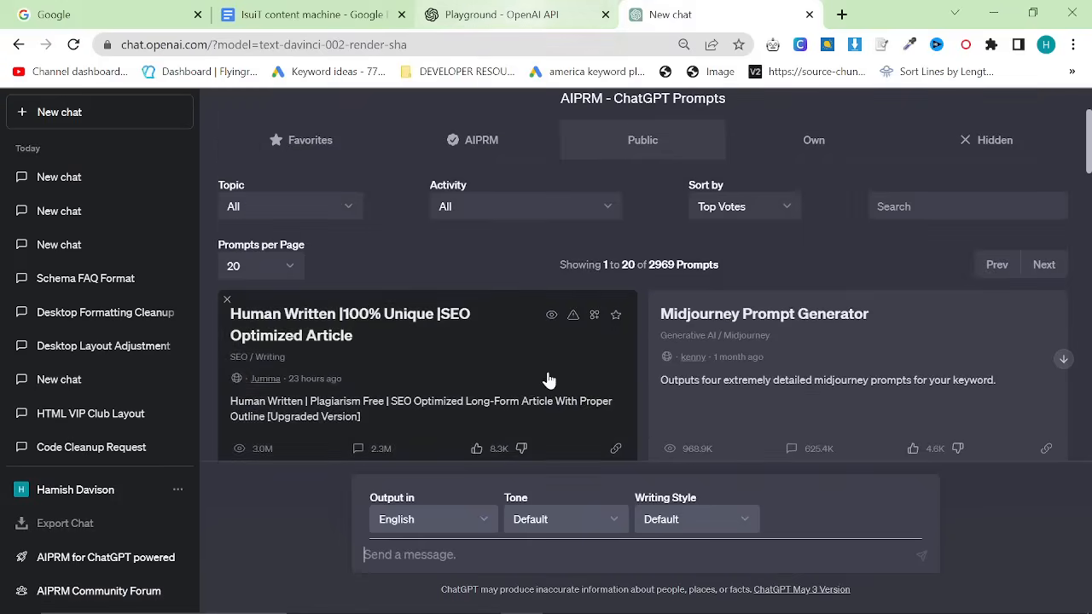
pyautogui.click(515, 15)
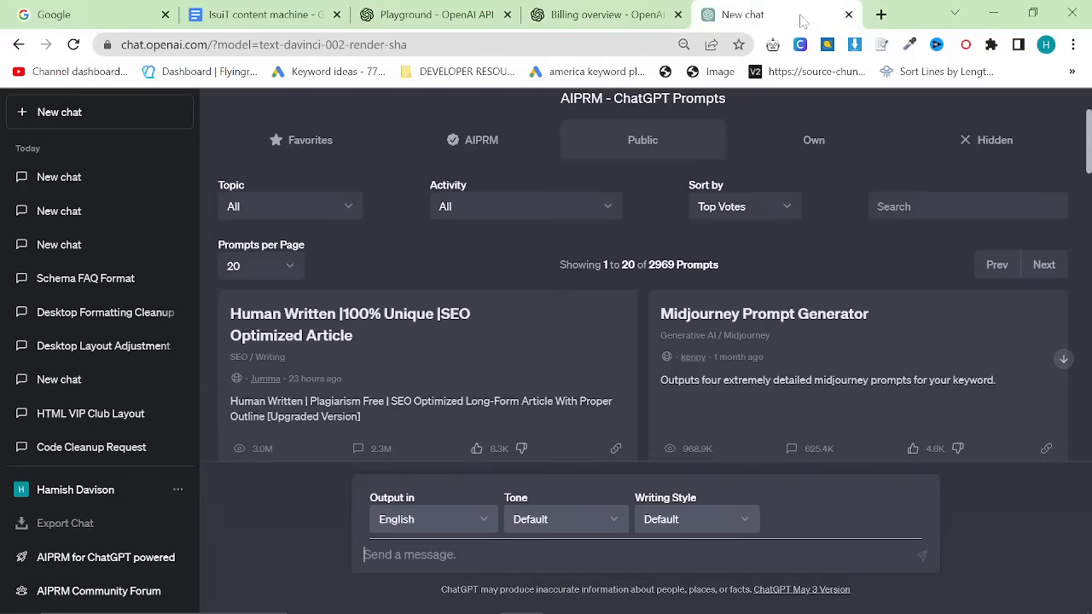
pyautogui.click(641, 140)
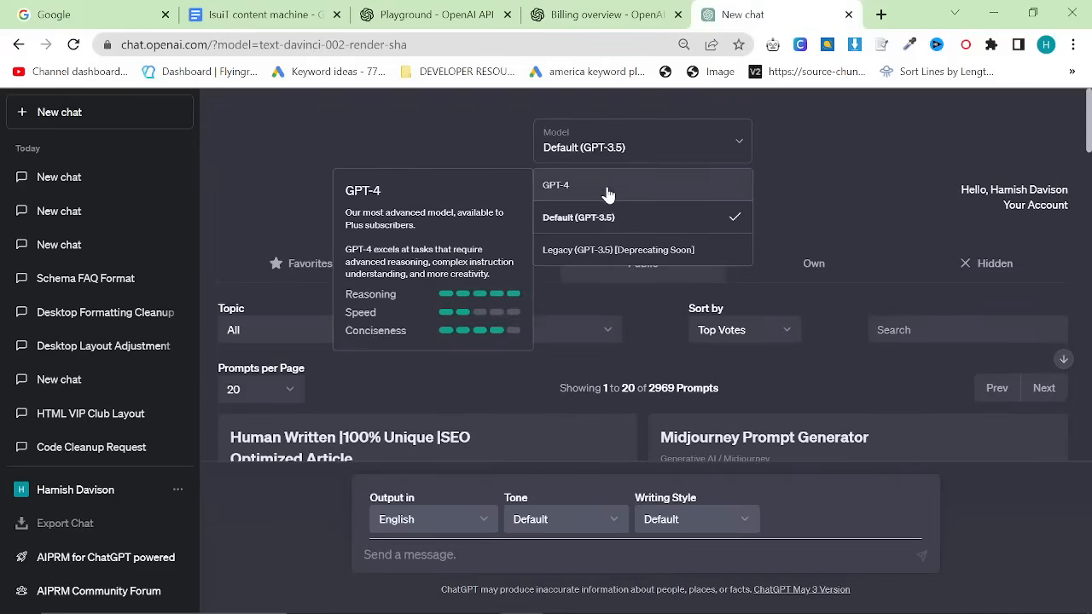
pyautogui.click(555, 185)
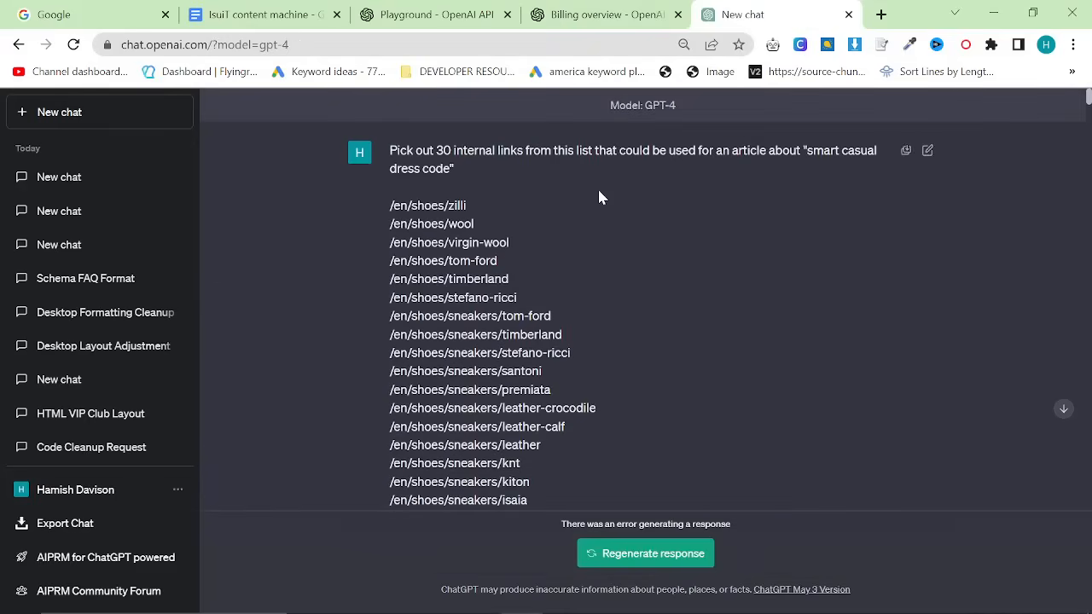
pyautogui.click(606, 14)
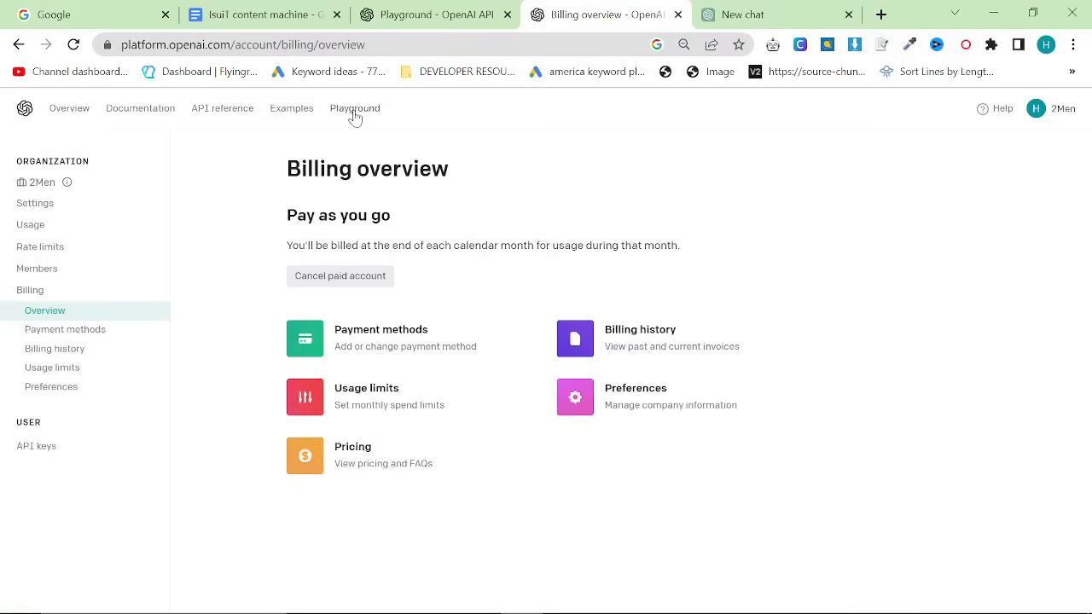
# Step: Run the links request in Playground chat mode, lowering maximum length to 1067 after the token error
pyautogui.click(354, 109)
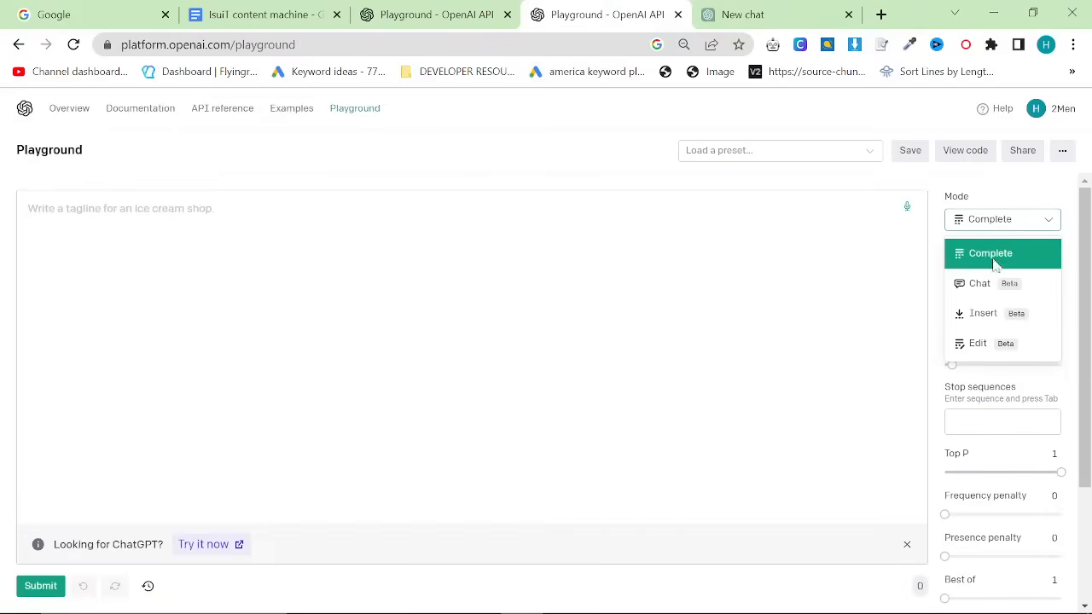
pyautogui.click(979, 283)
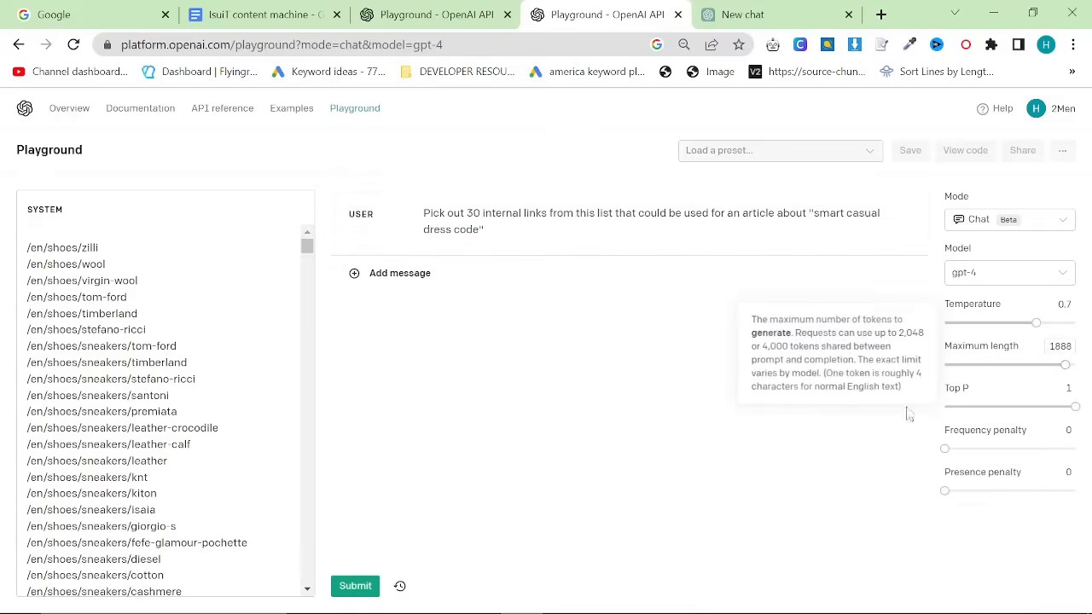
pyautogui.click(355, 586)
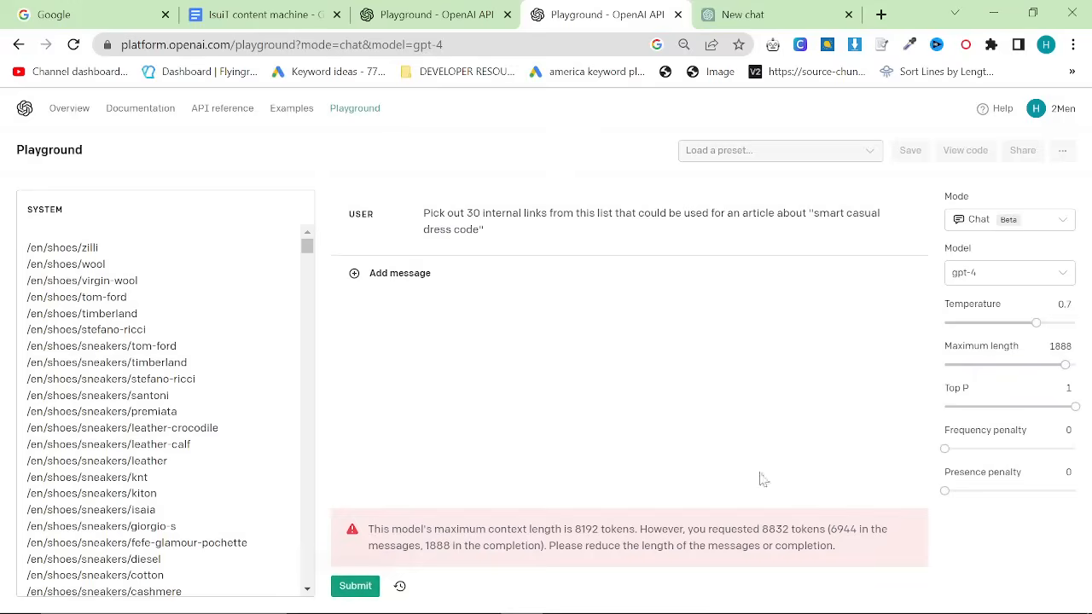
pyautogui.moveTo(1063, 365); pyautogui.dragTo(1012, 365)
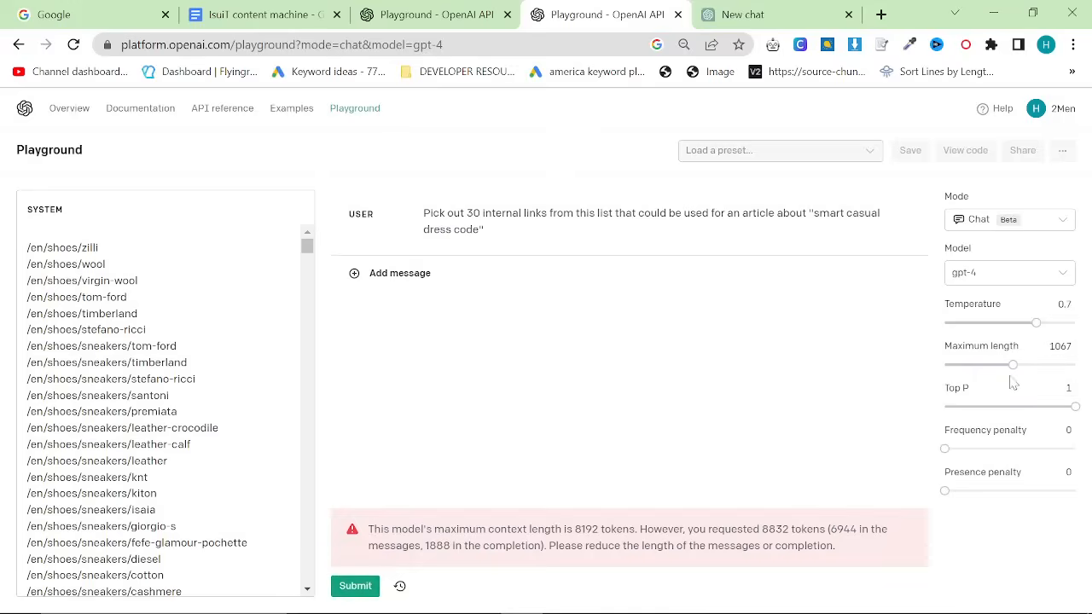
pyautogui.click(355, 586)
pyautogui.write('jeans')
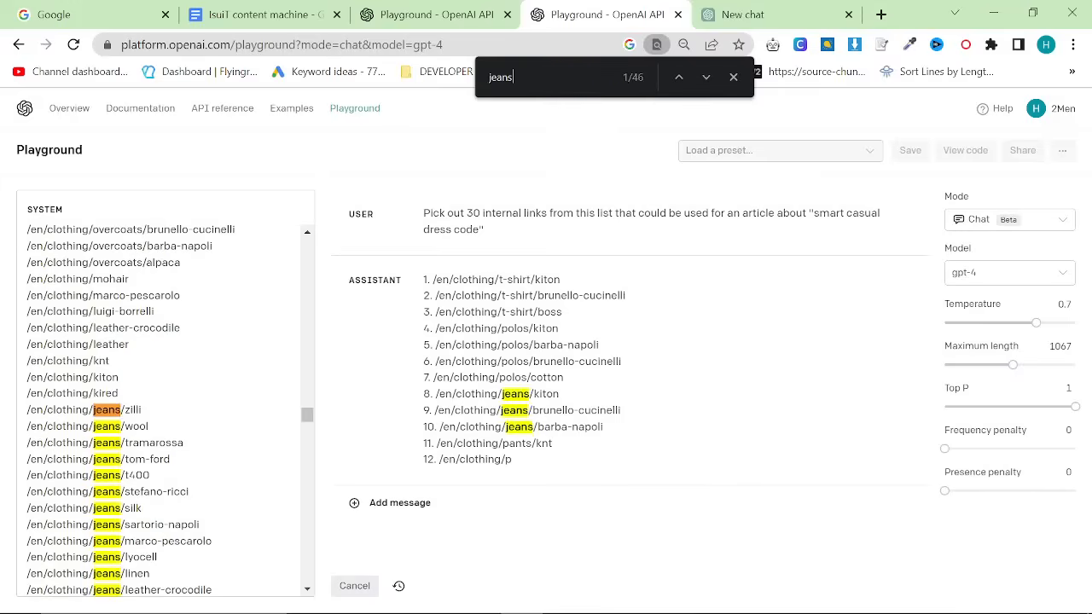
# Step: Search the page for '/brunell' and scroll through the path list and GPT-4's growing reply
pyautogui.write('/brunell')
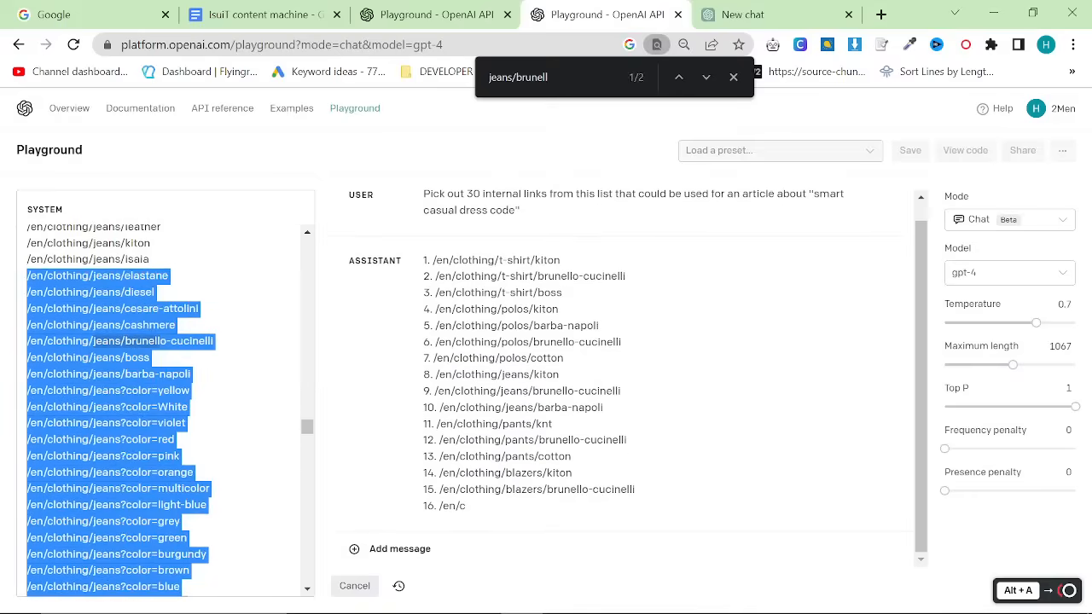
pyautogui.scroll(-3)
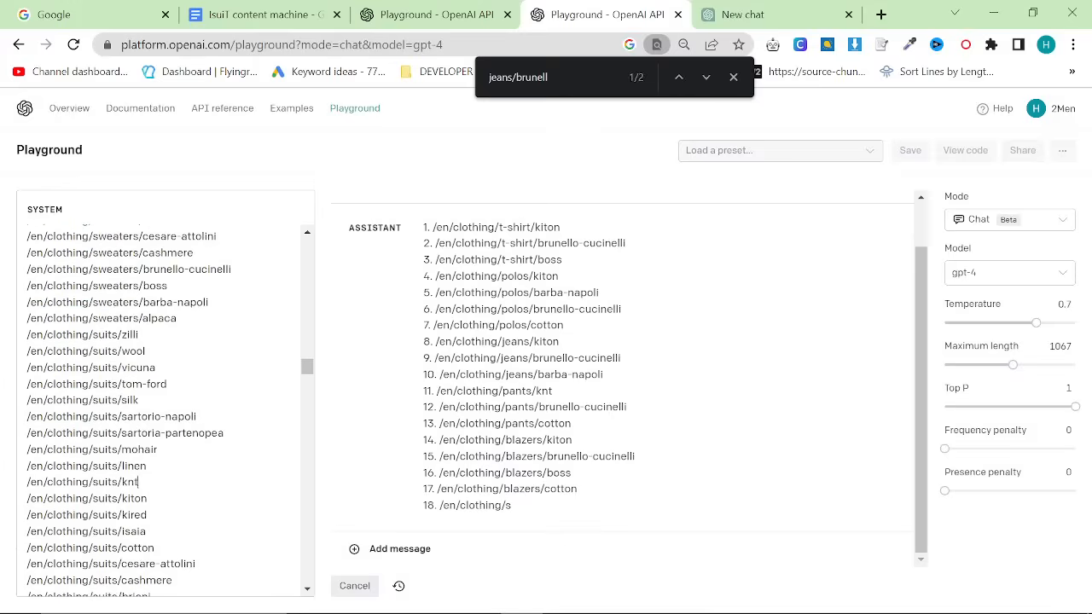
pyautogui.scroll(-3)
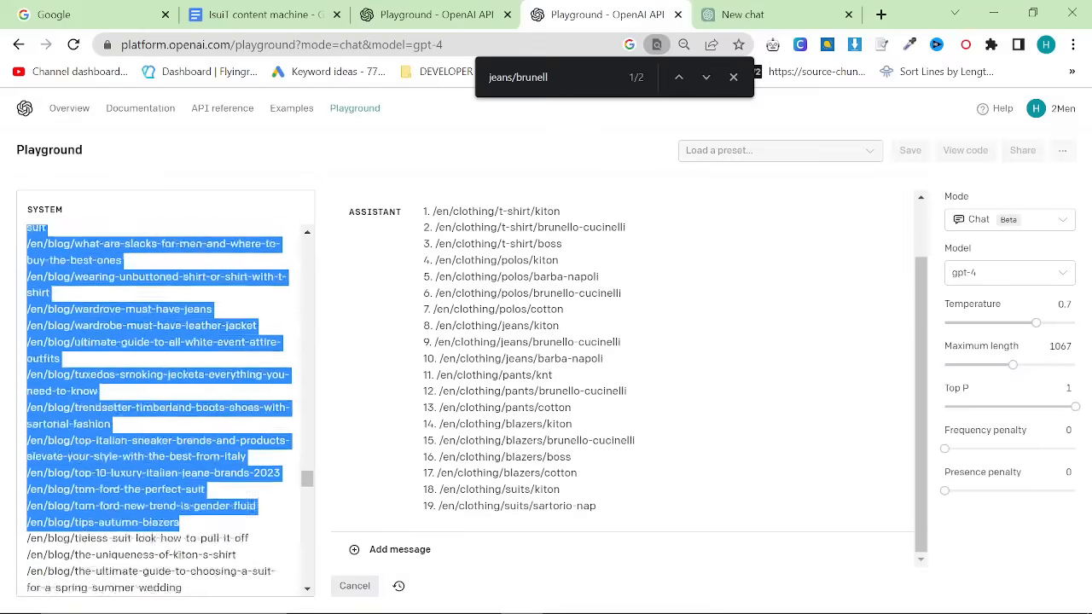
pyautogui.scroll(-3)
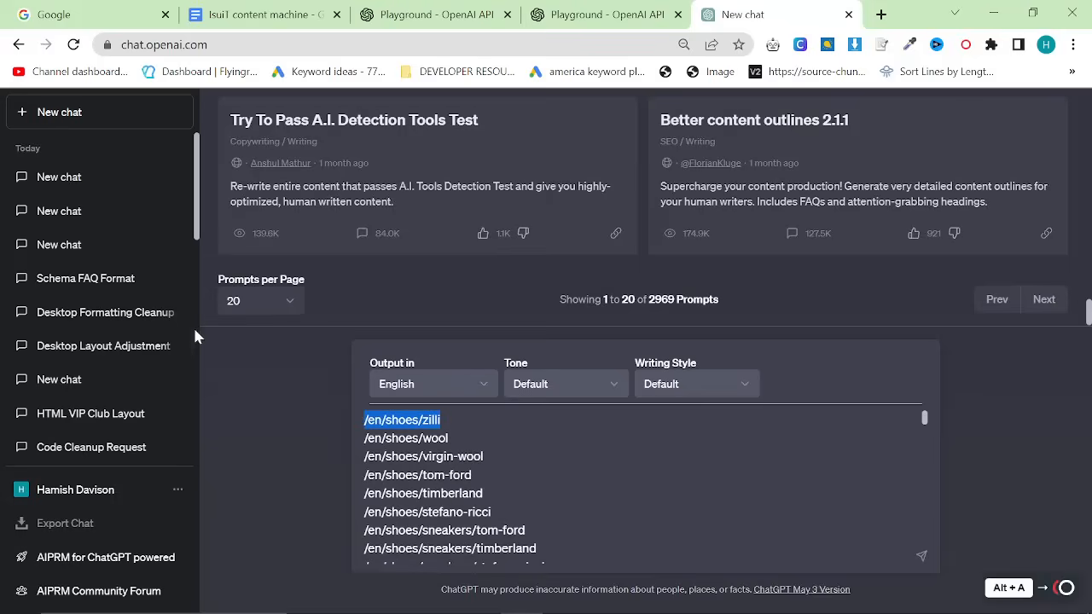
# Step: Prompt ChatGPT to 'Pick out 30 internal links to be used for an article' and review them
pyautogui.write('Pick out 30 i')
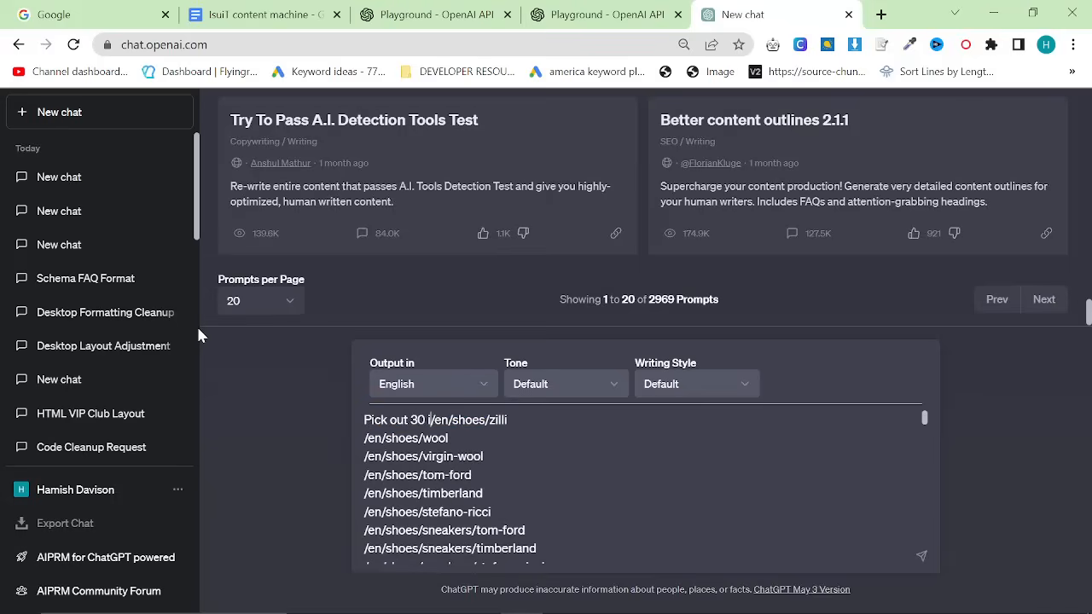
pyautogui.write('internal links')
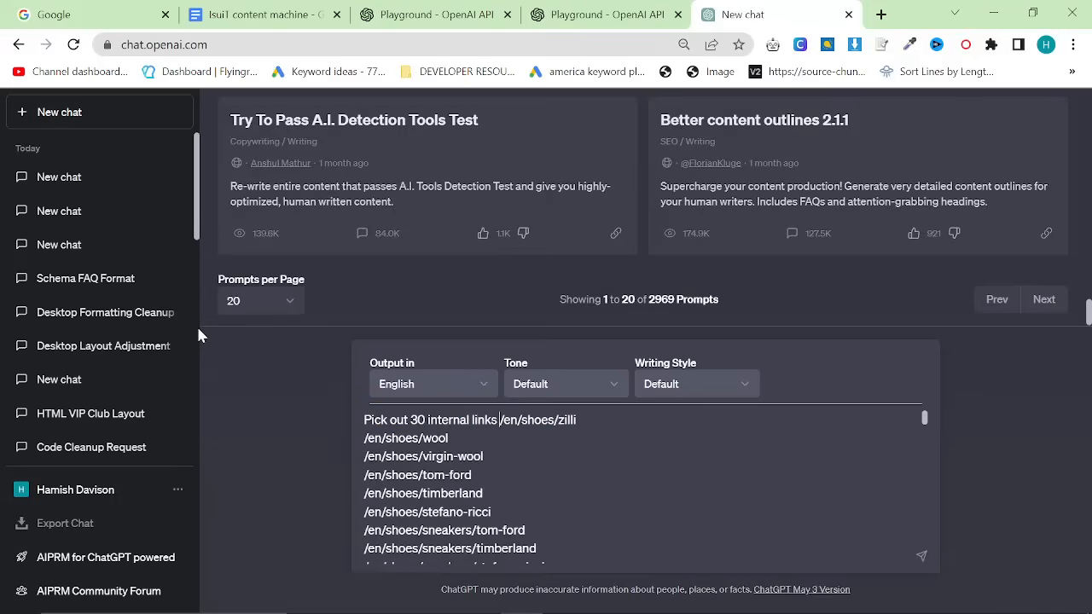
pyautogui.write('to be used for an article about "smart casual dress code for men')
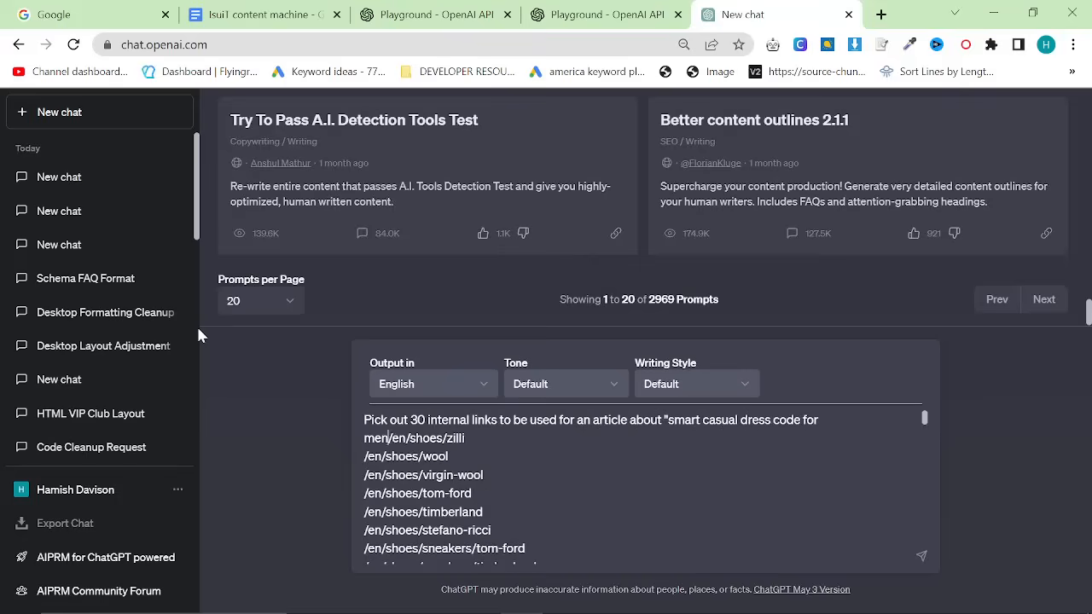
pyautogui.scroll(-3)
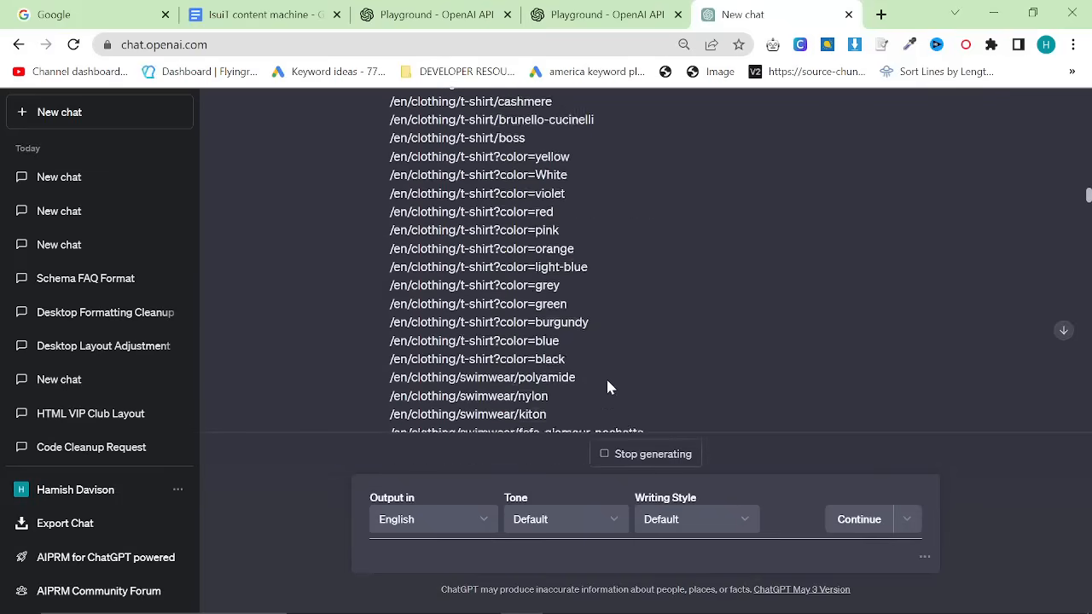
pyautogui.scroll(-3)
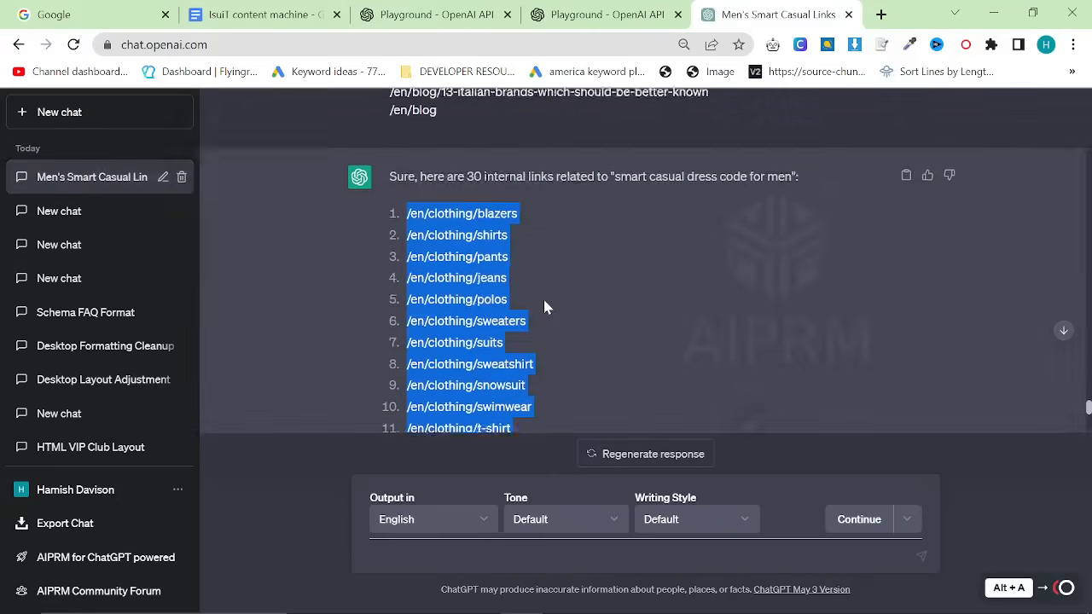
pyautogui.scroll(-3)
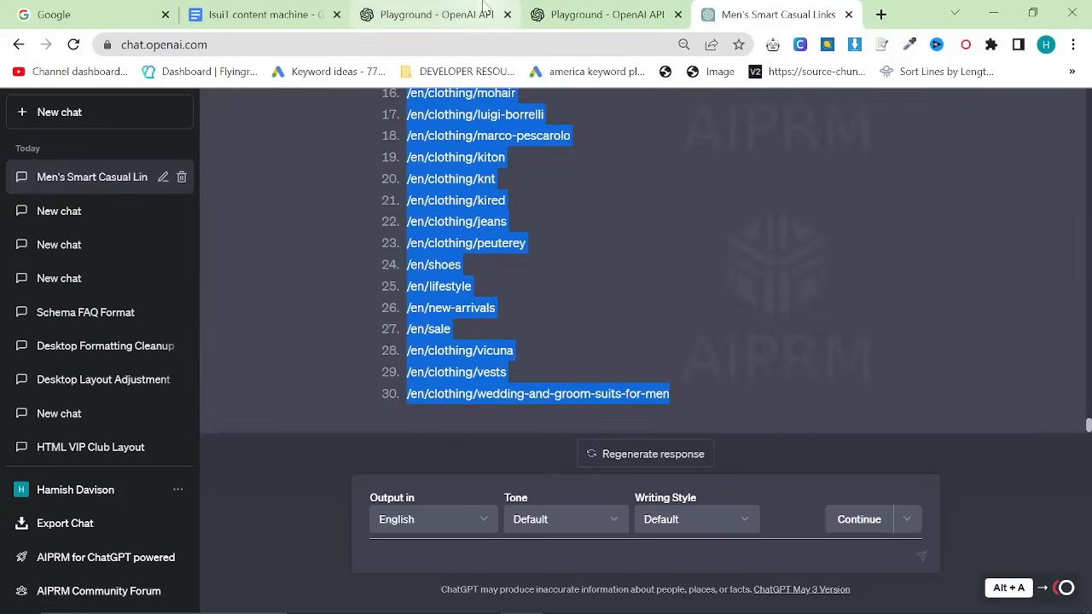
pyautogui.click(431, 15)
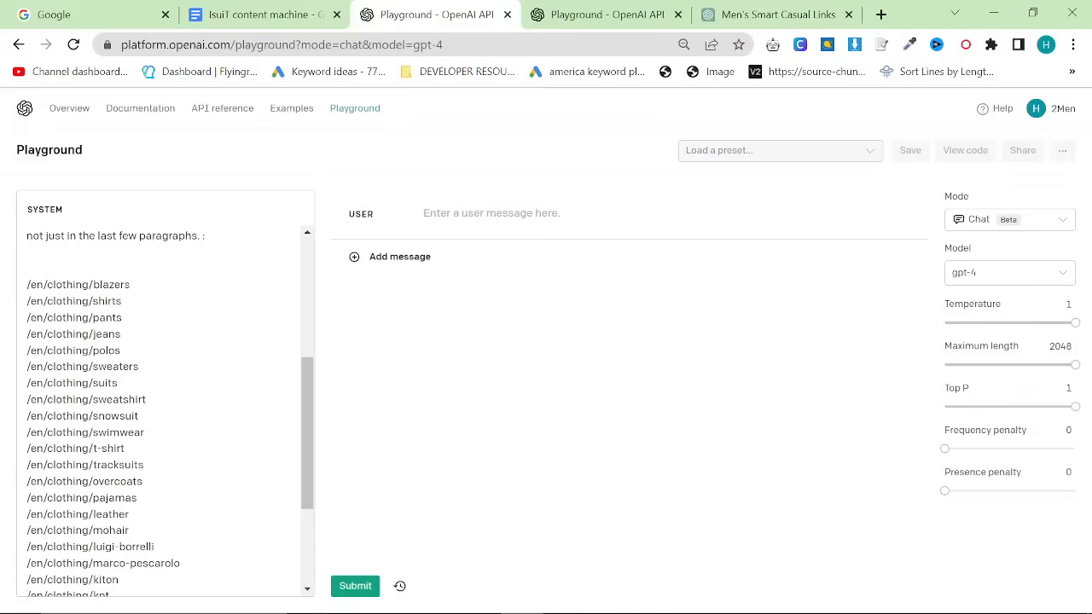
# Step: Type /en/designers/kiton above /en/clothing/blazers in the SYSTEM box, fixing typos
pyautogui.scroll(-3)
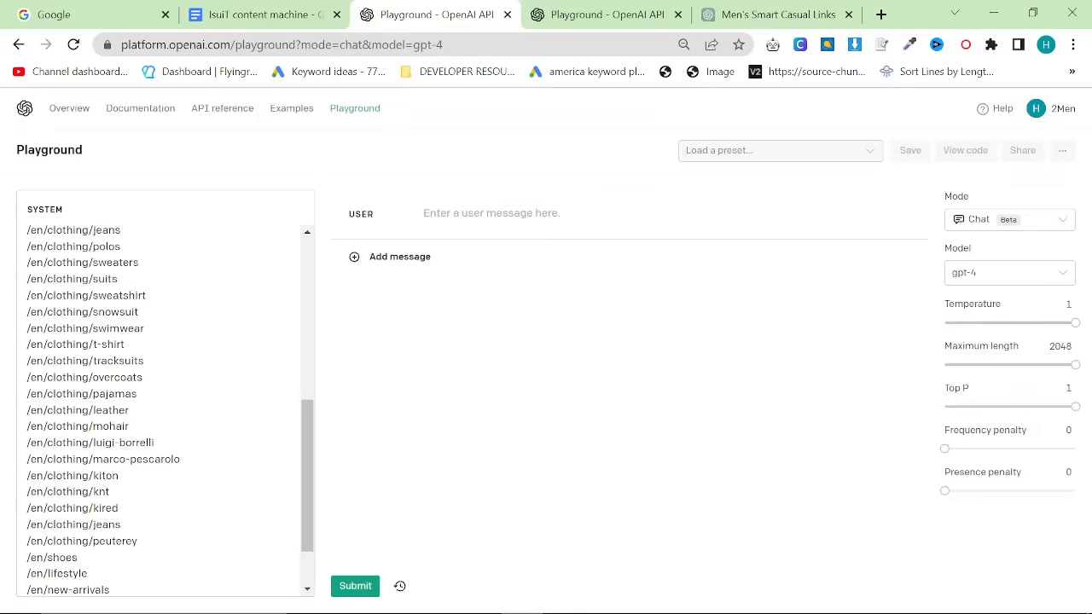
pyautogui.scroll(3)
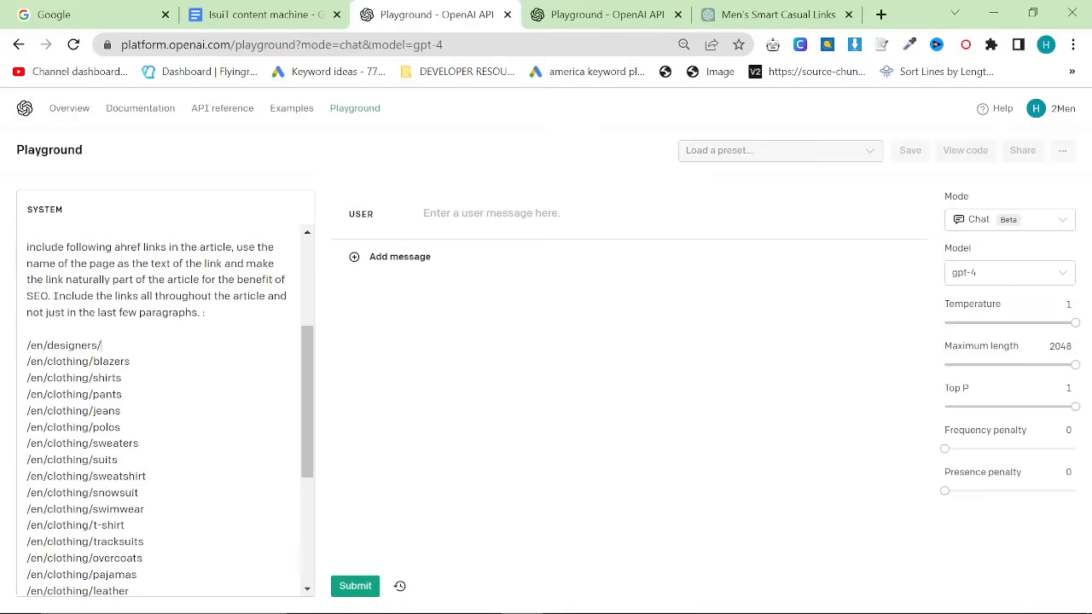
pyautogui.write('lk')
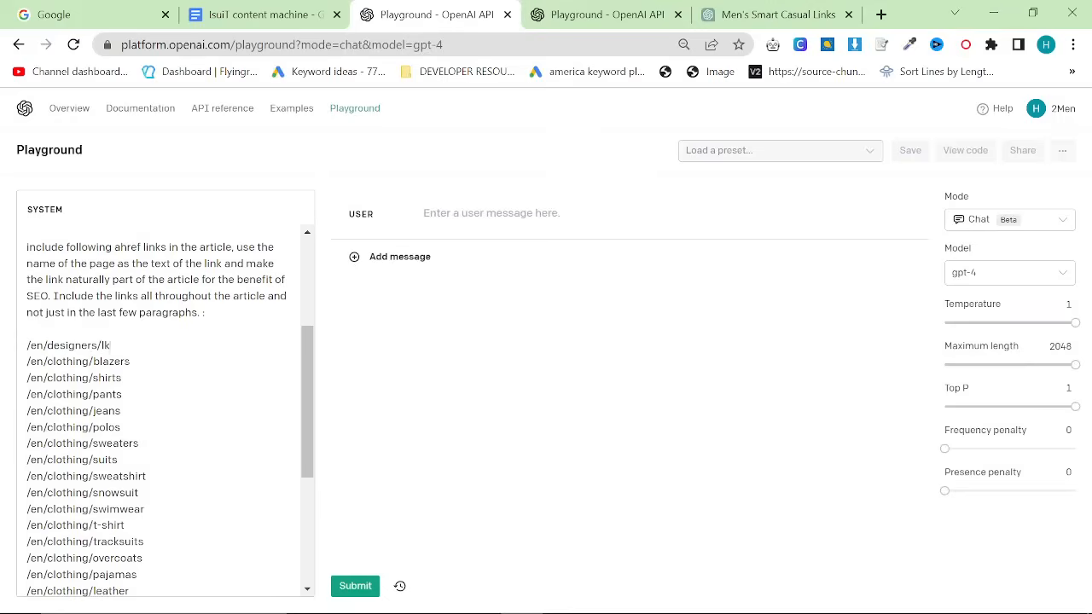
pyautogui.write('ktion')
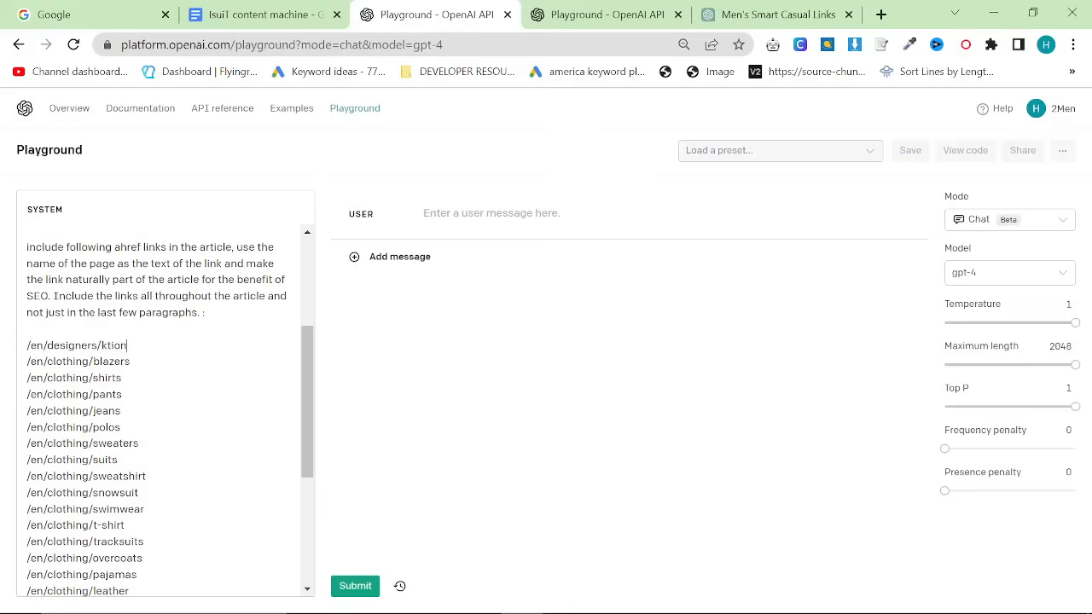
pyautogui.write('iton')
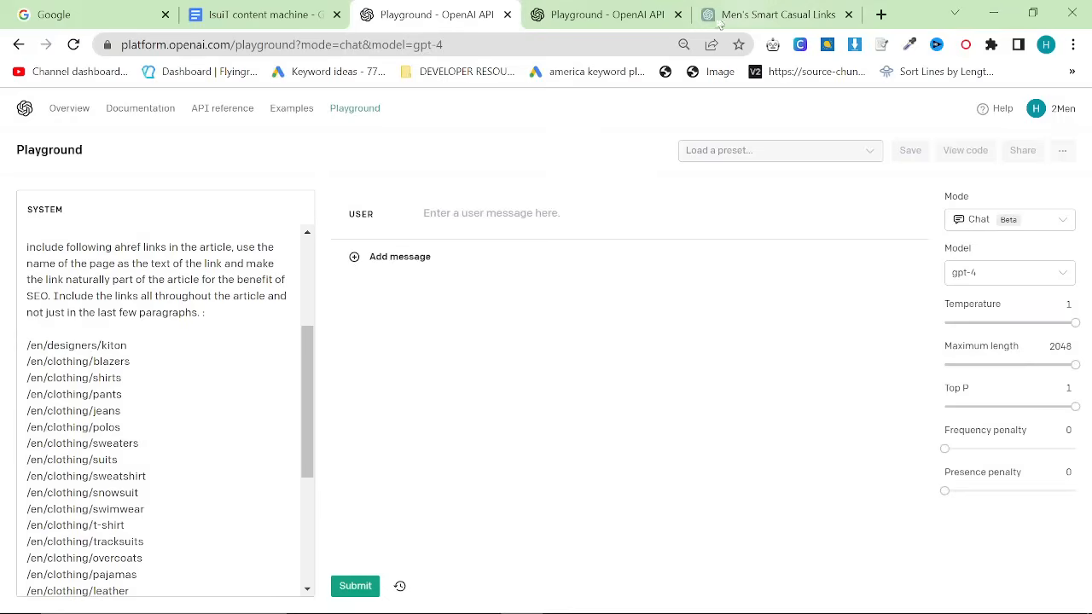
pyautogui.click(881, 14)
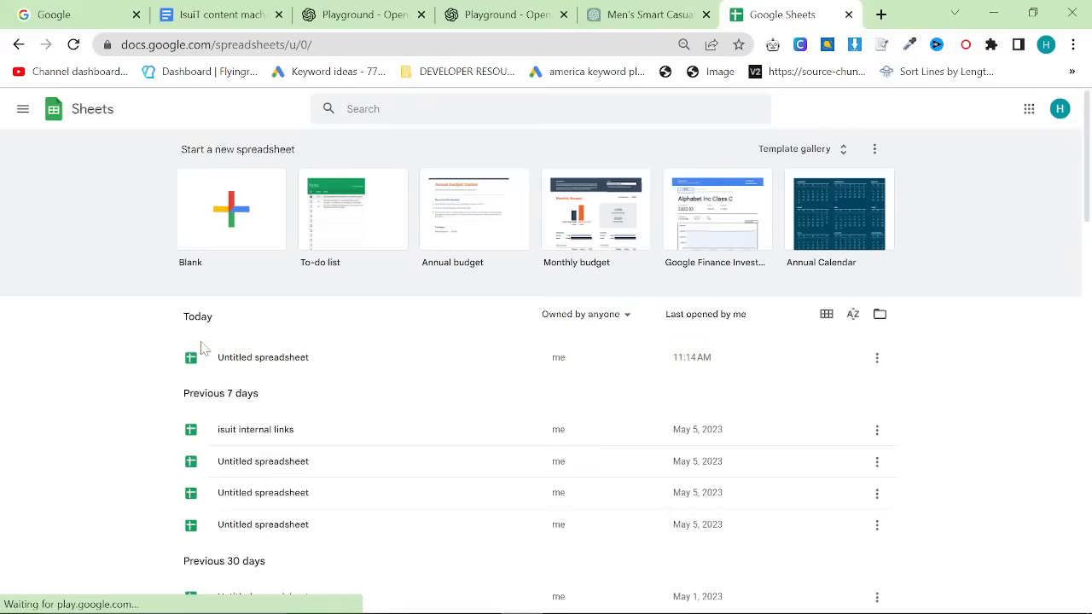
# Step: Open the 'isuit internal links' spreadsheet and scroll through its collection and blog paths
pyautogui.click(255, 429)
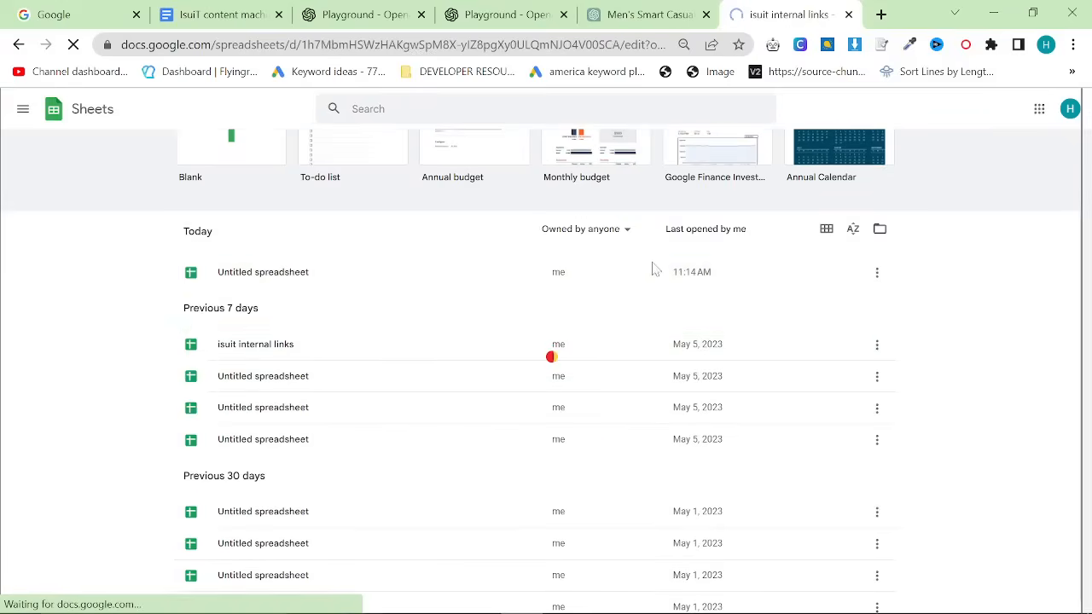
pyautogui.click(255, 344)
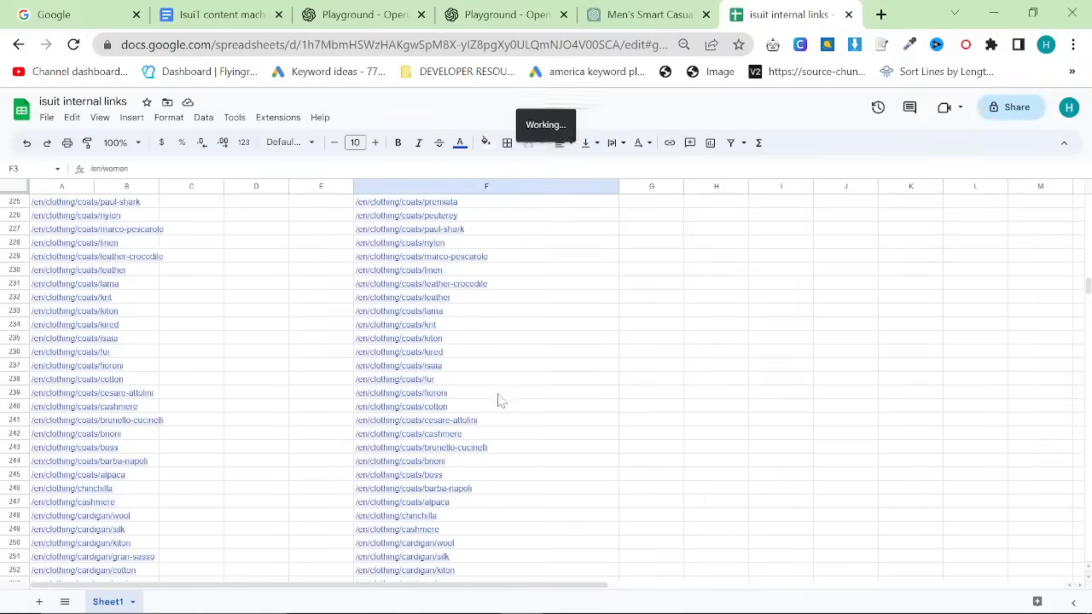
pyautogui.scroll(-3)
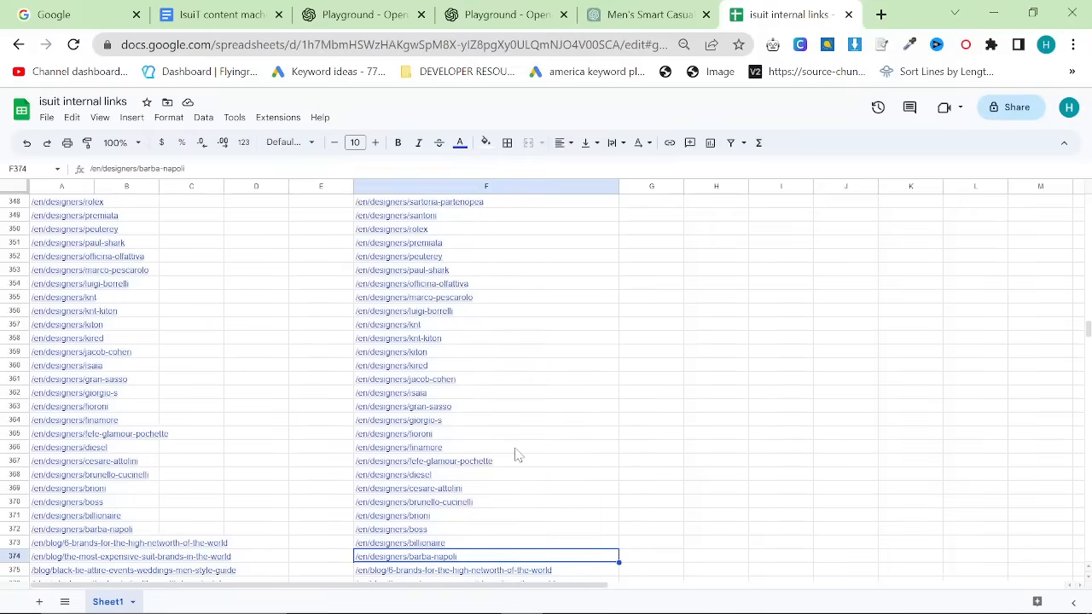
pyautogui.scroll(3)
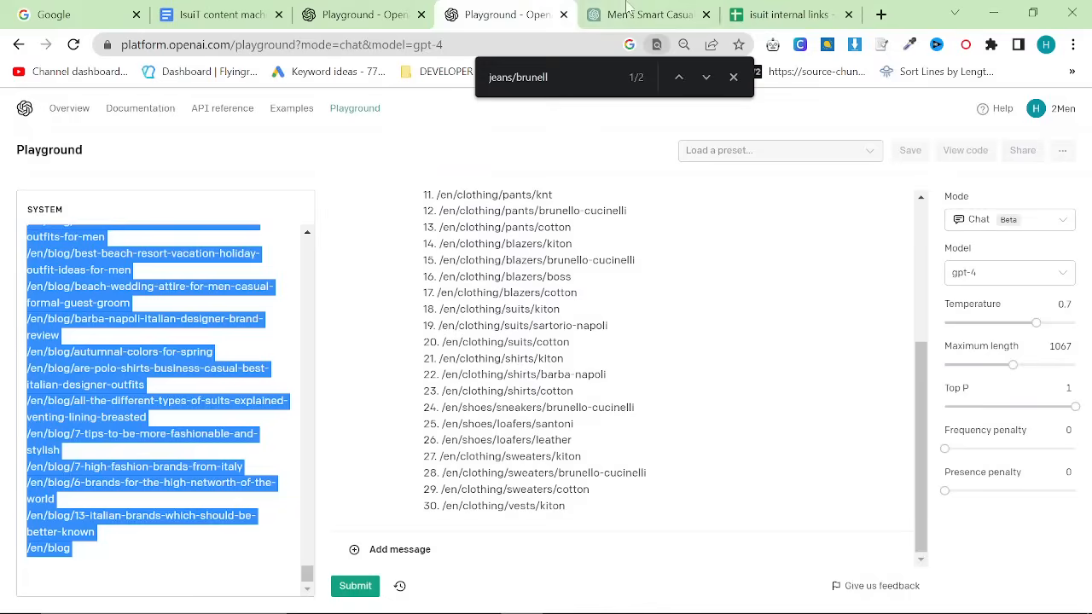
pyautogui.click(785, 15)
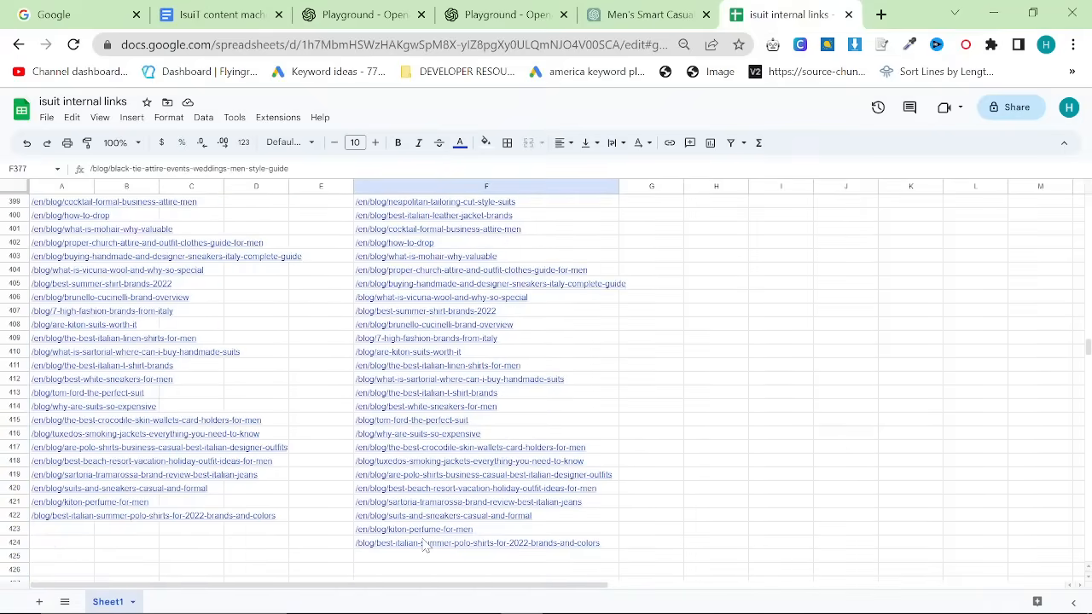
pyautogui.click(504, 15)
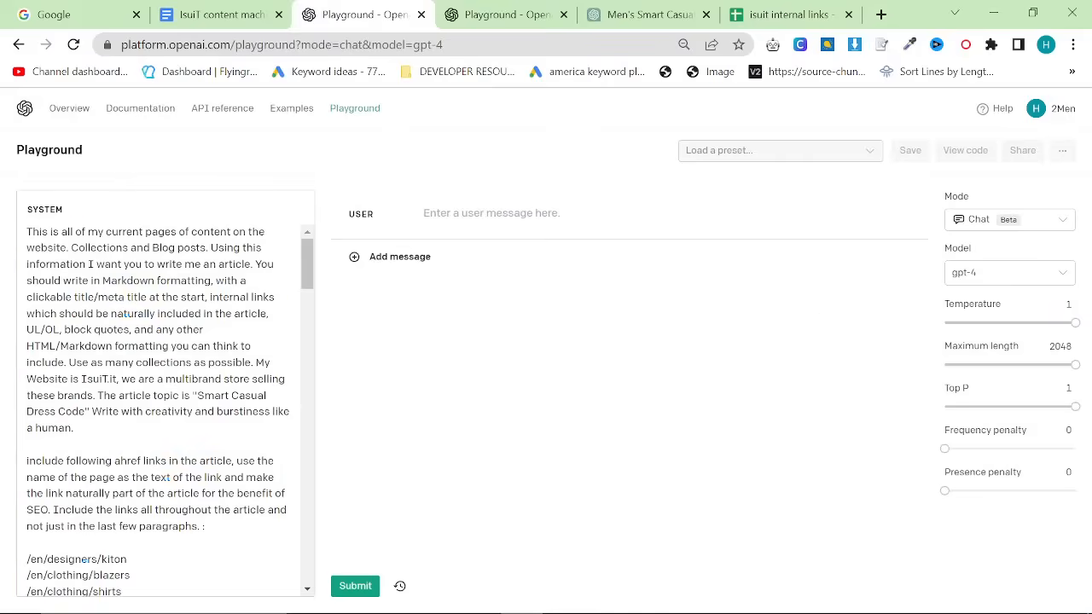
# Step: Add the user message 'Write the first part of this article.' and select IsuiT.it in the system prompt
pyautogui.click(75, 427)
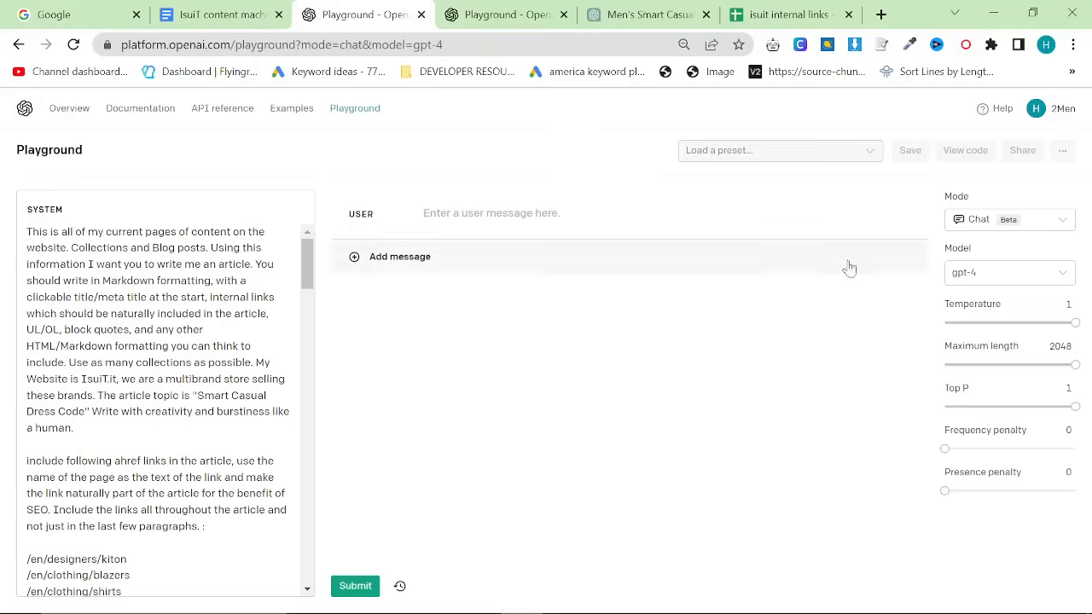
pyautogui.write('Write the fir')
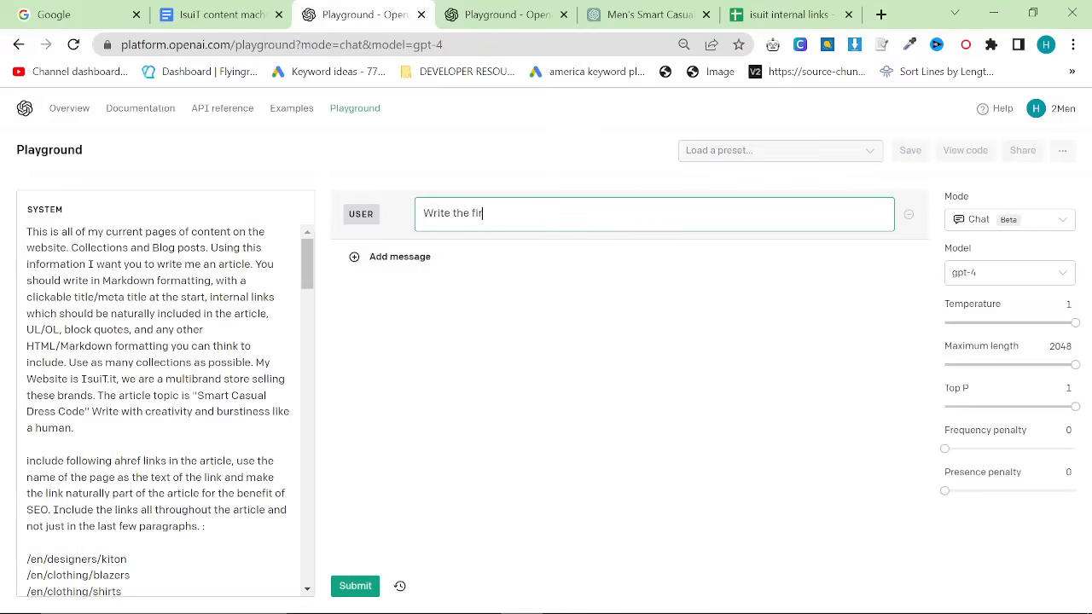
pyautogui.write('st part of this article.')
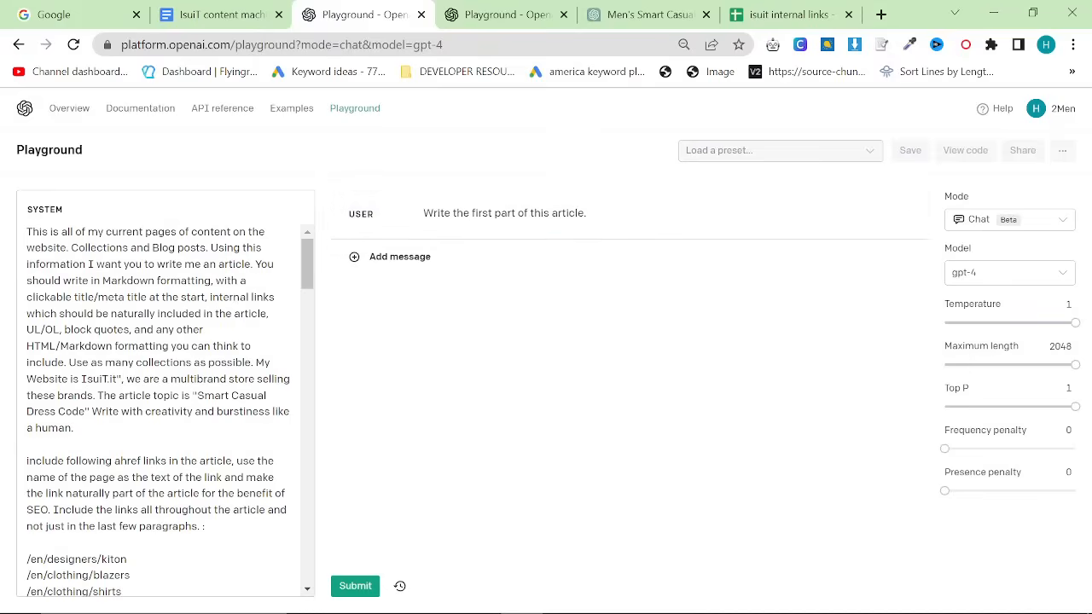
pyautogui.doubleClick(246, 395)
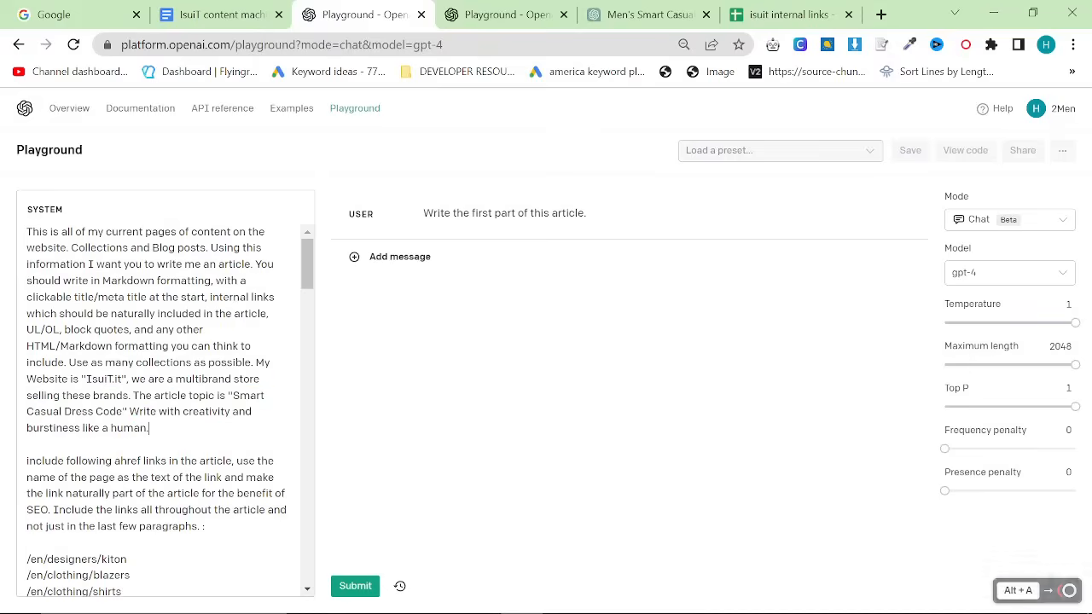
pyautogui.scroll(-3)
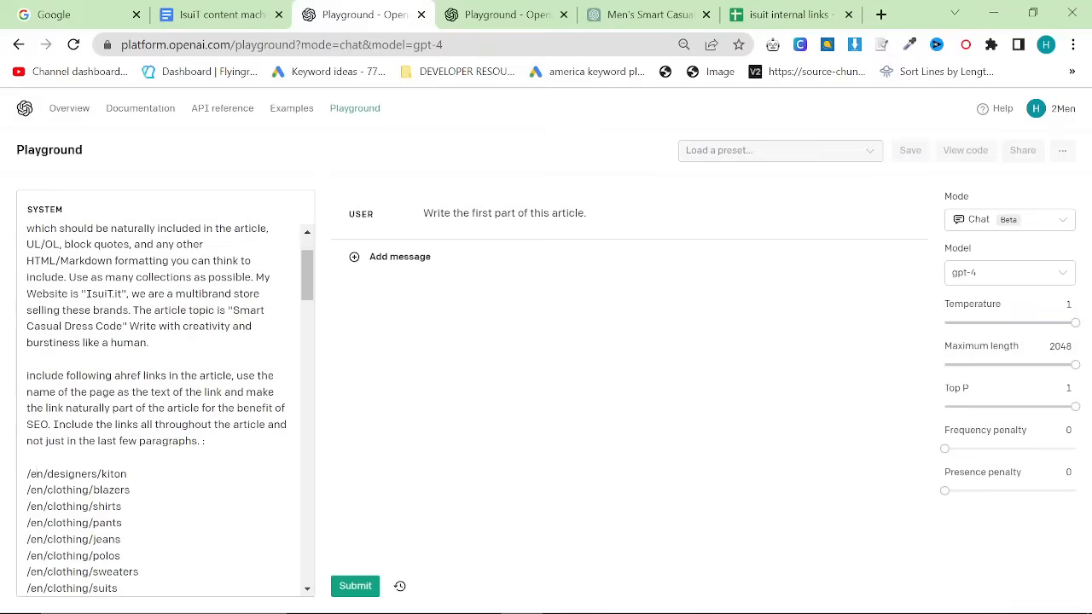
pyautogui.scroll(-3)
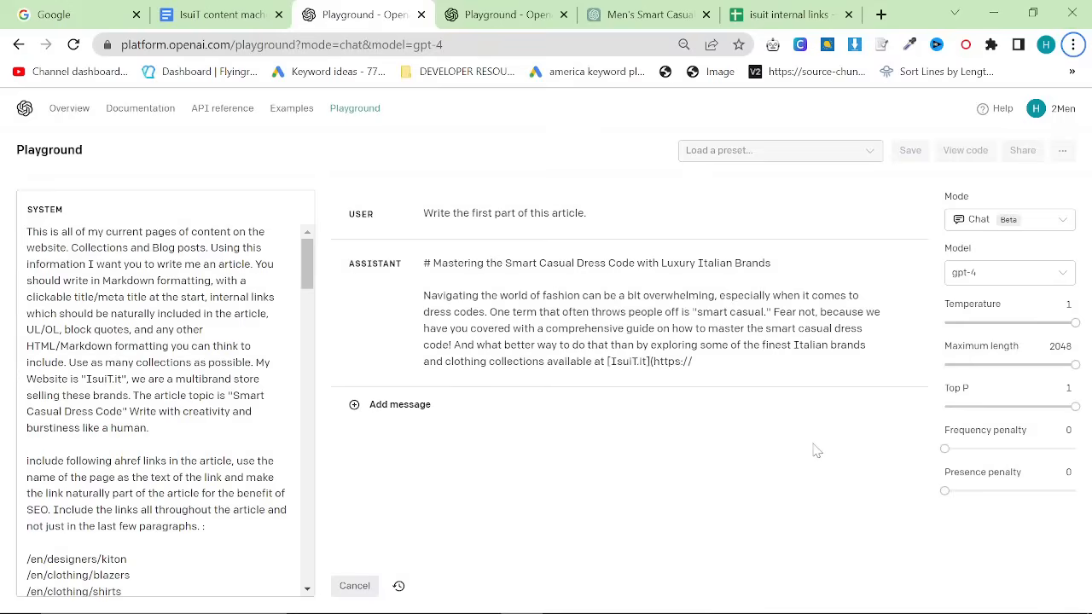
# Step: Follow GPT-4's first-part draft as it writes the Pants, Polos and T-Shirts, and Shoes sections
pyautogui.scroll(-3)
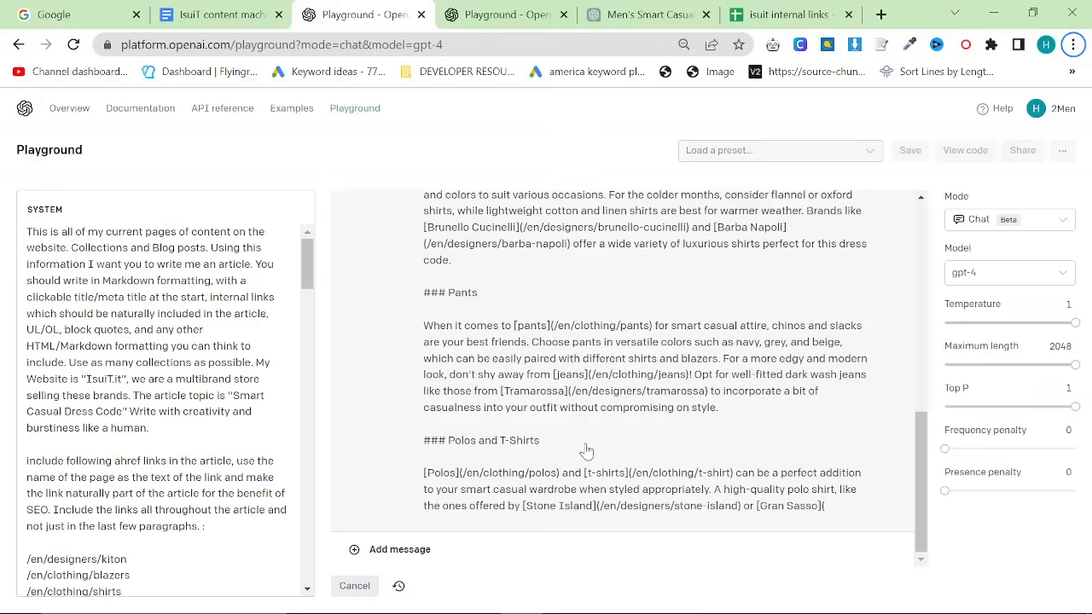
pyautogui.scroll(-3)
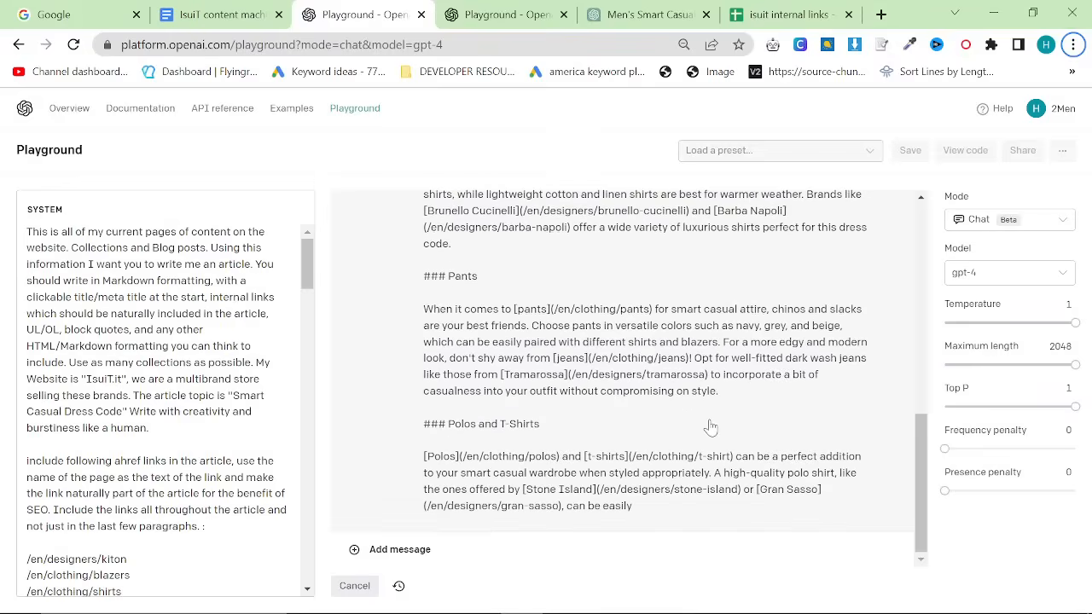
pyautogui.scroll(-3)
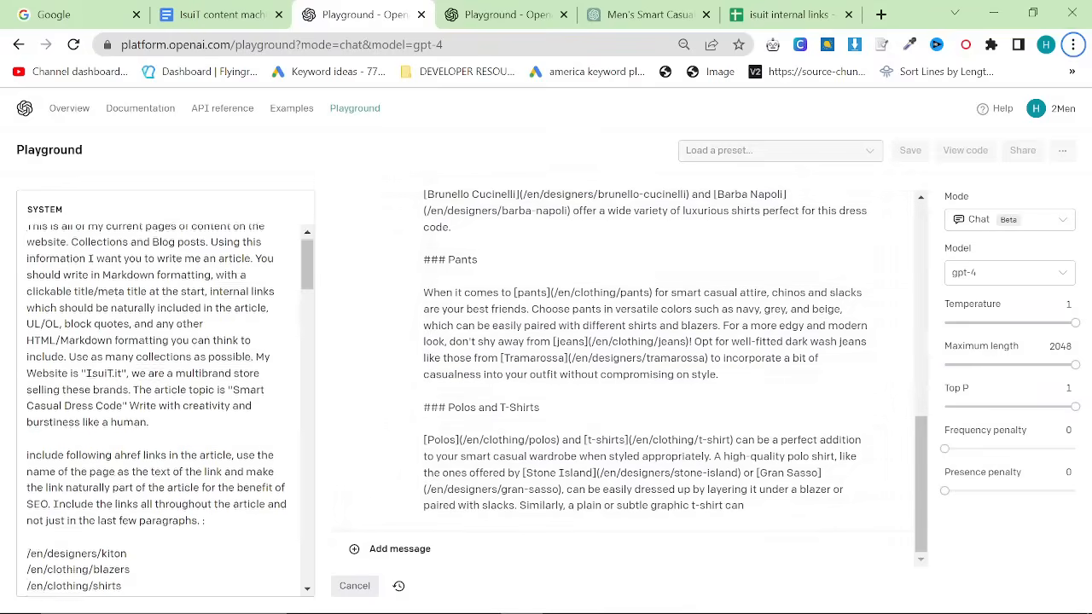
pyautogui.scroll(-3)
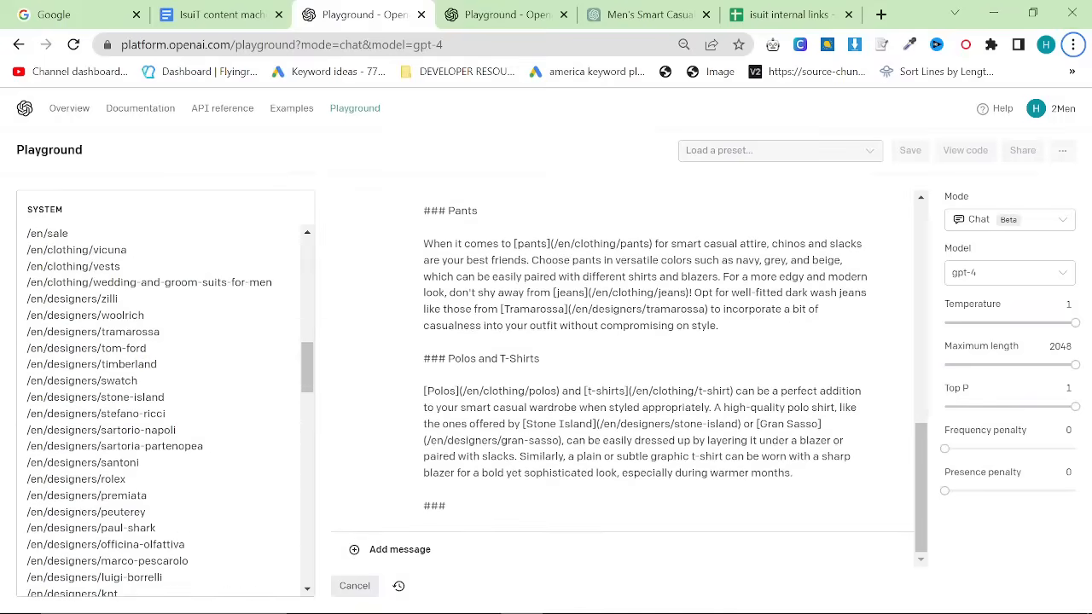
pyautogui.scroll(-3)
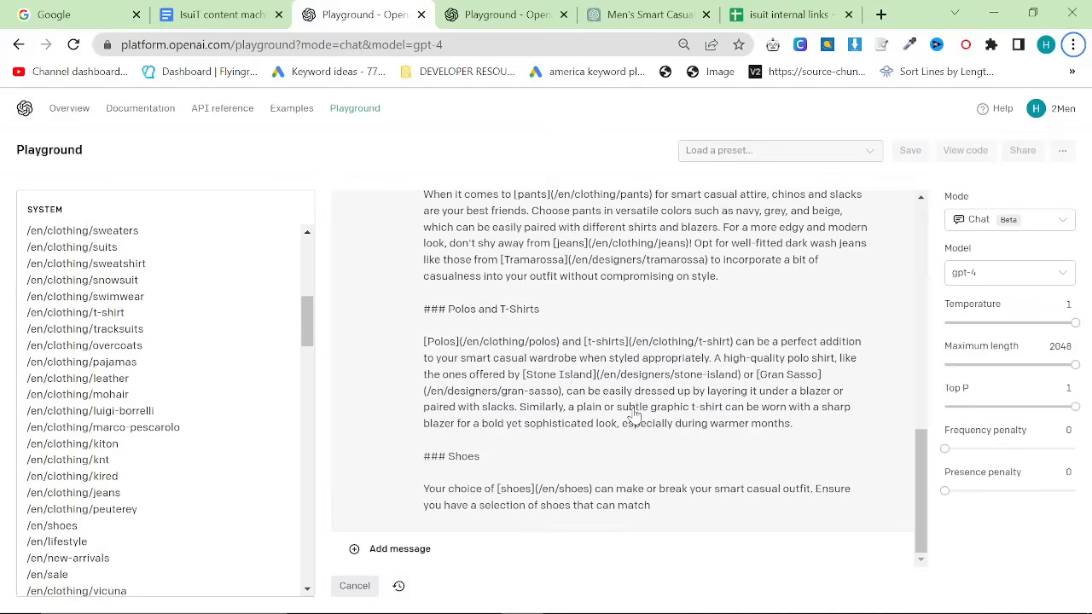
pyautogui.scroll(-3)
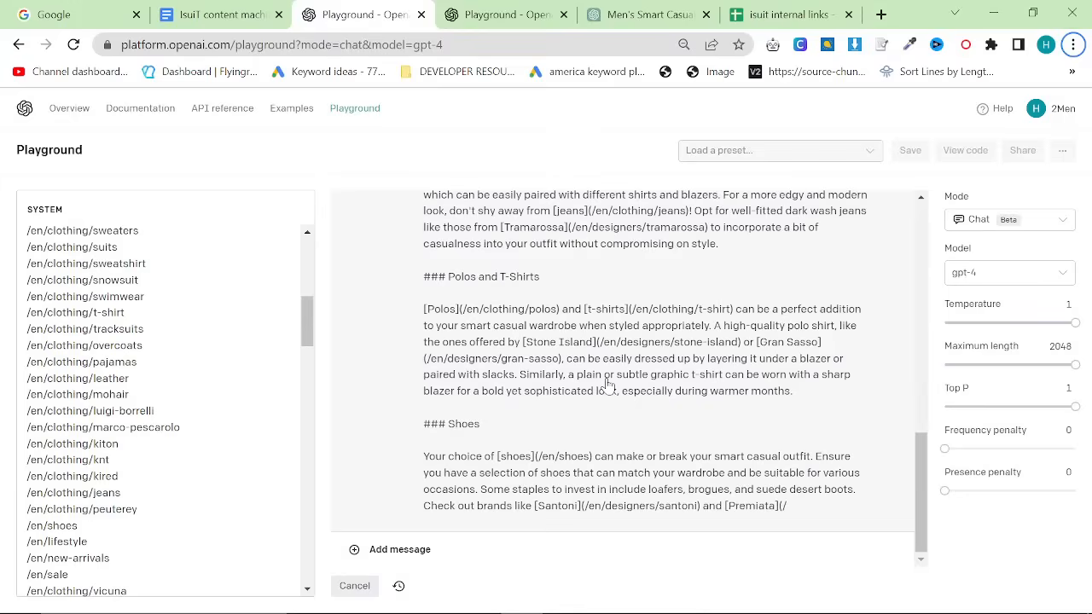
pyautogui.scroll(-3)
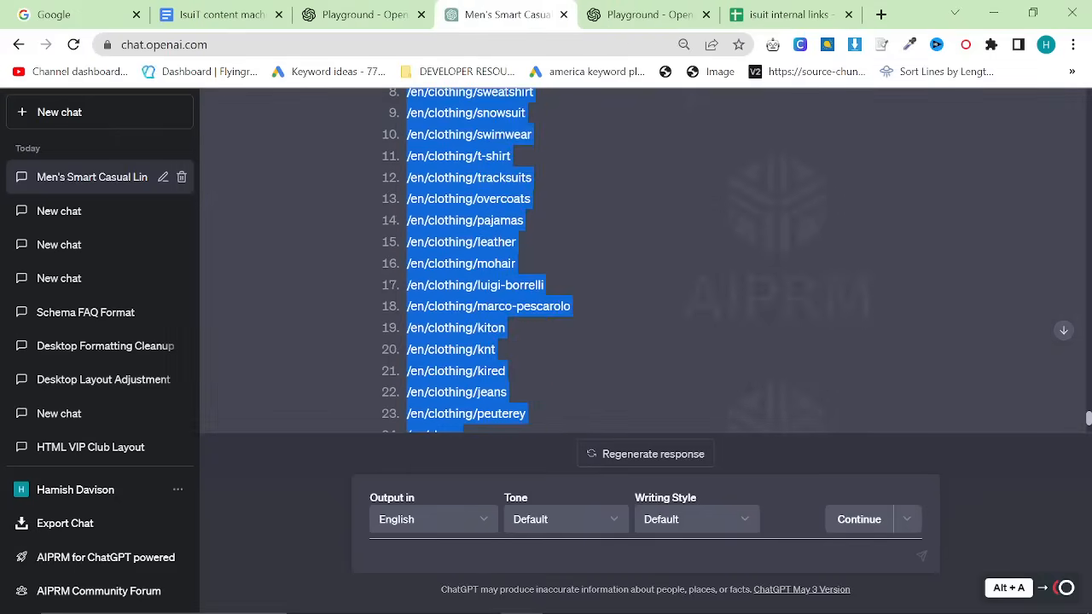
pyautogui.scroll(-3)
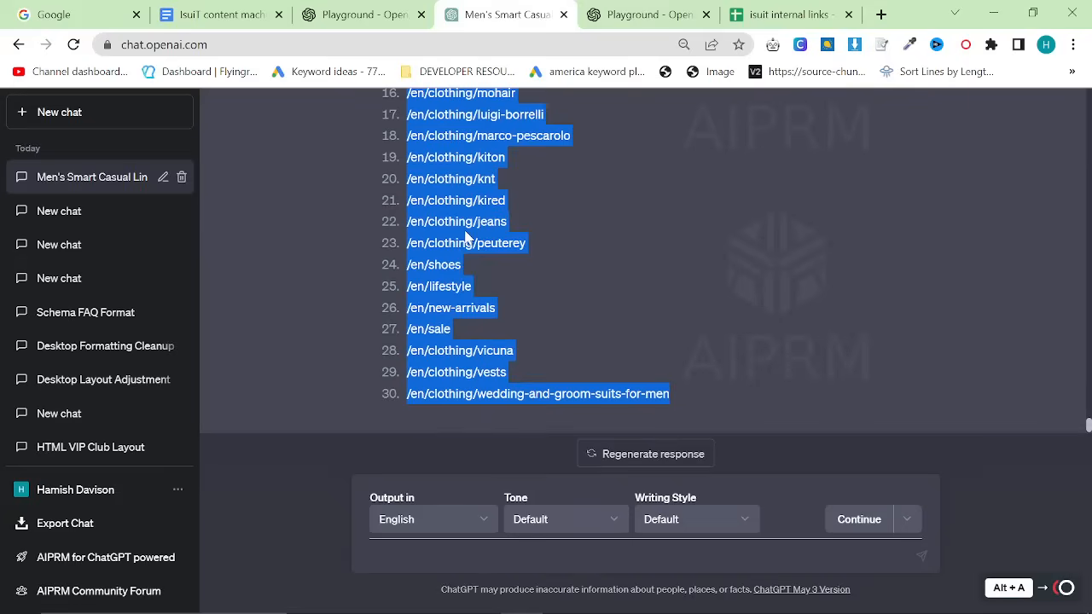
pyautogui.click(362, 15)
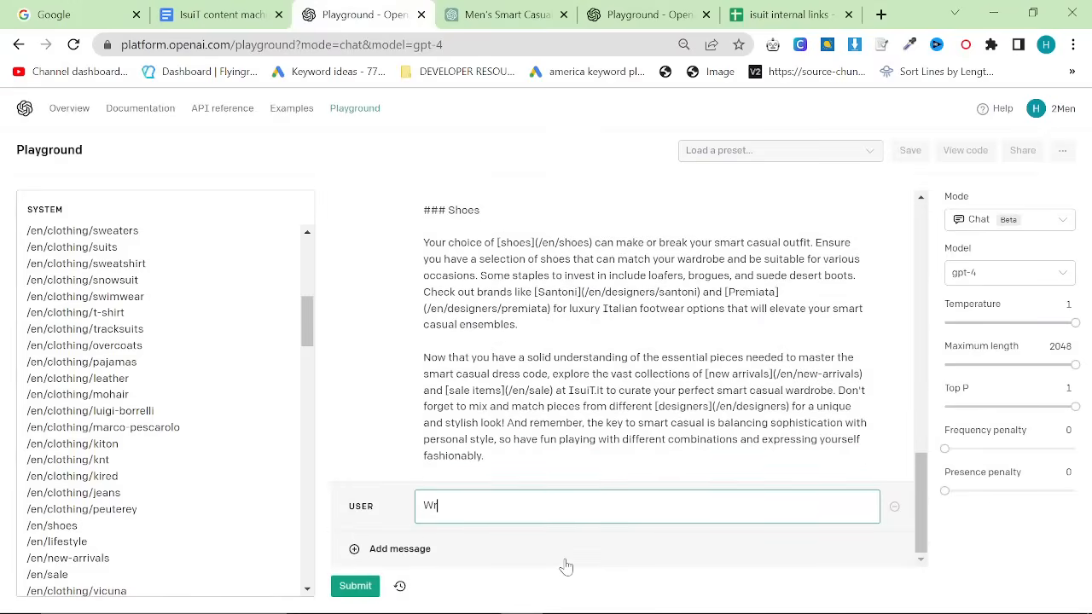
# Step: Request 'Write the second part of this article' and scroll through accessories, outfit ideas and closing
pyautogui.write('Write the second part of this article')
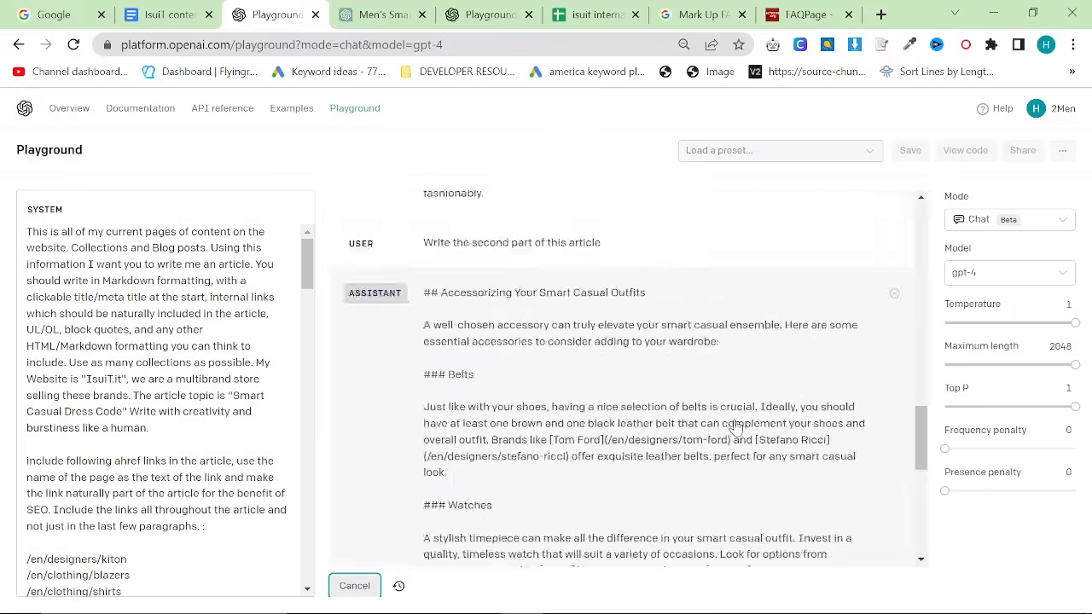
pyautogui.scroll(-3)
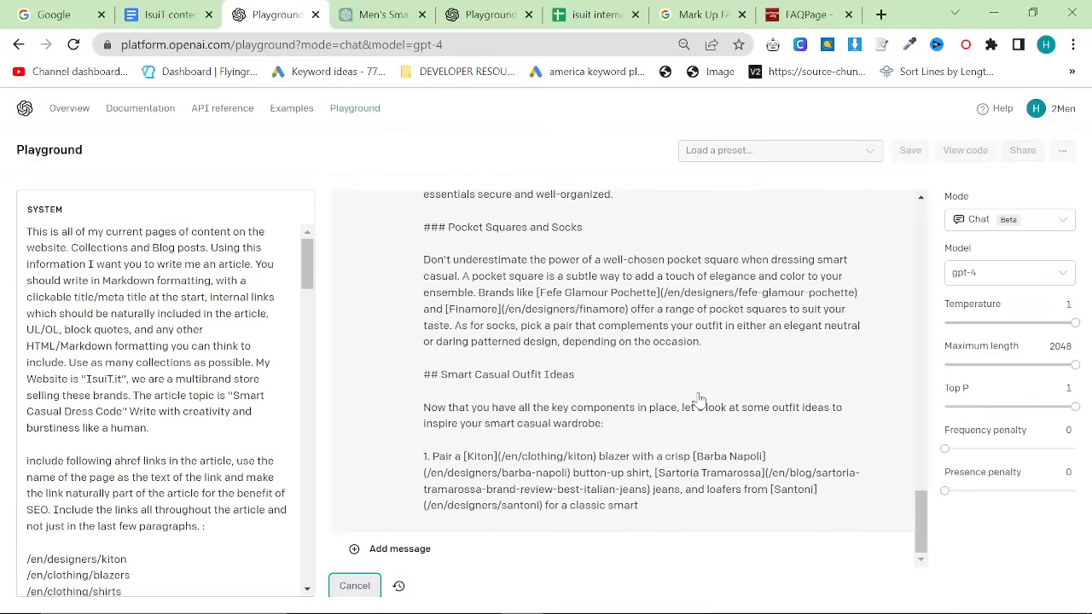
pyautogui.scroll(-3)
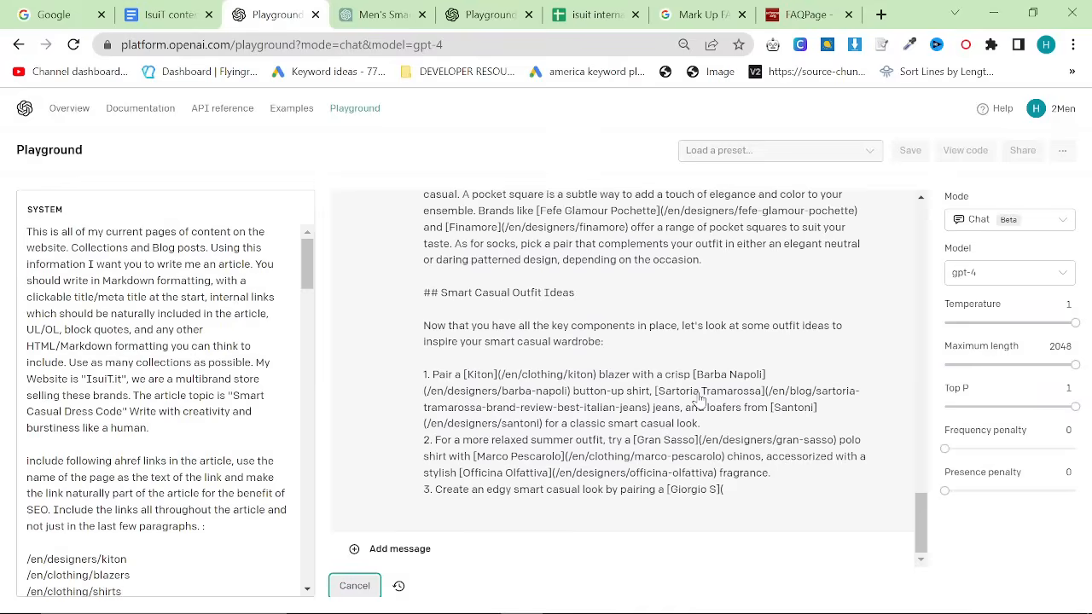
pyautogui.scroll(-3)
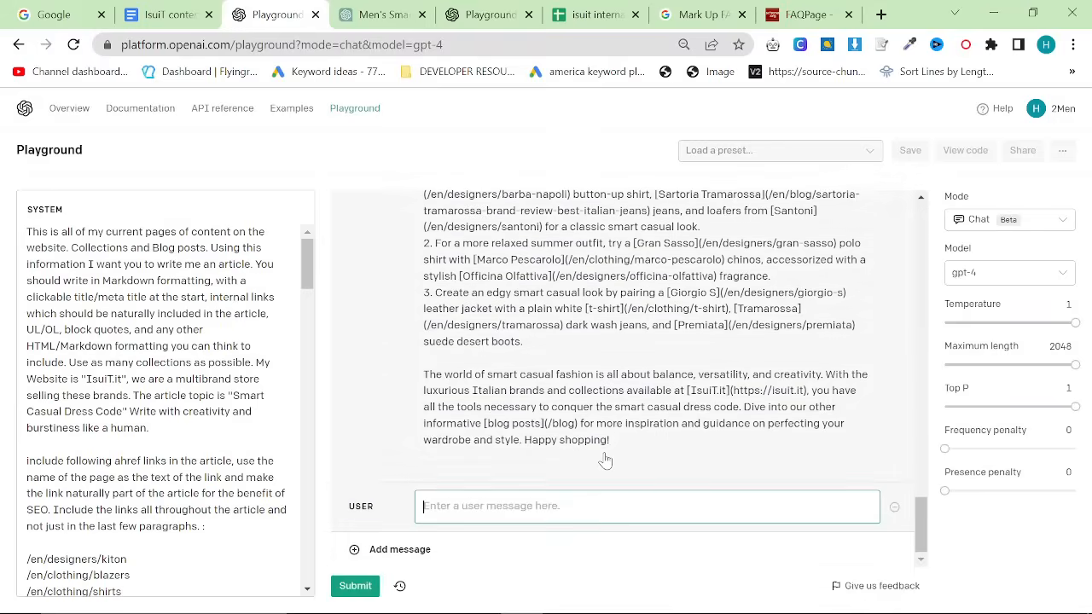
# Step: Type the user message 'Using this format, create an FAQ at the bottom of the article'
pyautogui.write('Using this f')
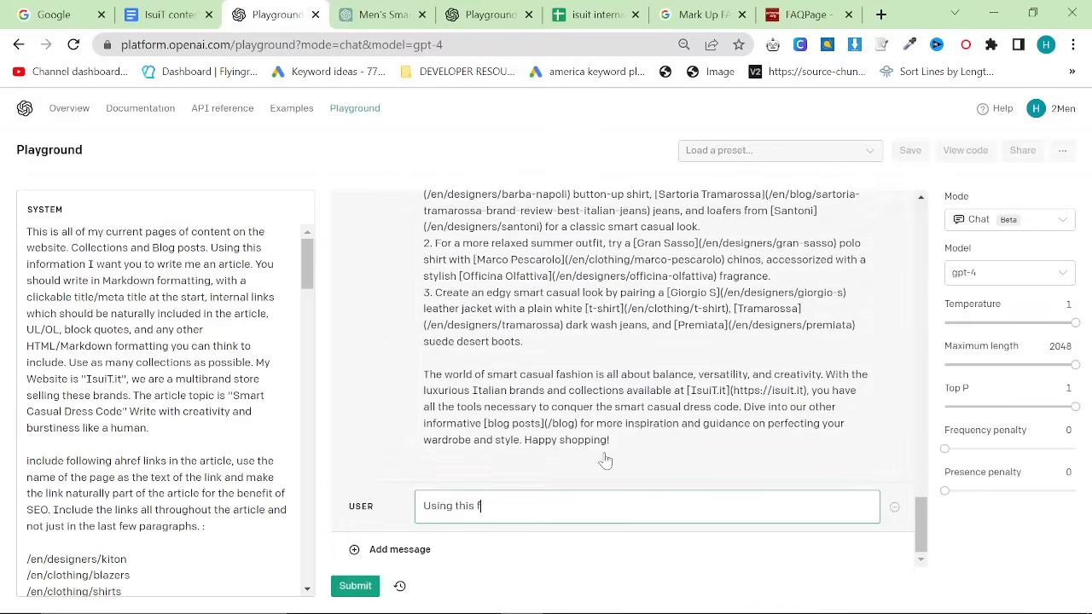
pyautogui.write('ormat,')
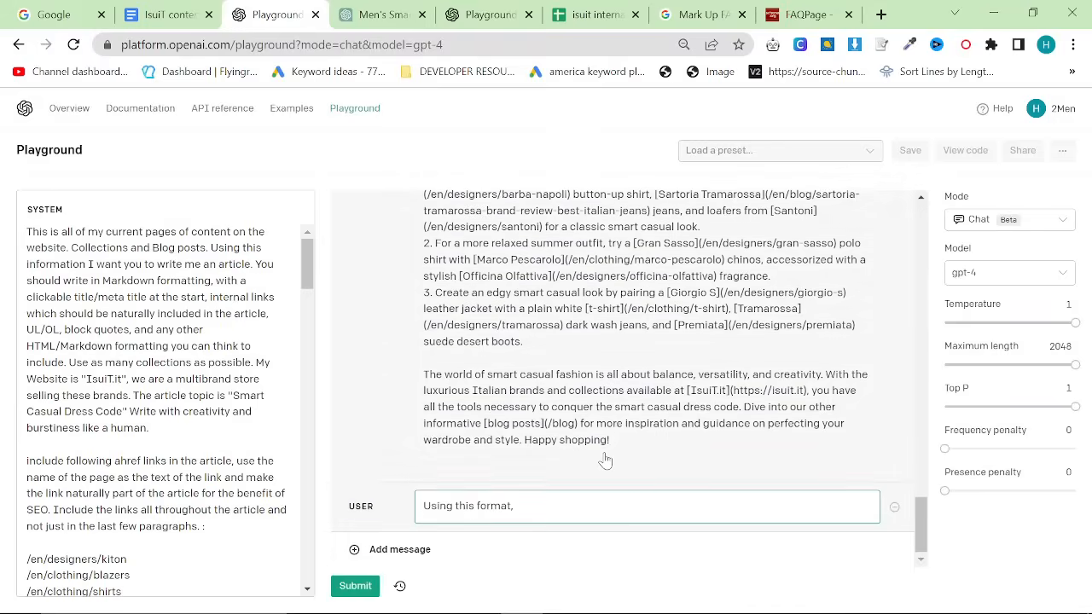
pyautogui.write('create an fA')
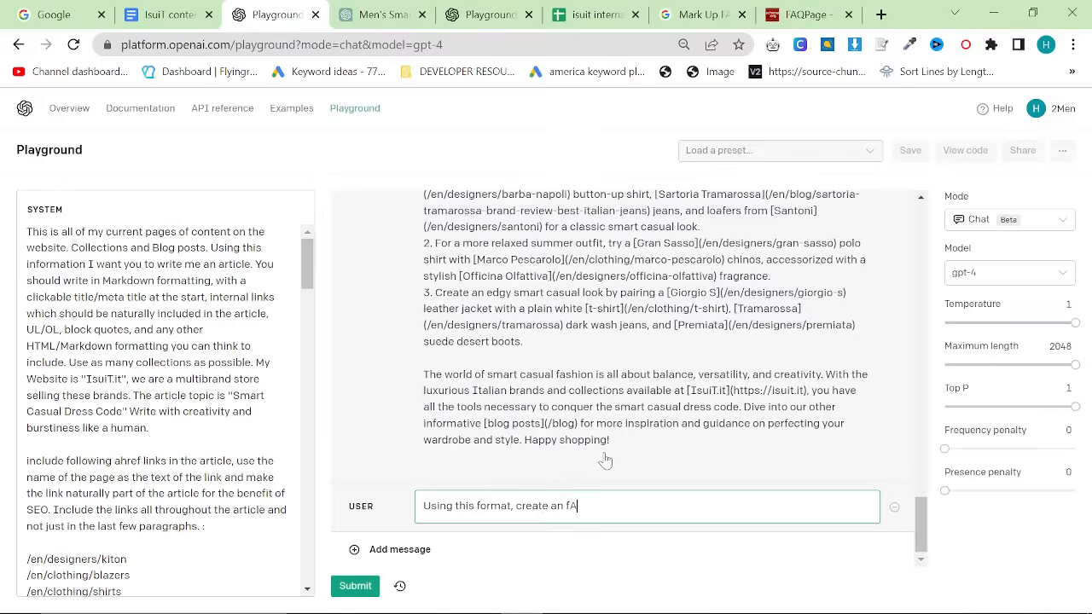
pyautogui.write('AQ at')
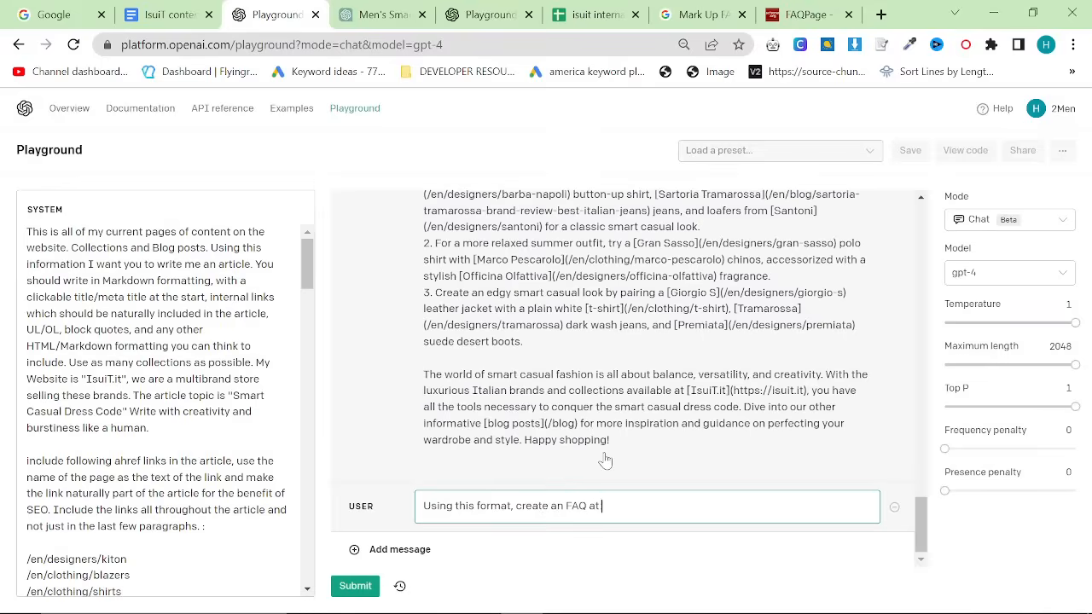
pyautogui.write('the bottom of the article:')
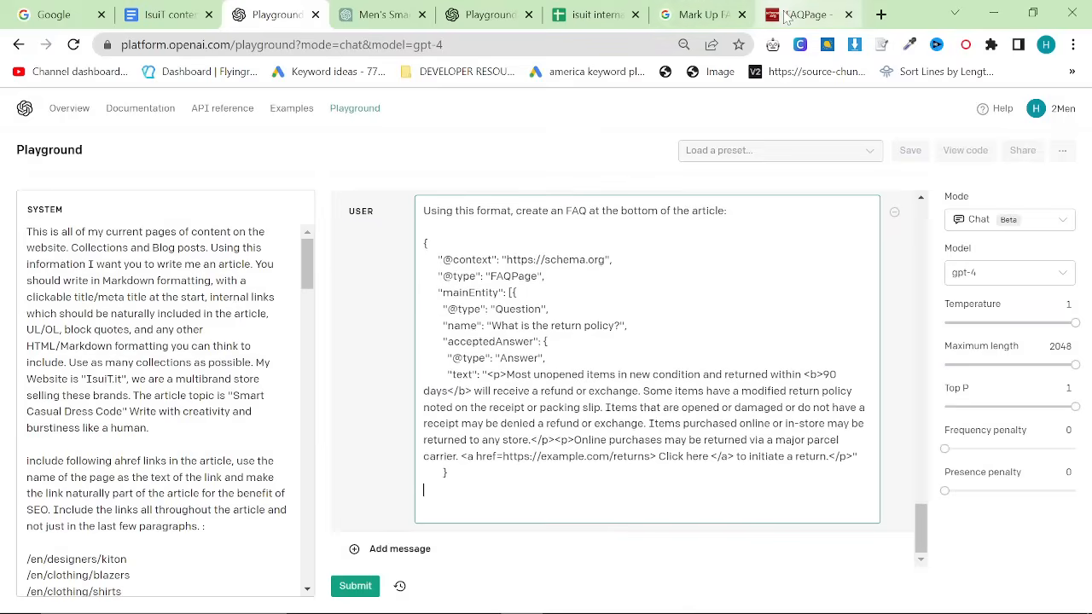
pyautogui.click(379, 15)
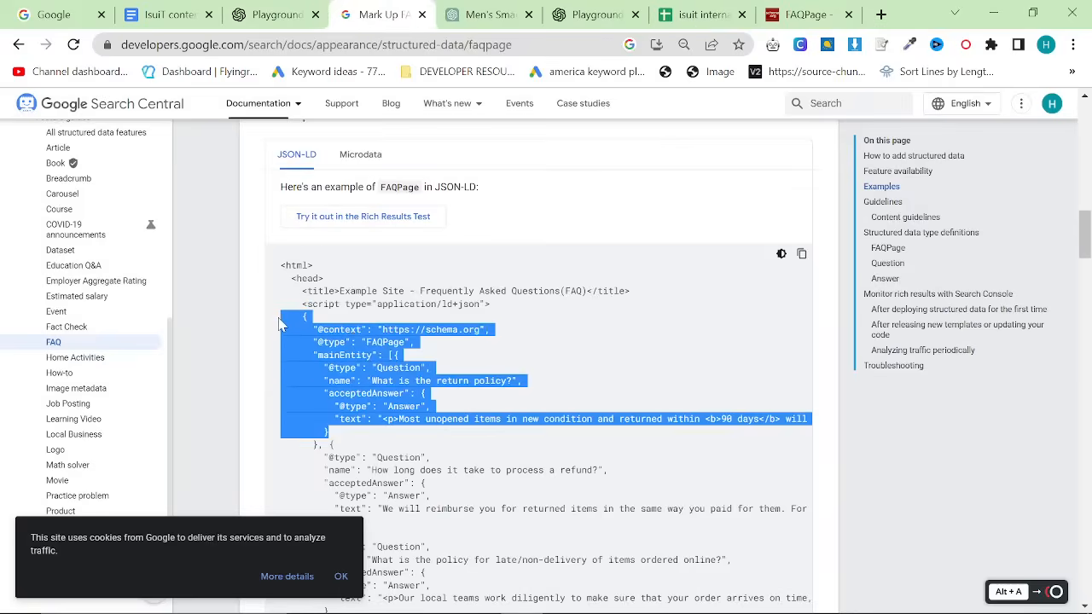
# Step: Copy Google's FAQPage JSON-LD example code into the Playground prompt
pyautogui.click(341, 440)
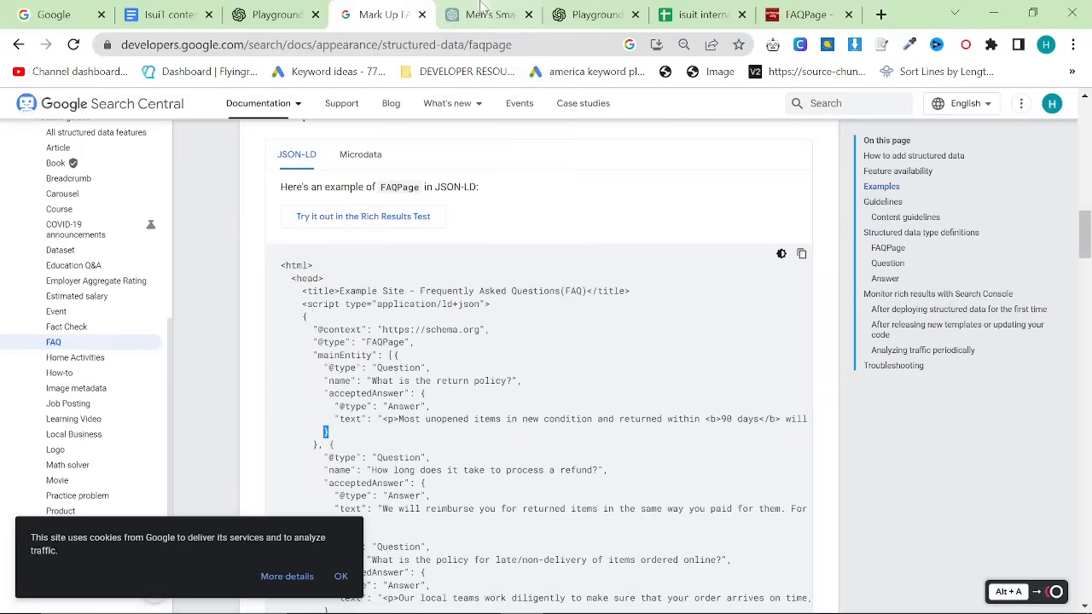
pyautogui.click(592, 14)
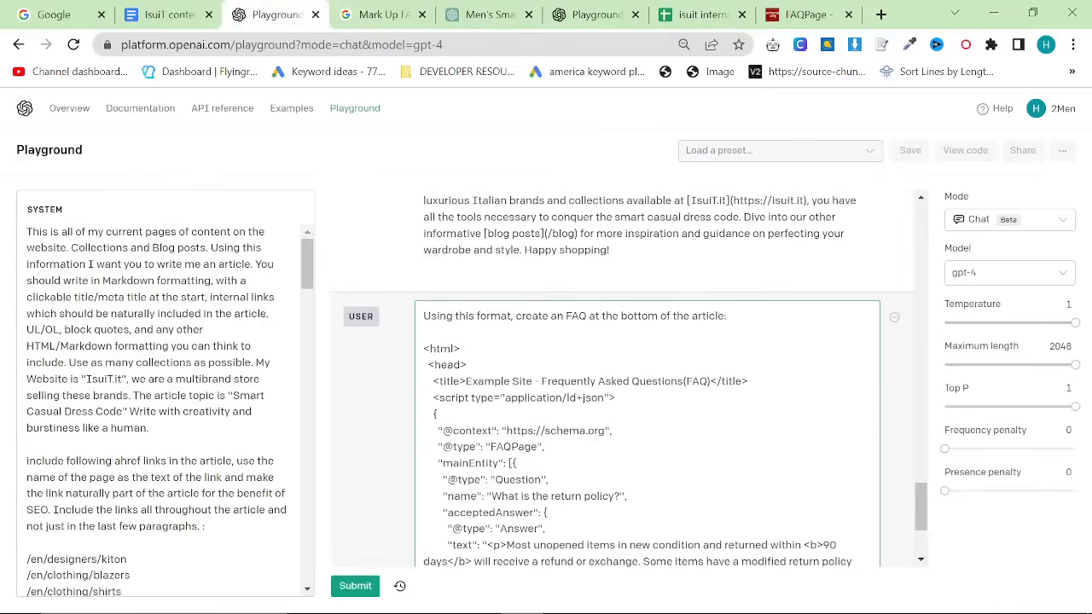
# Step: Submit the JSON-LD example so GPT-4 writes IsuiT.it's FAQ with FAQPage schema
pyautogui.scroll(-3)
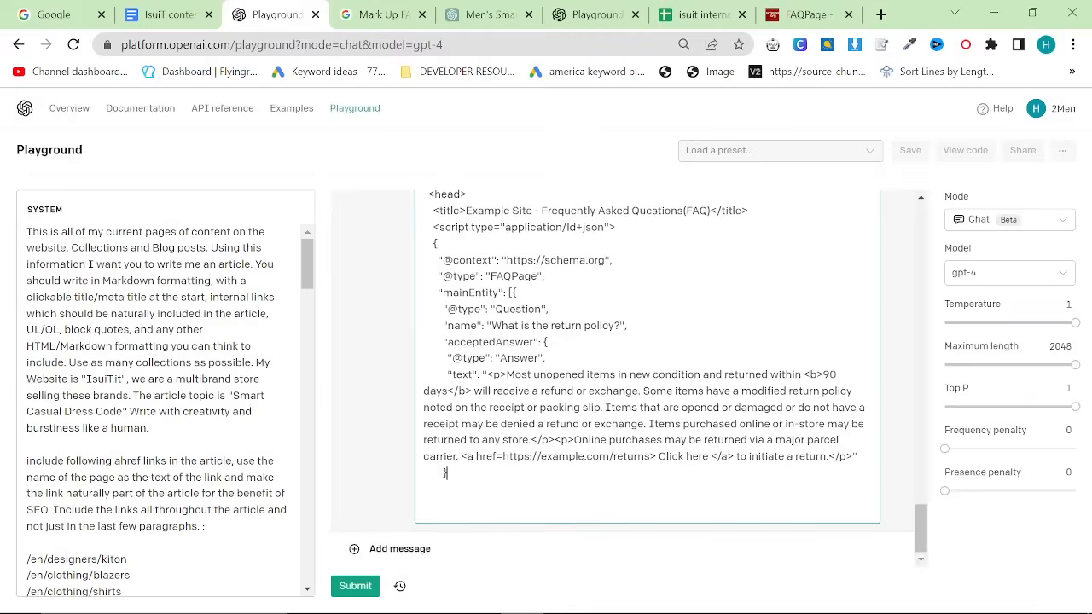
pyautogui.moveTo(388, 586)
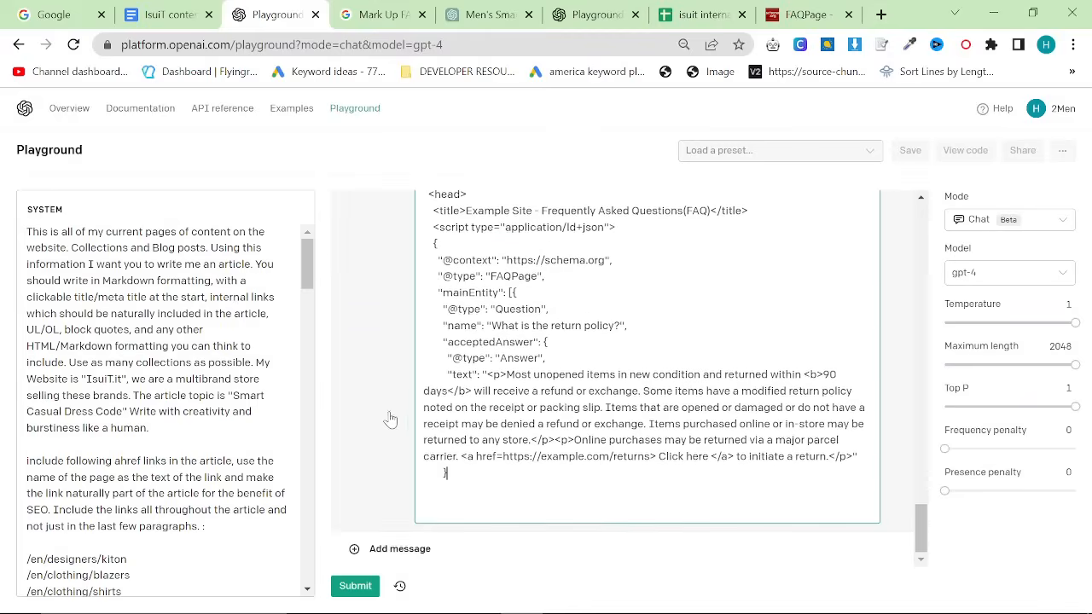
pyautogui.click(355, 586)
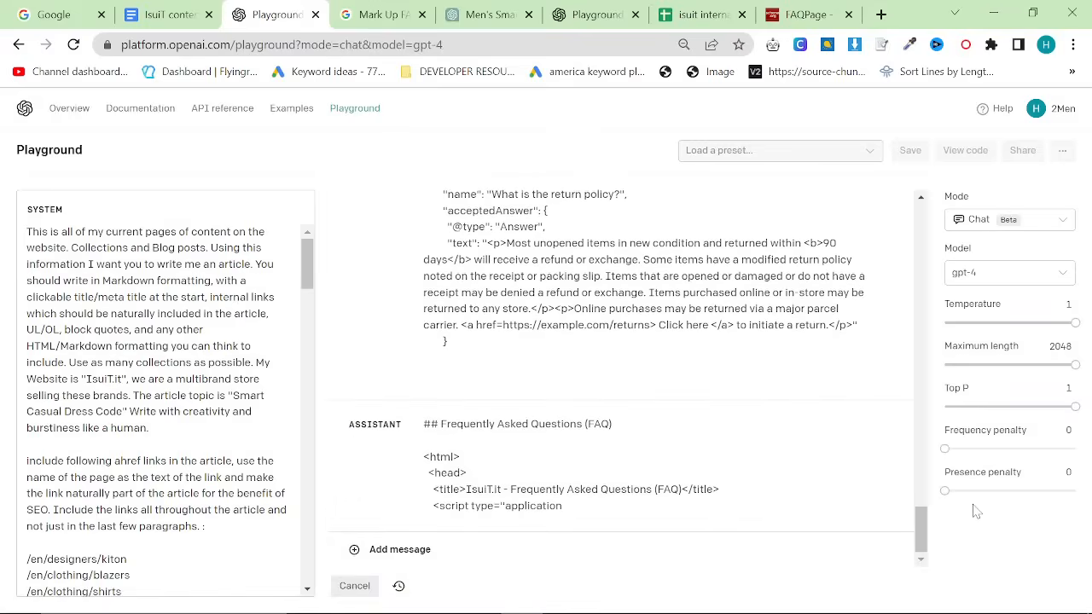
pyautogui.scroll(-3)
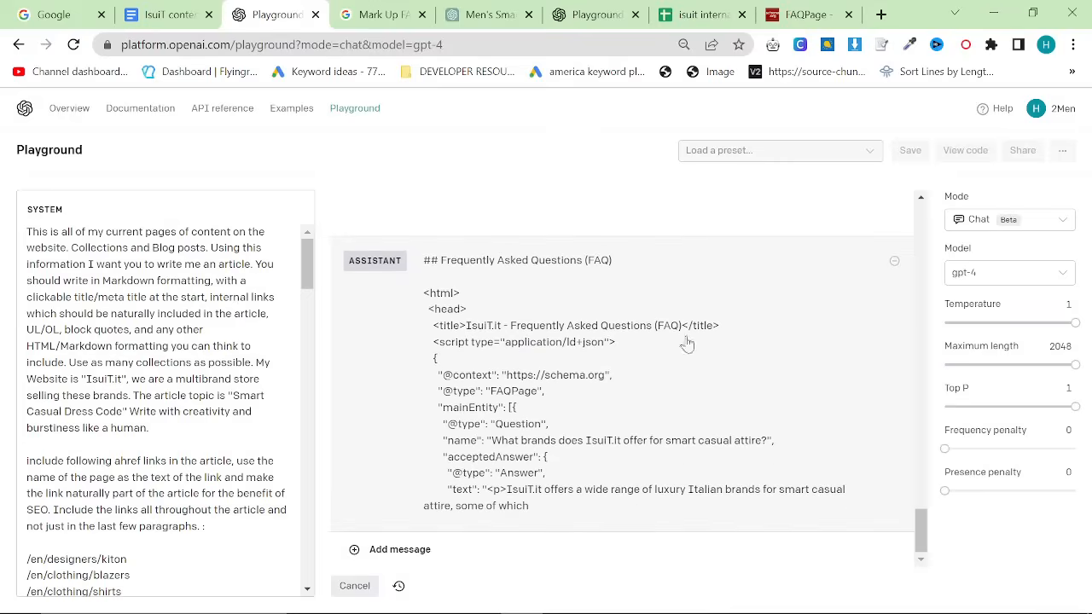
# Step: Bring back Google's FAQ structured-data guide at its robots.txt example rich result
pyautogui.click(380, 15)
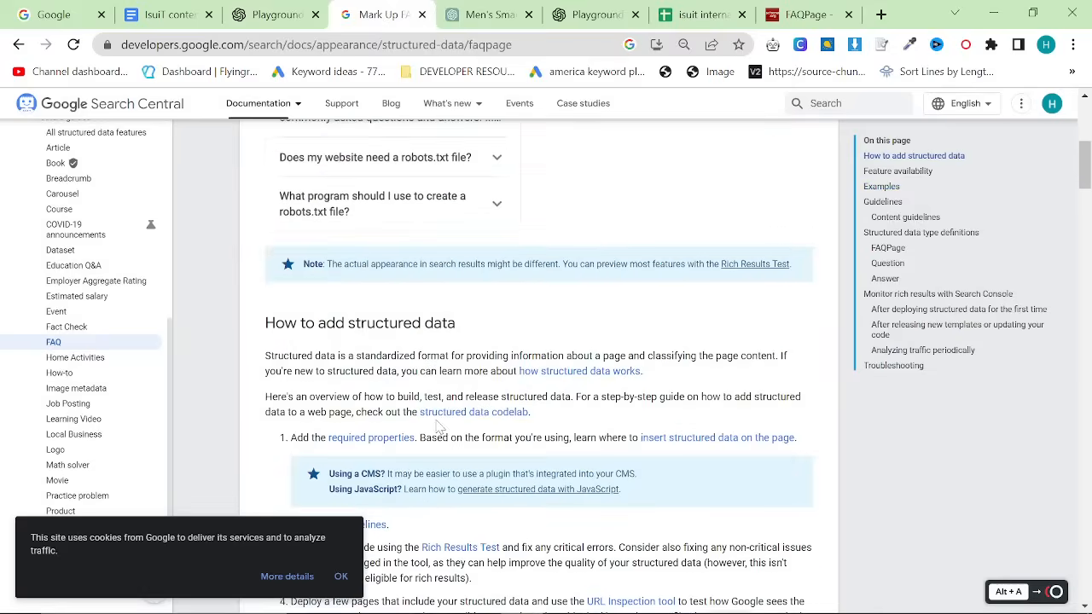
pyautogui.scroll(3)
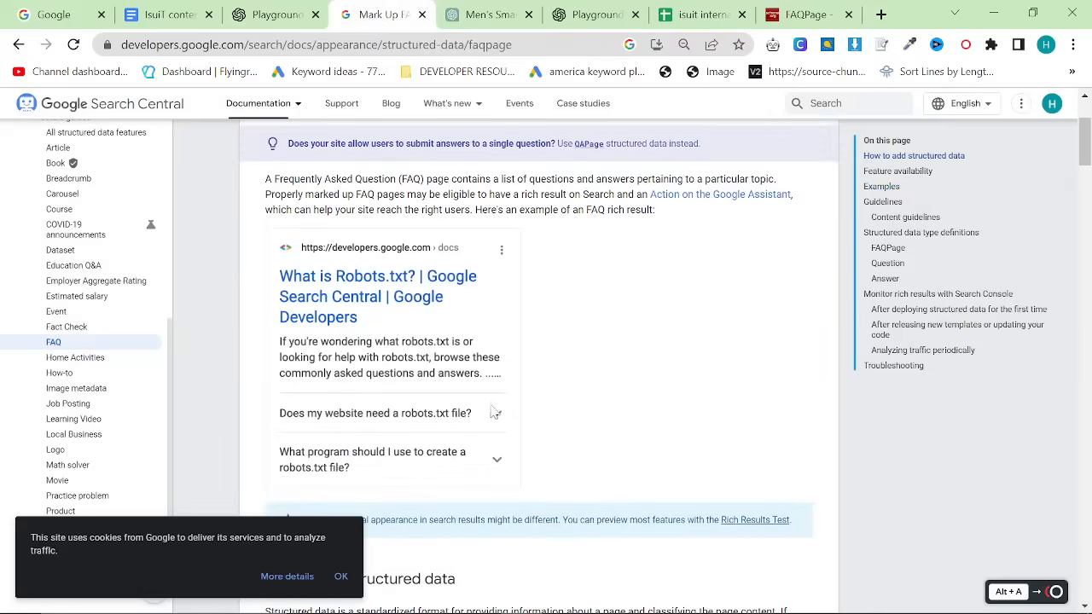
pyautogui.moveTo(401, 311)
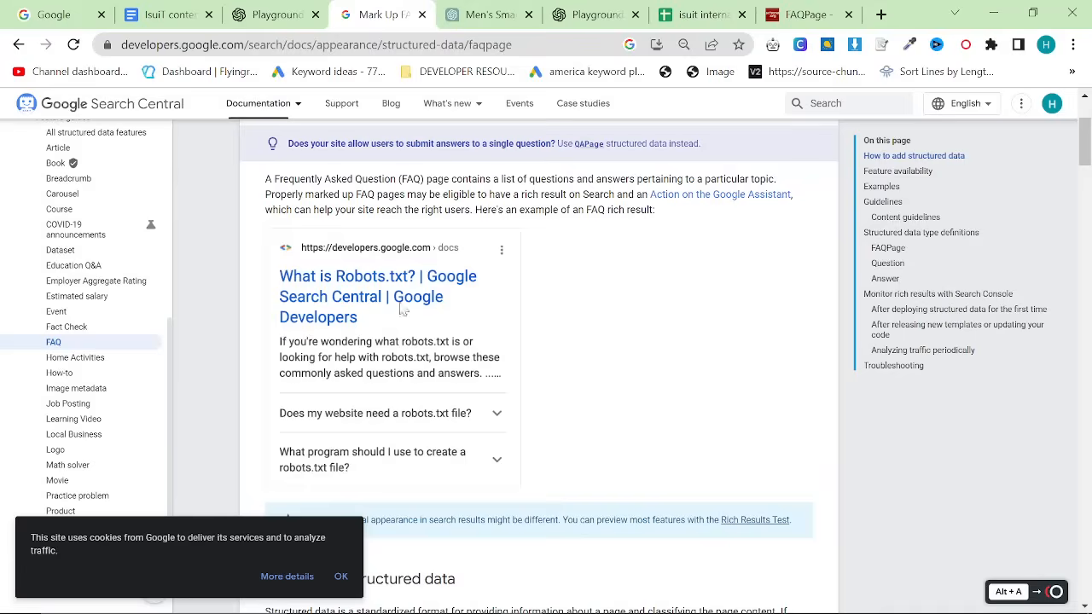
pyautogui.moveTo(525, 452)
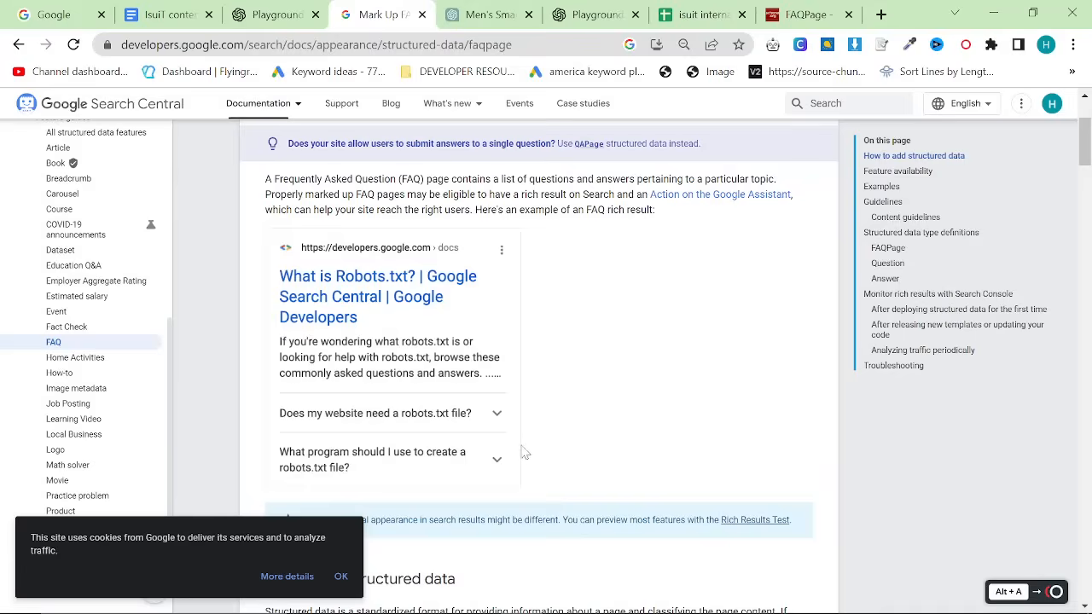
pyautogui.moveTo(642, 469)
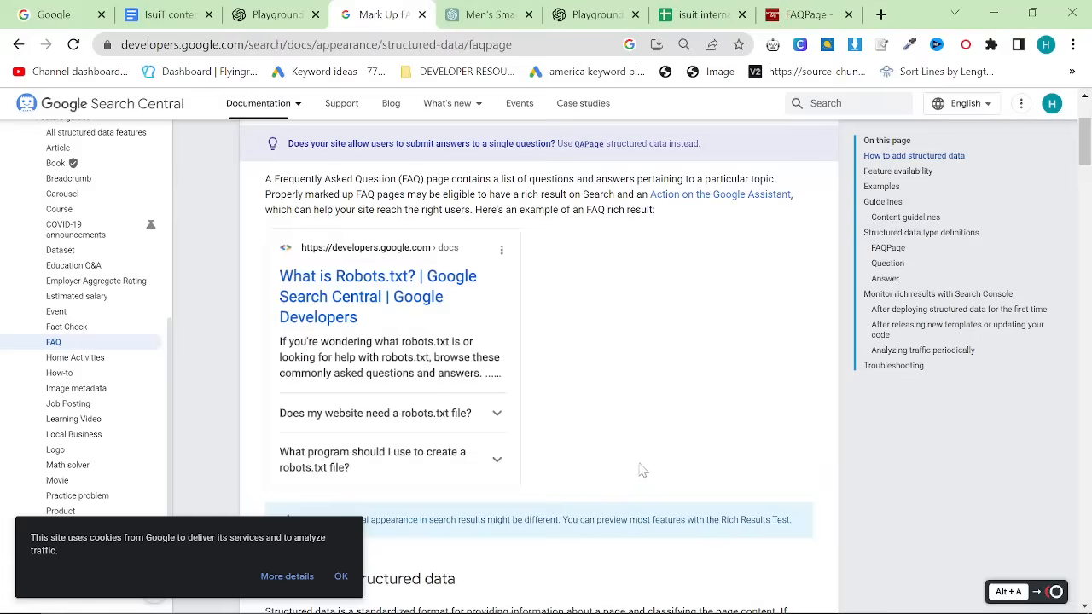
pyautogui.moveTo(691, 391)
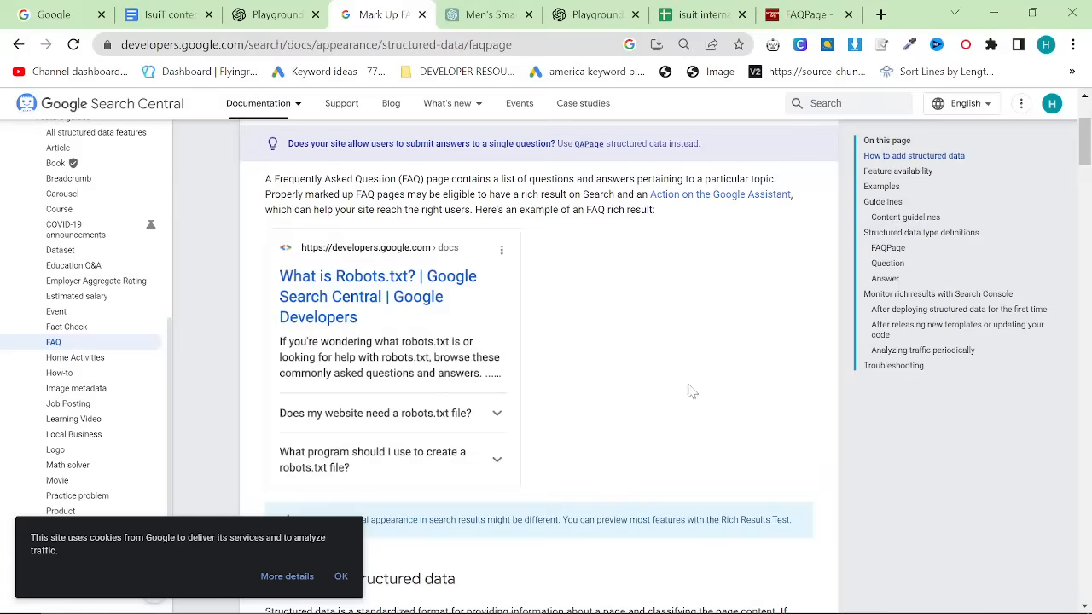
# Step: Open designer.microsoft.com in a new tab and start typing a Shopify image prompt
pyautogui.click(881, 15)
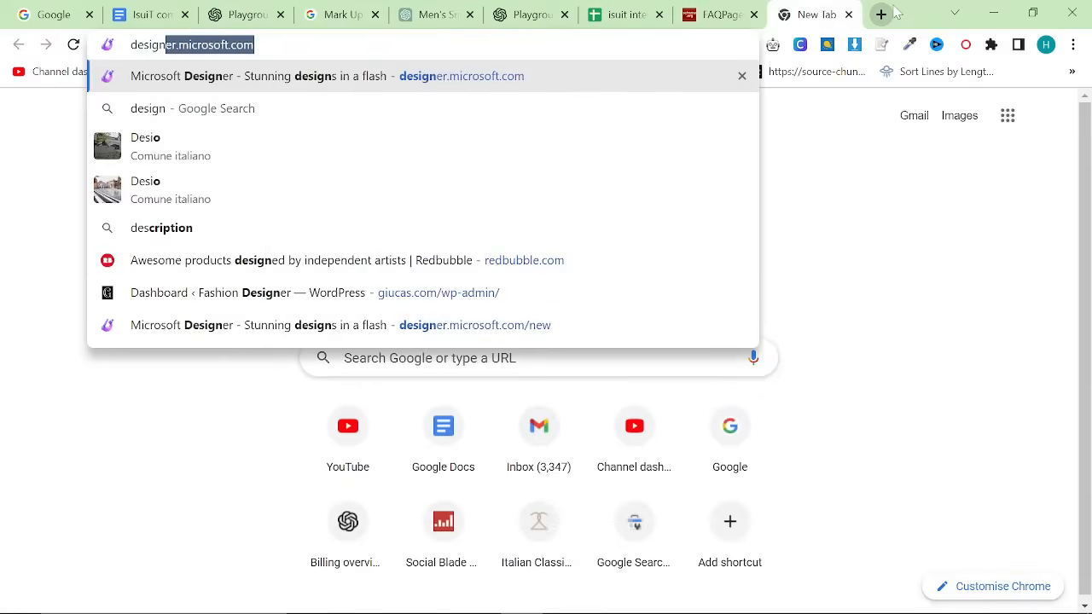
pyautogui.click(341, 76)
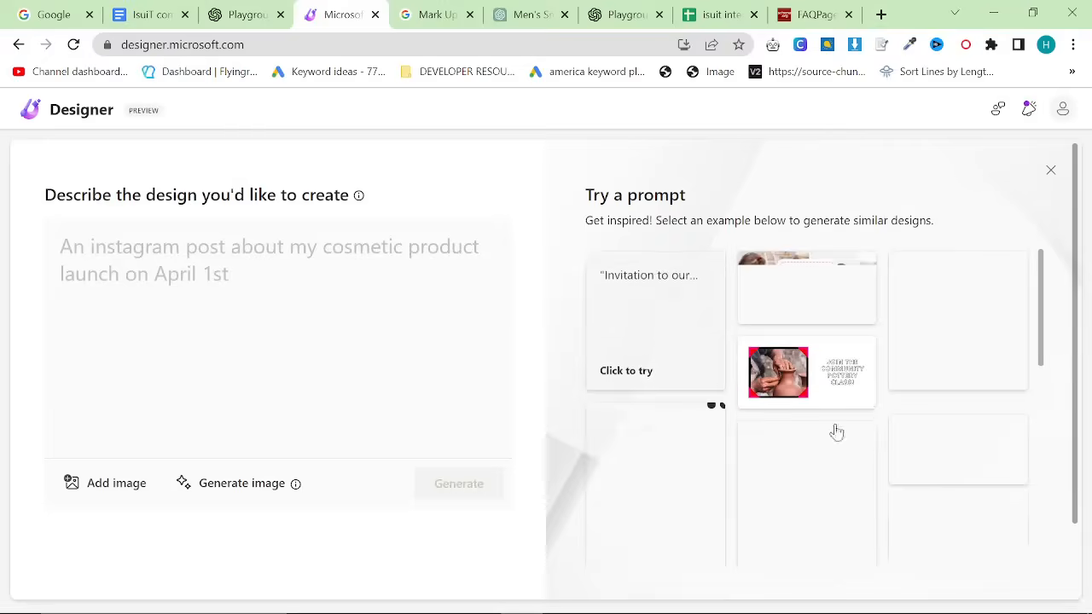
pyautogui.write('C')
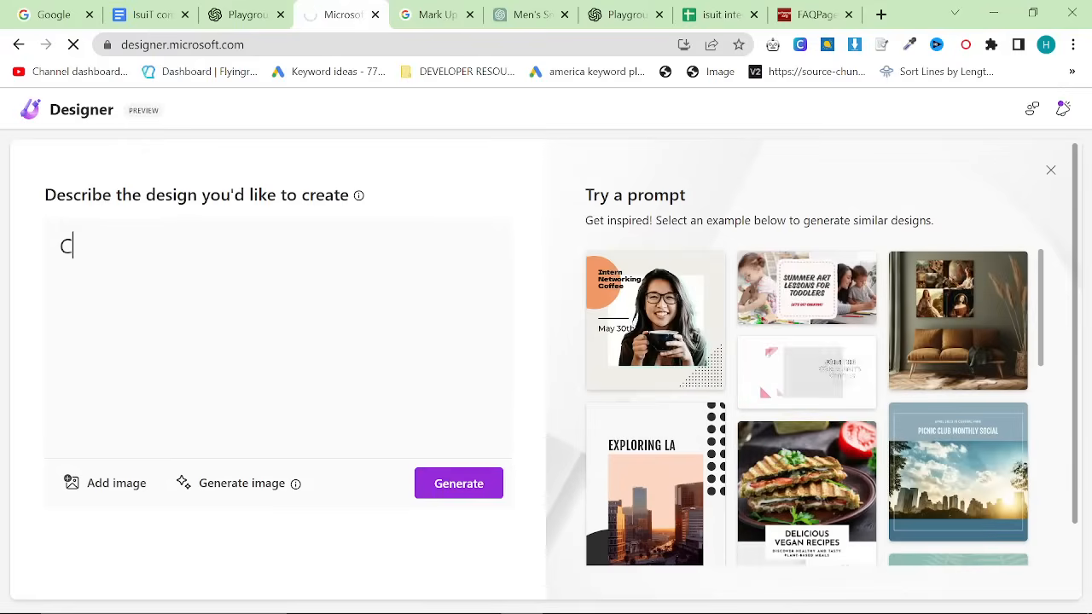
pyautogui.write('reate me a shopif')
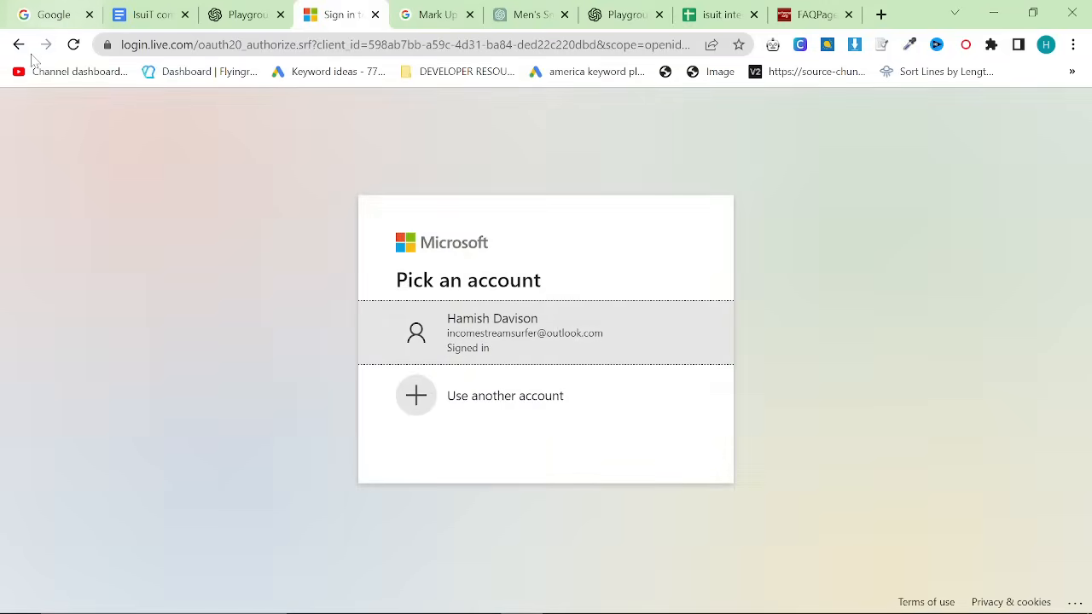
# Step: Sign in and enter a featured blog image prompt about smart casual dress code for men
pyautogui.click(525, 333)
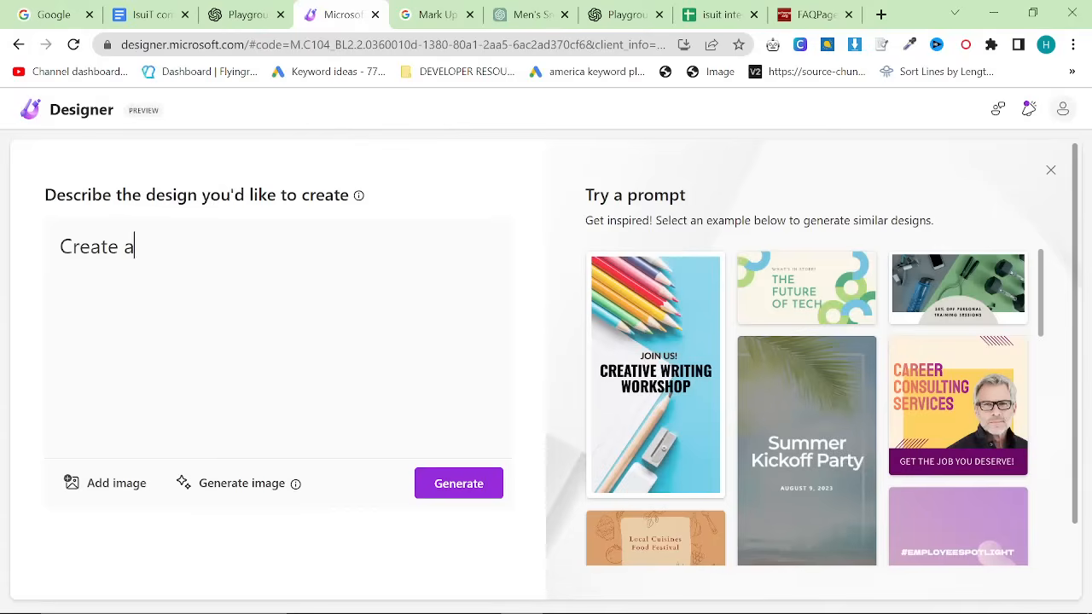
pyautogui.write('shopify feat')
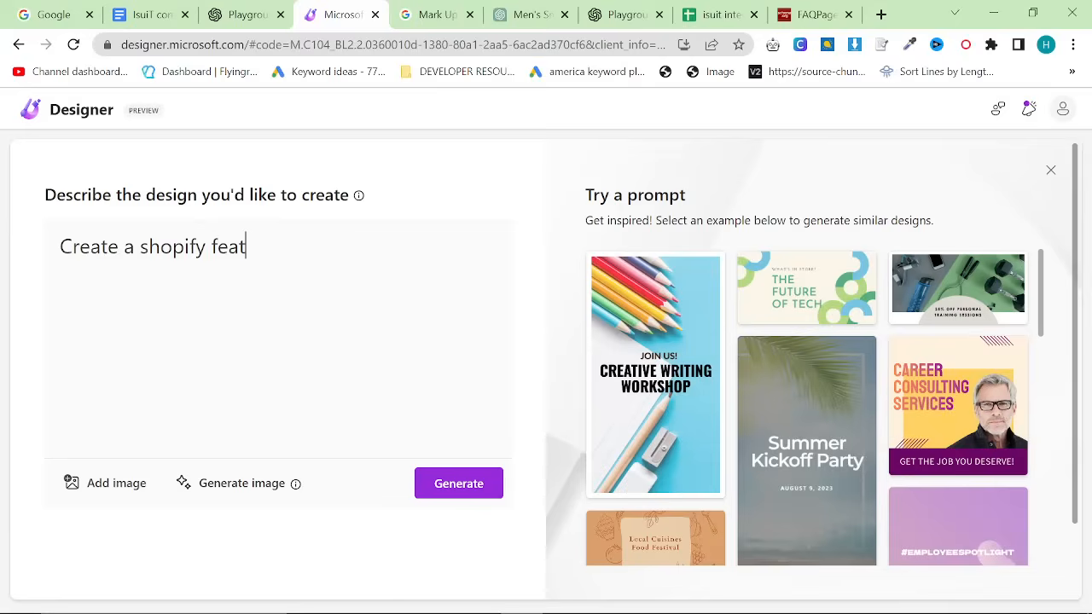
pyautogui.write('ured blog image for an article called "smart casual dress c')
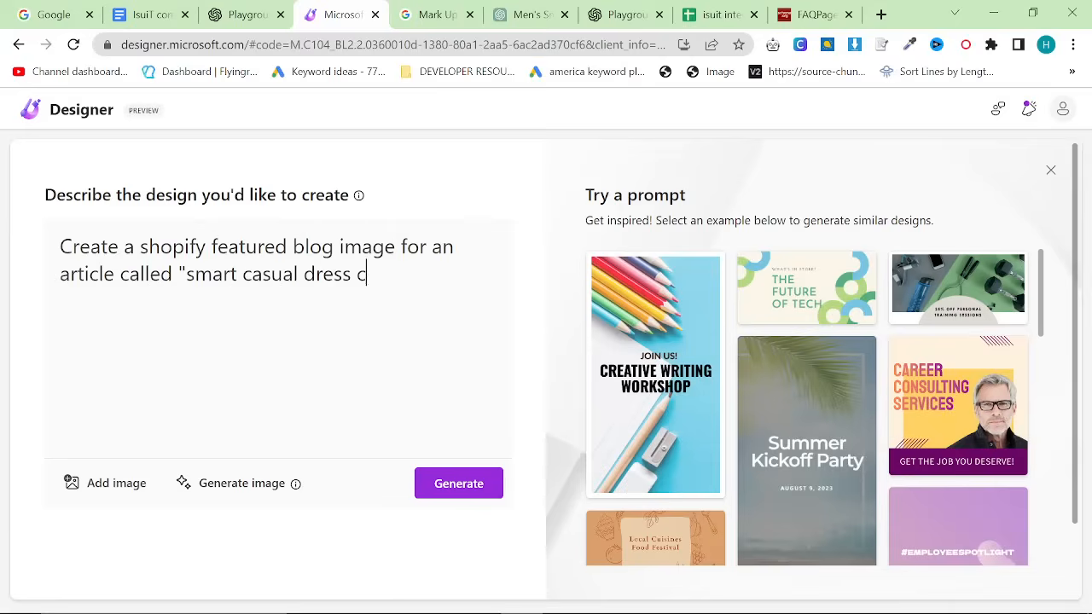
pyautogui.write('ode for men"')
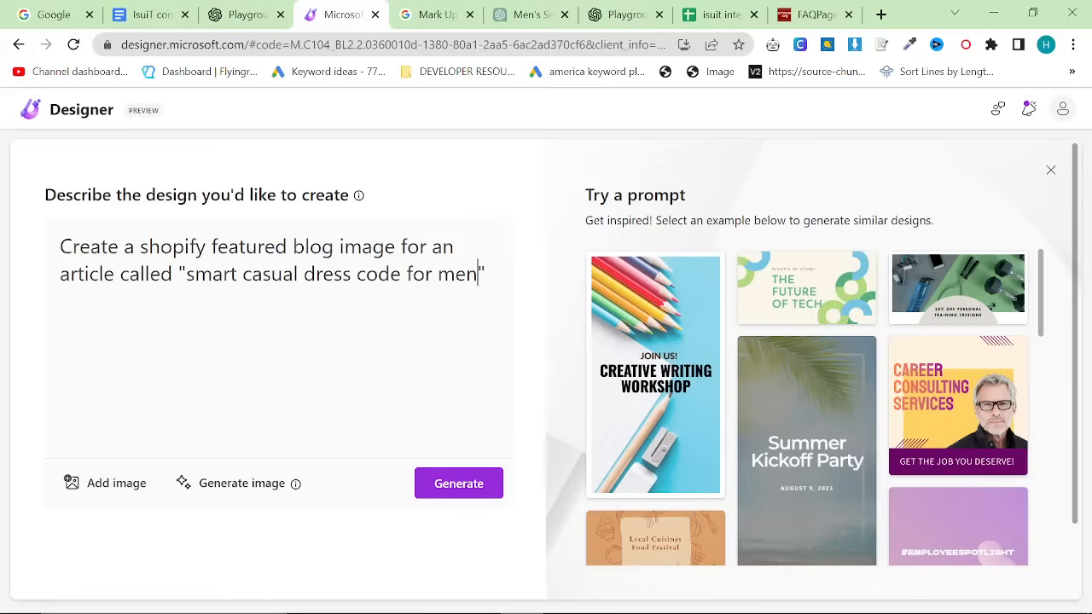
pyautogui.doubleClick(212, 273)
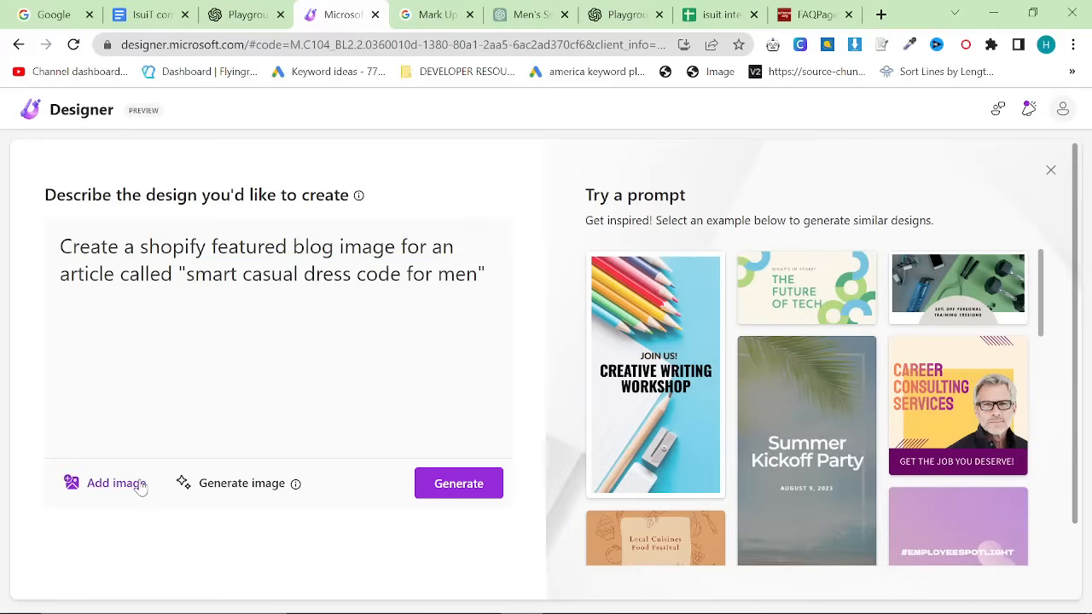
# Step: Generate designs and open the grey-shirt-on-black design for customising
pyautogui.click(116, 483)
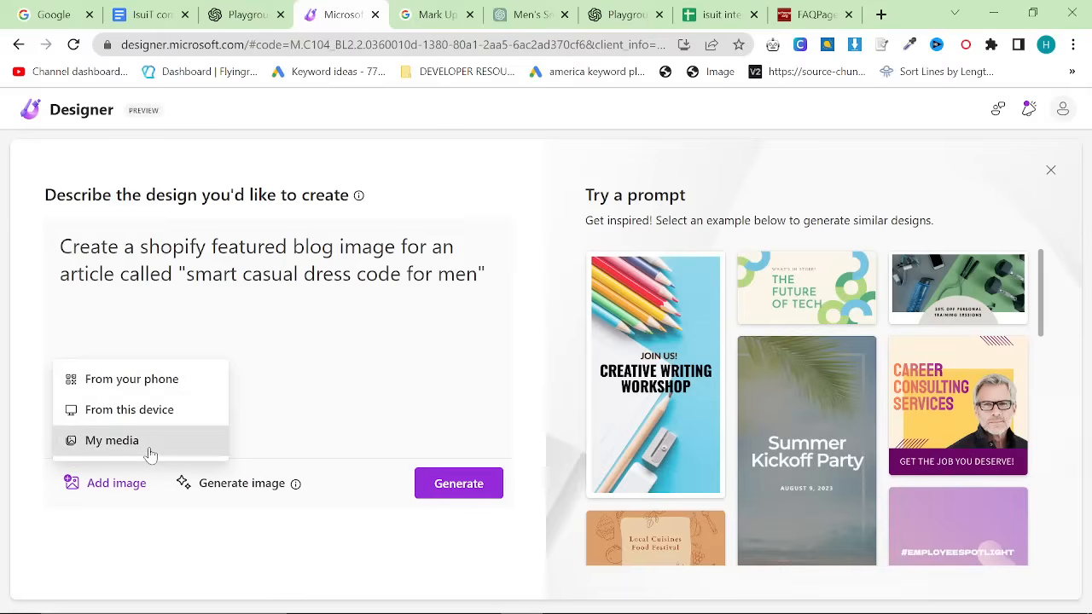
pyautogui.click(112, 440)
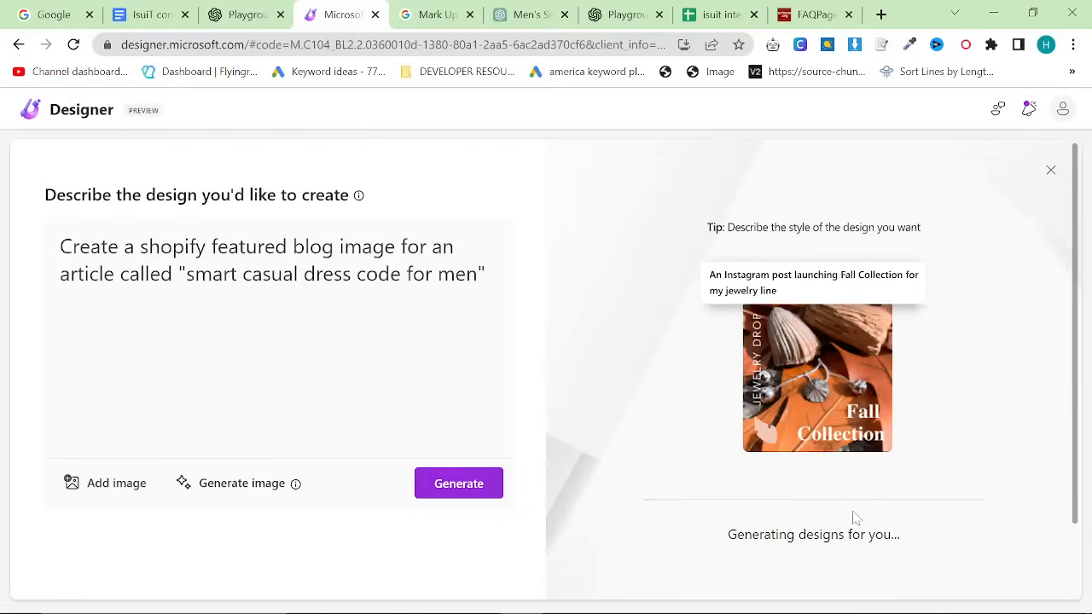
pyautogui.click(459, 483)
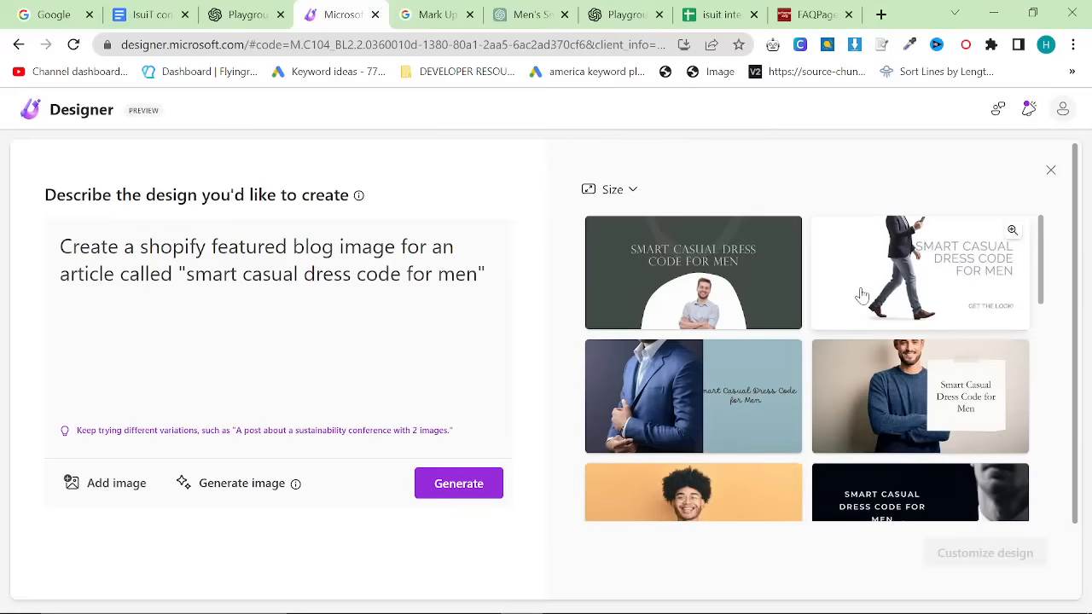
pyautogui.scroll(-3)
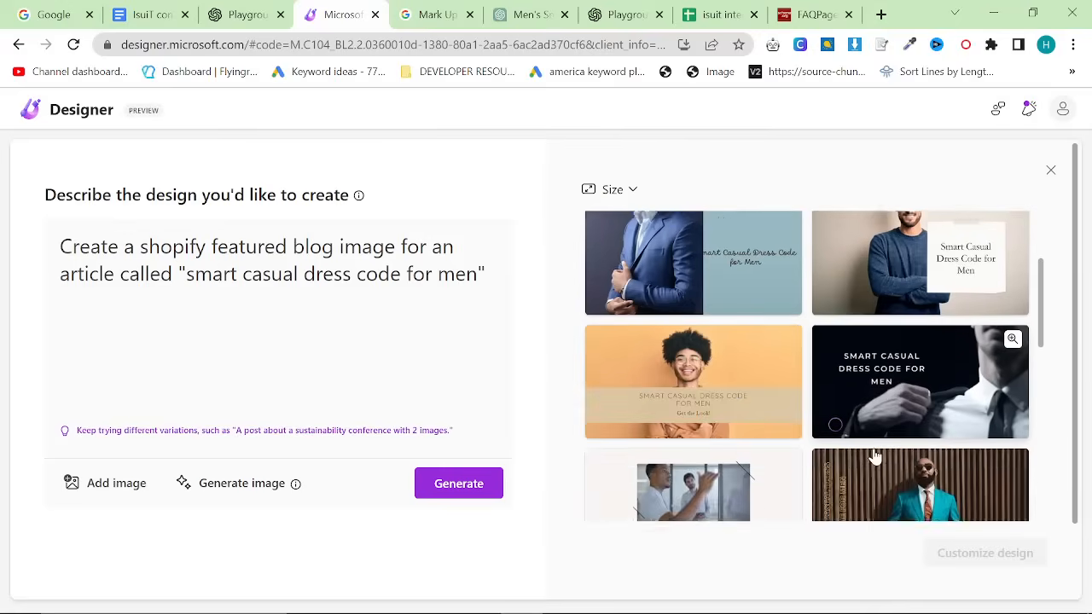
pyautogui.scroll(-3)
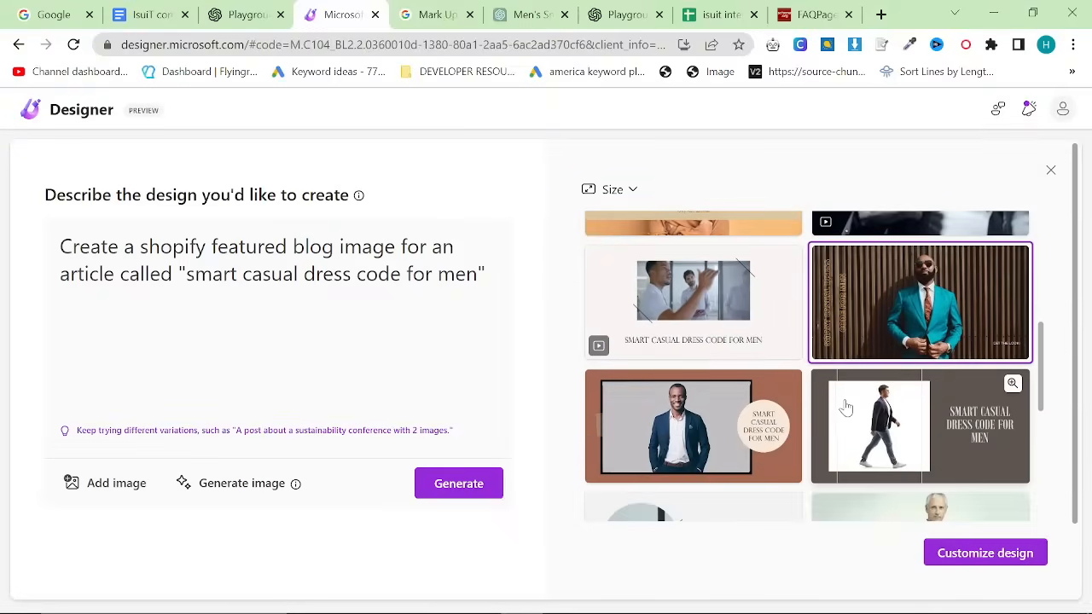
pyautogui.scroll(-3)
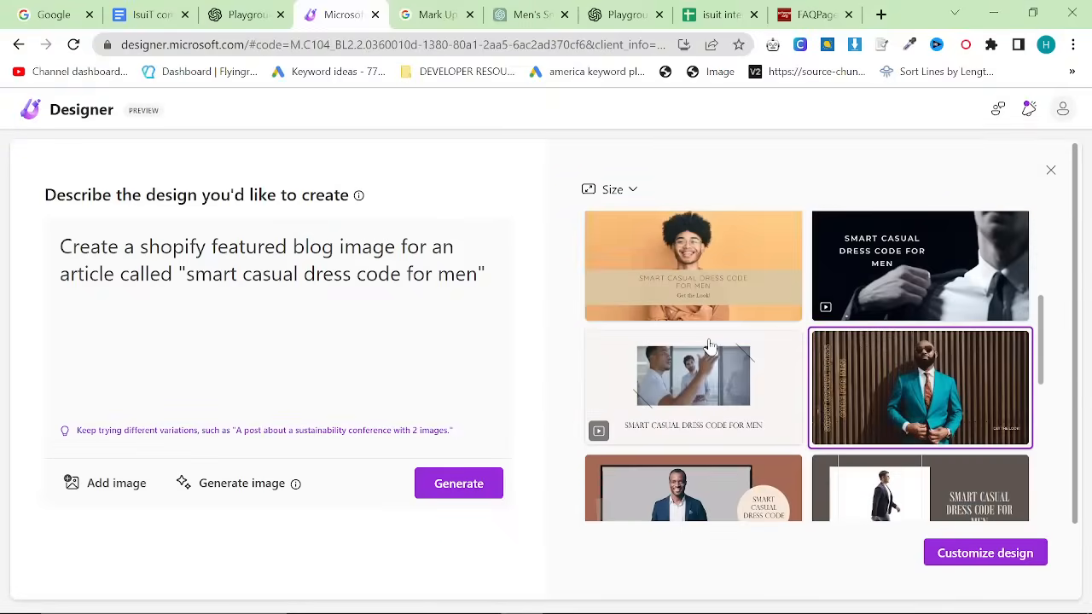
pyautogui.scroll(-3)
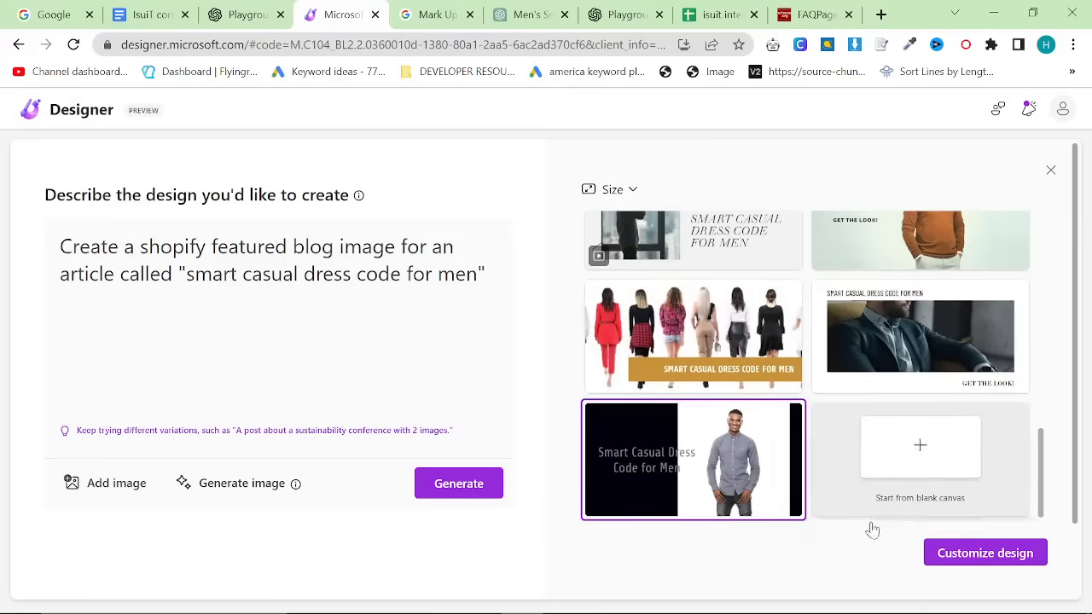
pyautogui.click(984, 552)
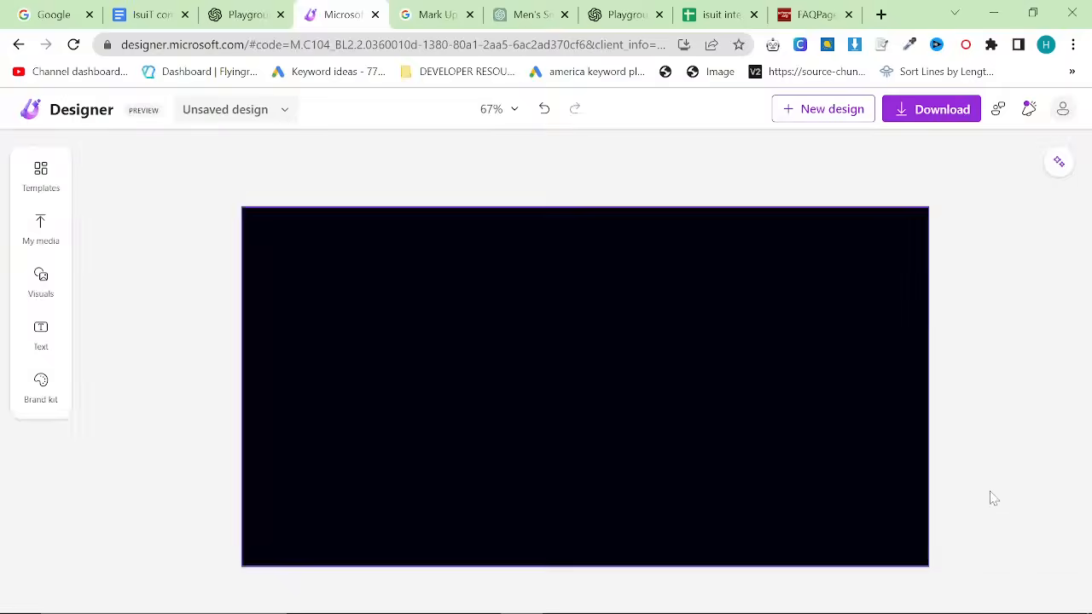
# Step: Rename the design from its options menu
pyautogui.click(234, 109)
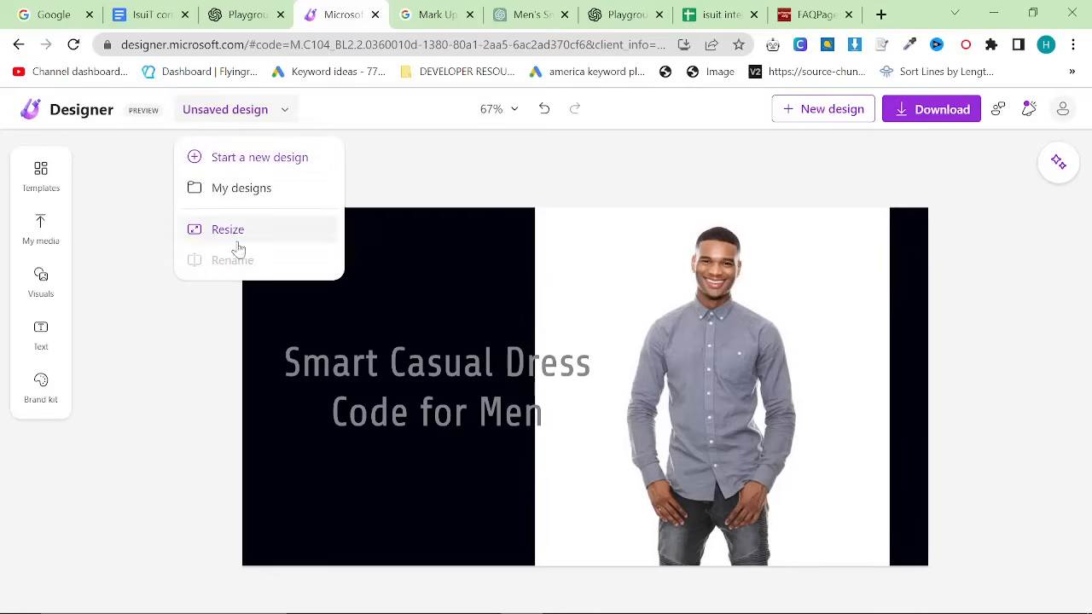
pyautogui.click(232, 260)
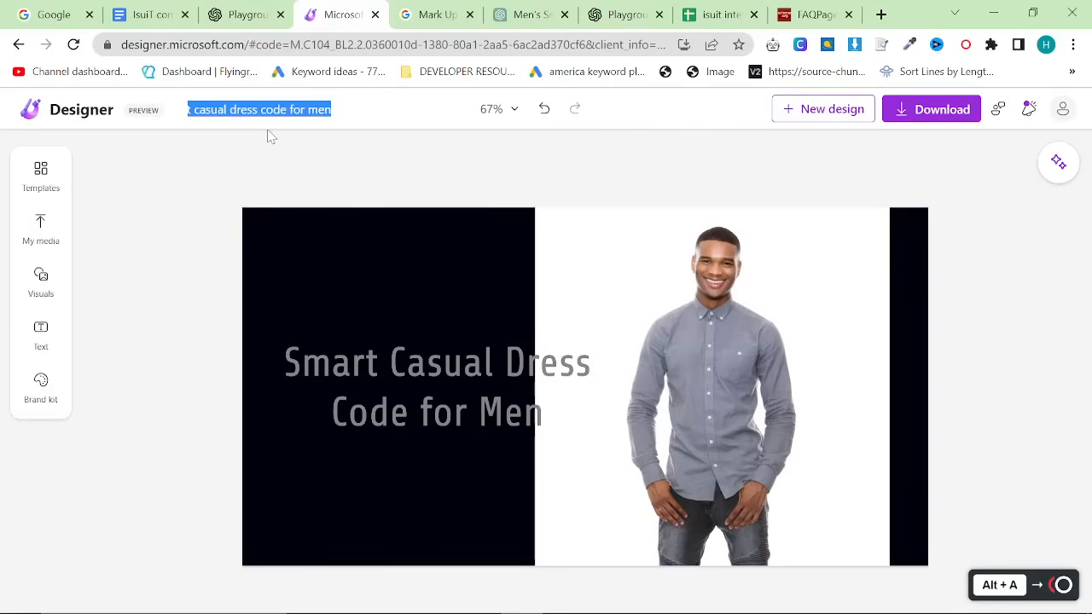
pyautogui.click(437, 387)
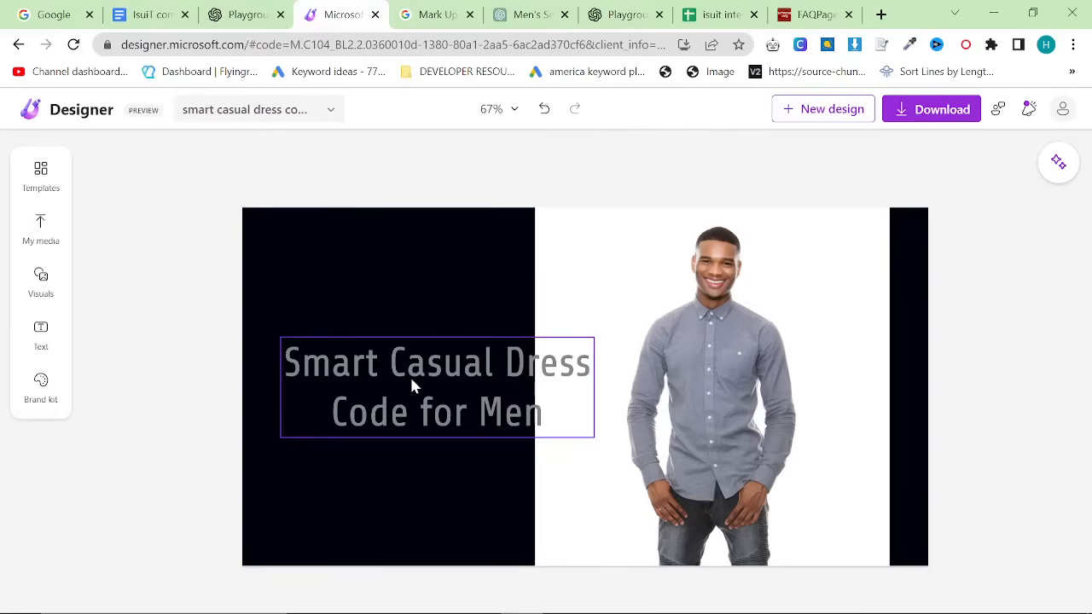
# Step: Download the banner as a PNG (Recommended) file
pyautogui.click(930, 108)
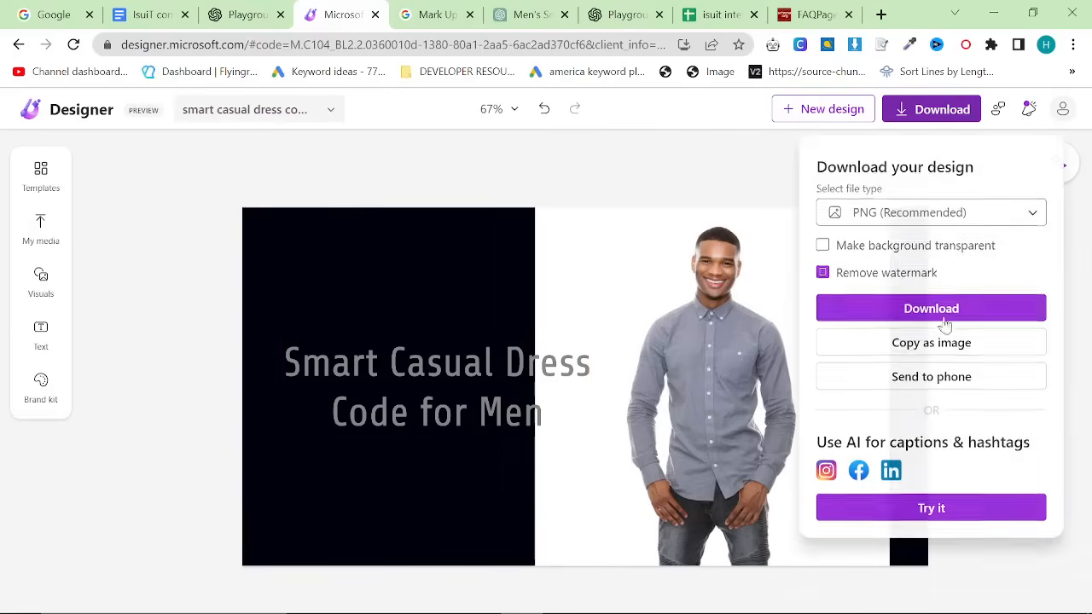
pyautogui.click(930, 308)
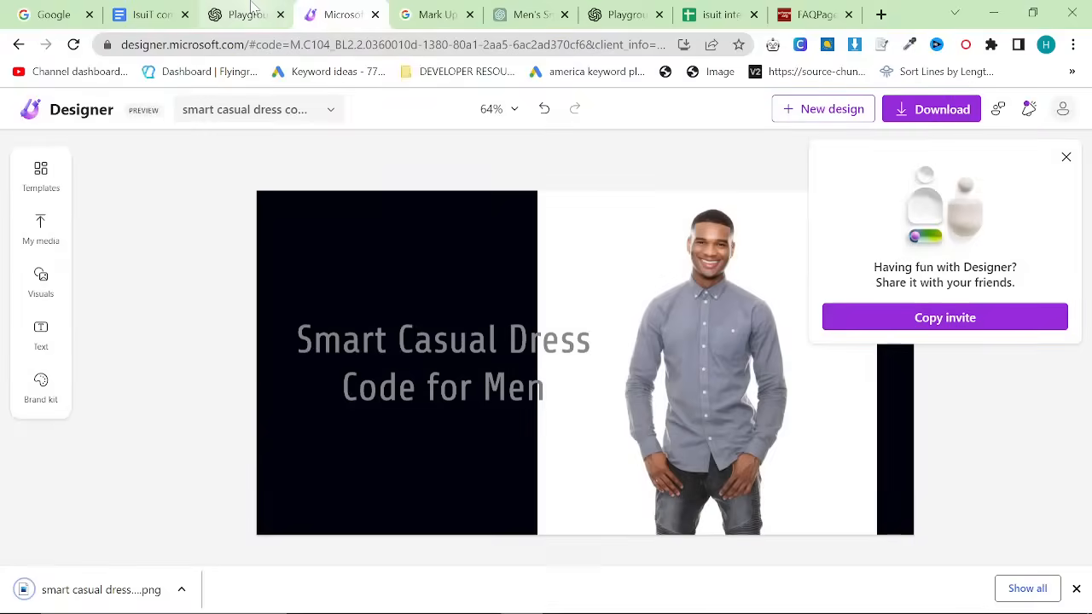
pyautogui.click(247, 15)
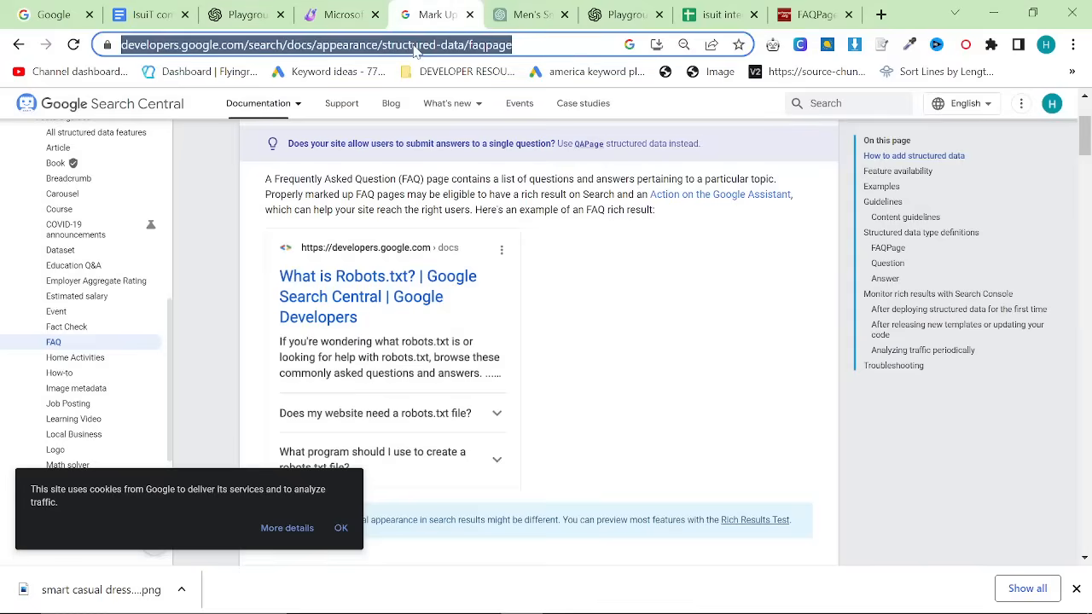
# Step: Paste the Playground's smart casual dress code article into the converter
pyautogui.click(339, 15)
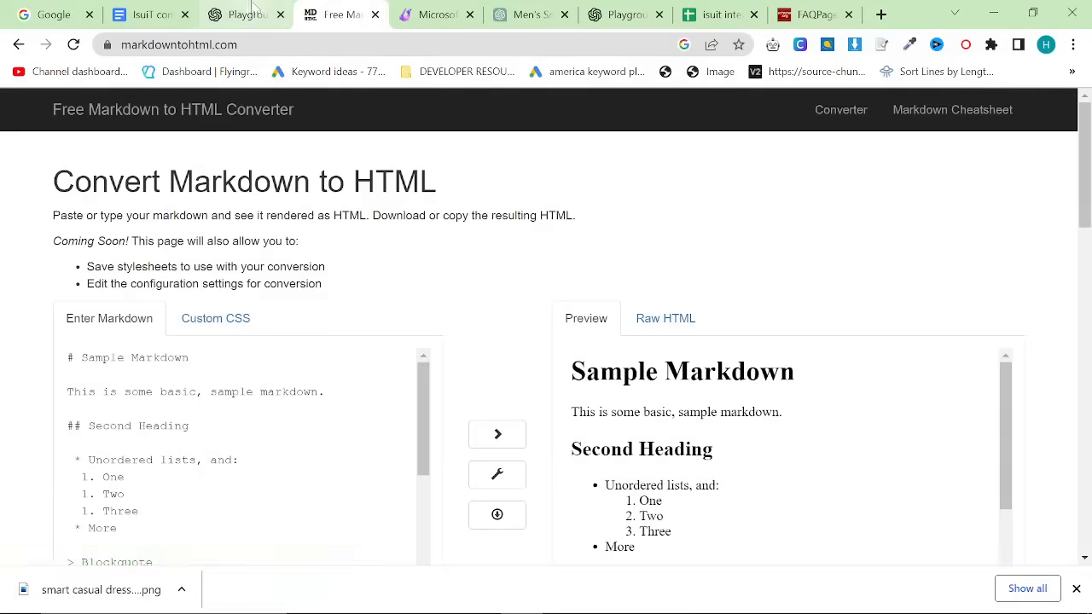
pyautogui.click(245, 14)
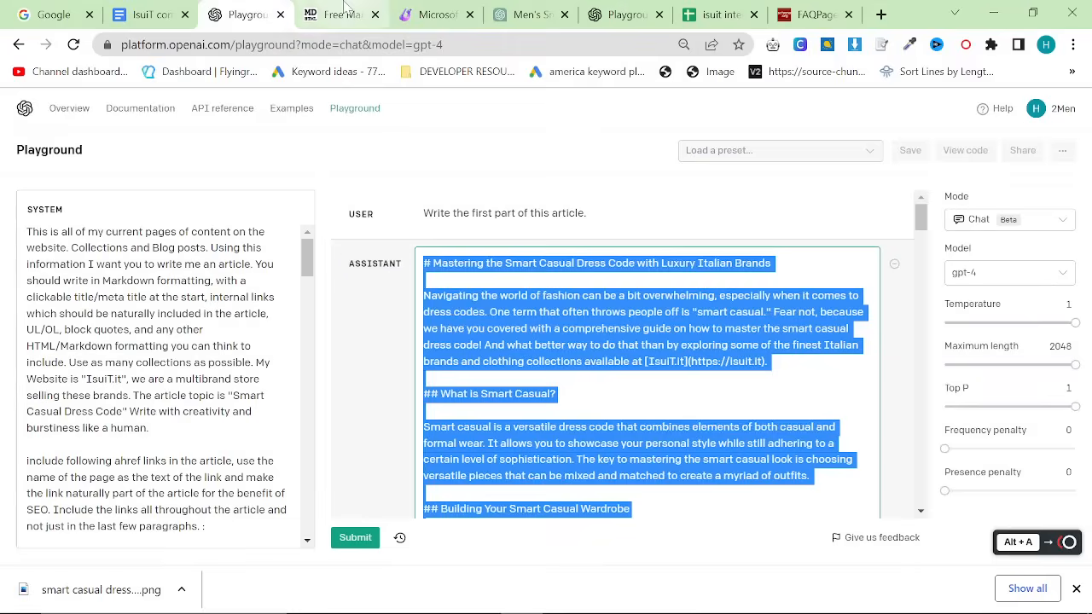
pyautogui.click(571, 402)
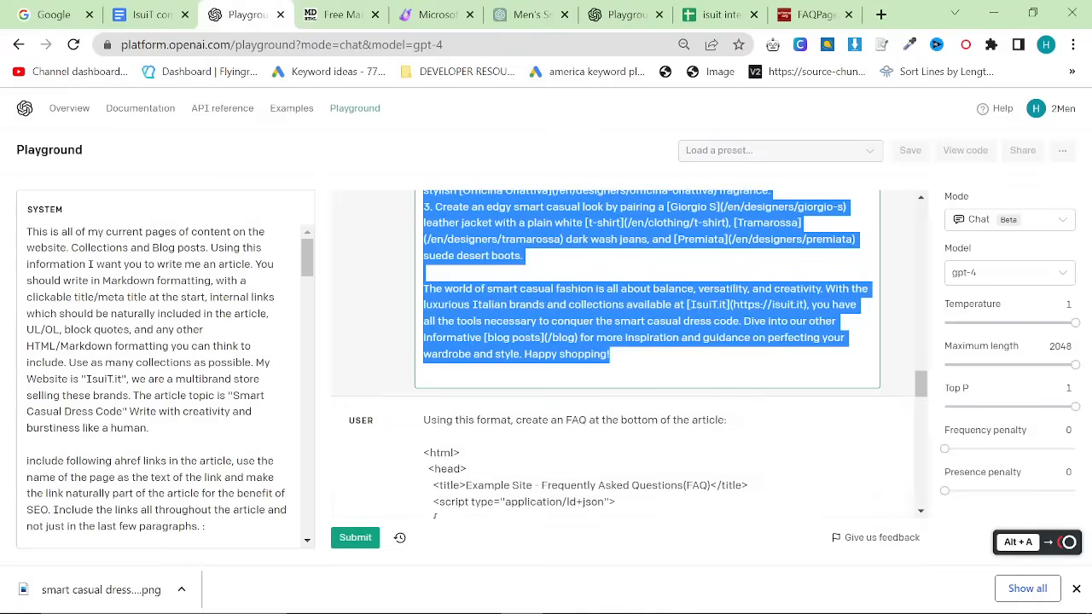
pyautogui.click(340, 14)
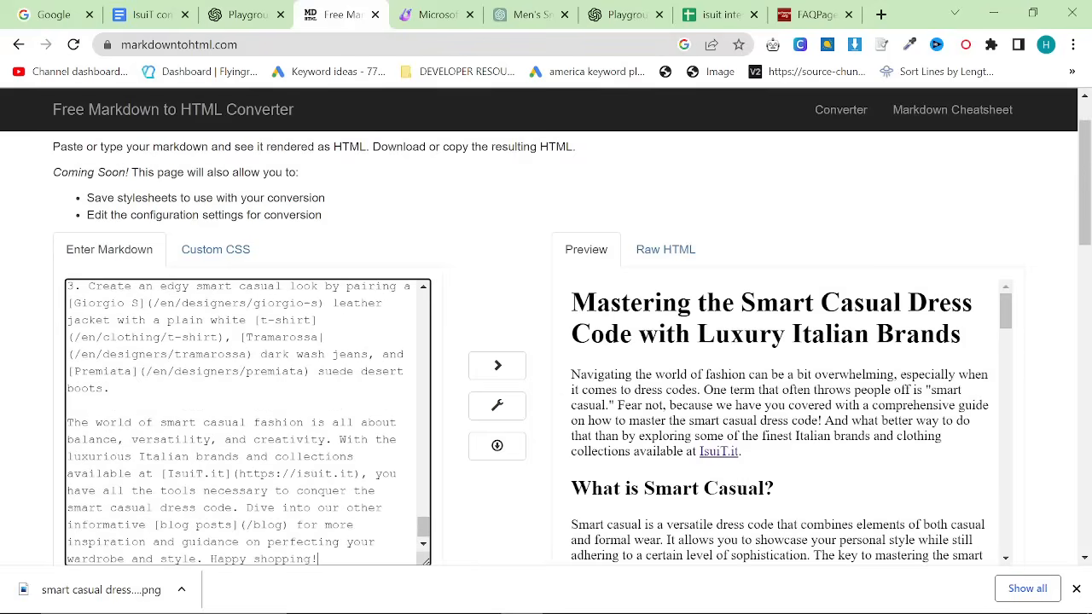
# Step: Append the FAQ JSON-LD code and copy the generated raw HTML
pyautogui.click(246, 15)
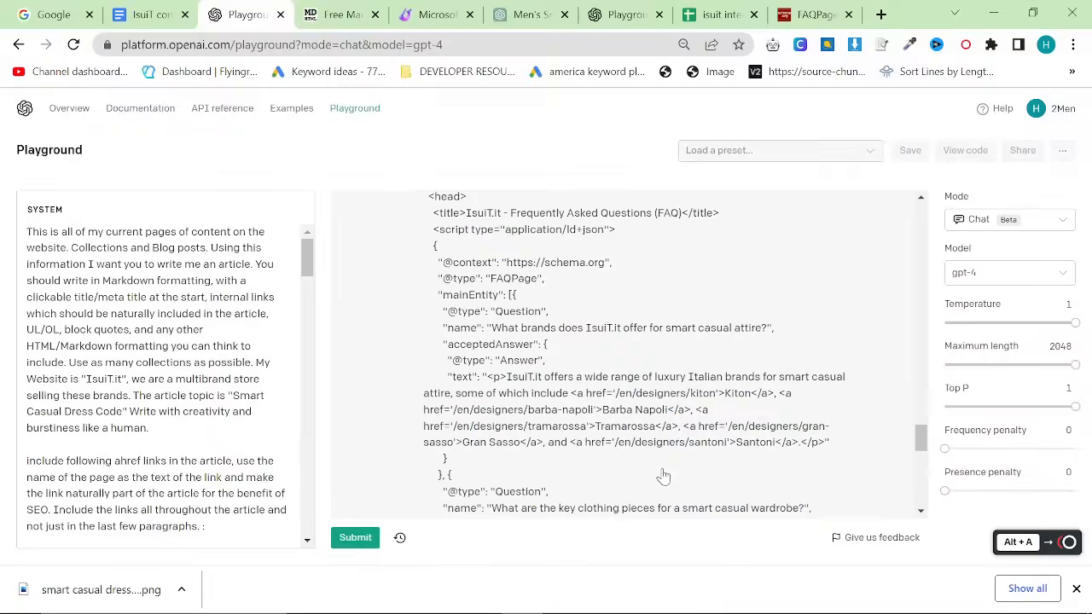
pyautogui.scroll(-3)
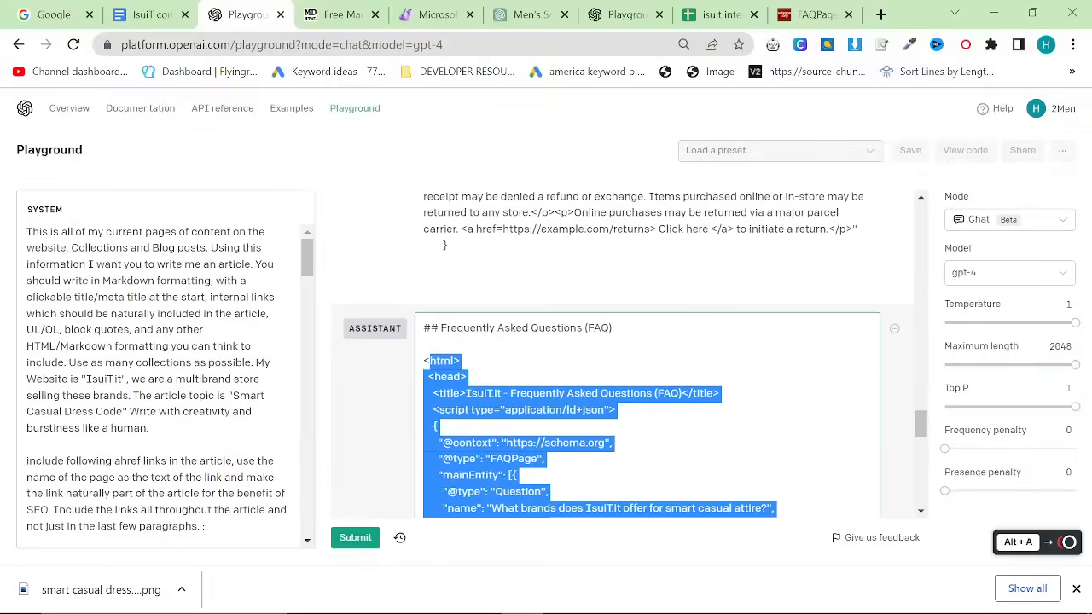
pyautogui.click(339, 14)
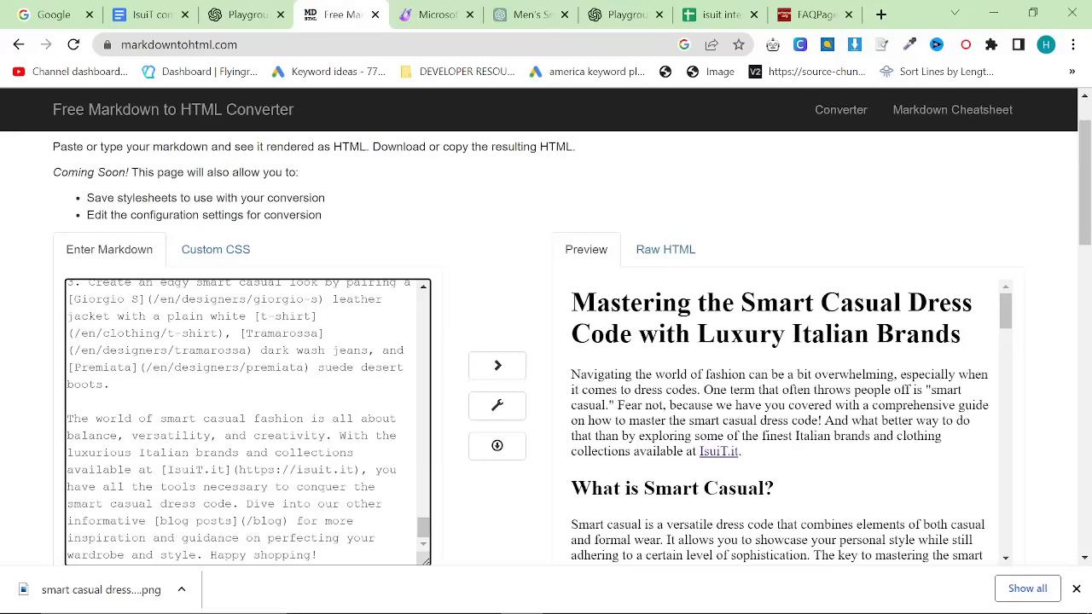
pyautogui.scroll(-3)
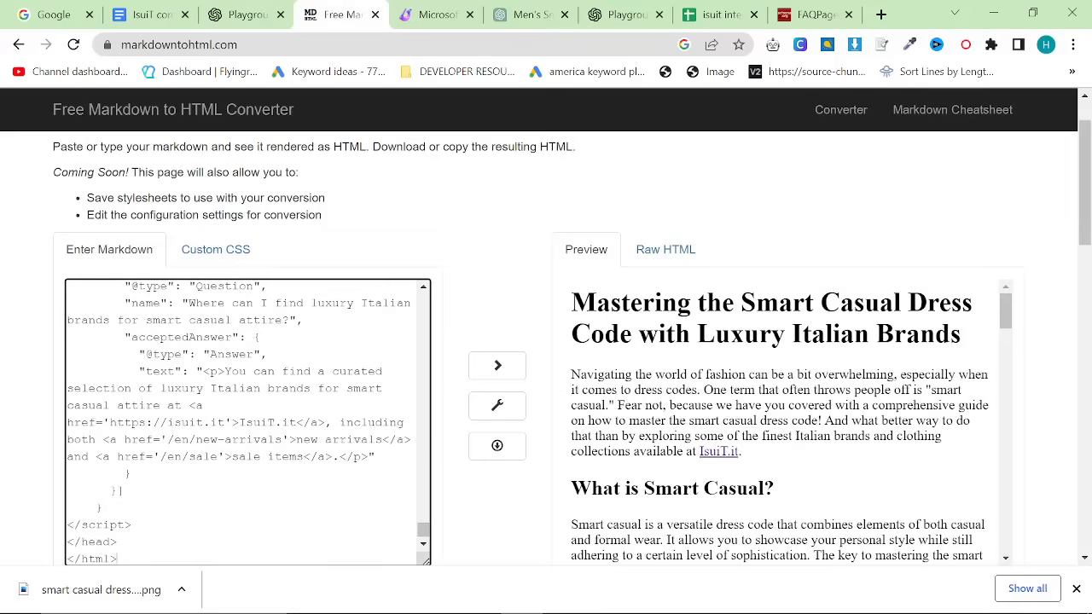
pyautogui.click(665, 249)
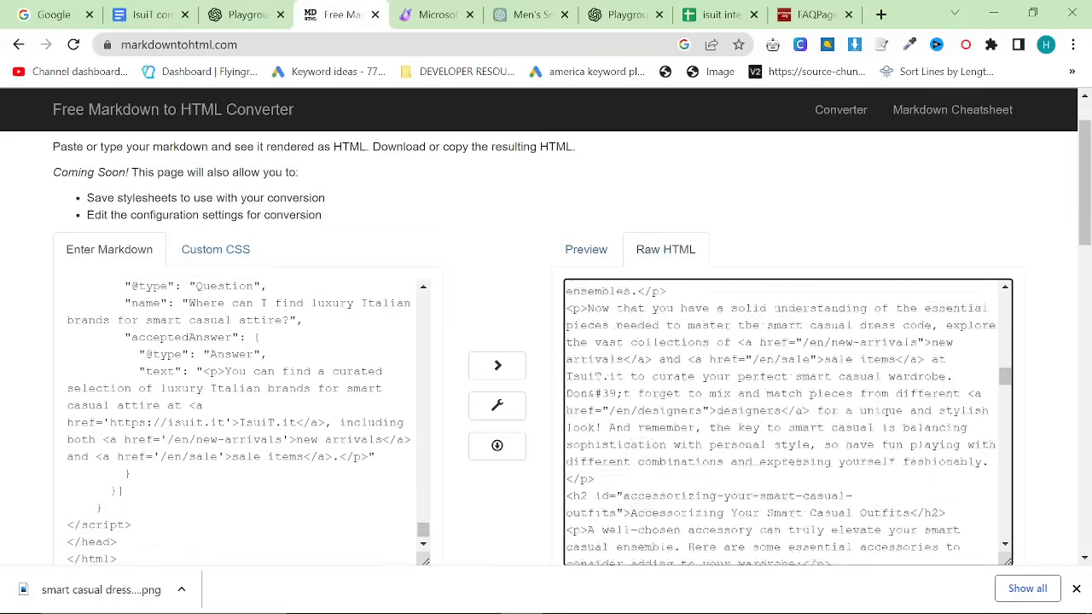
pyautogui.scroll(-3)
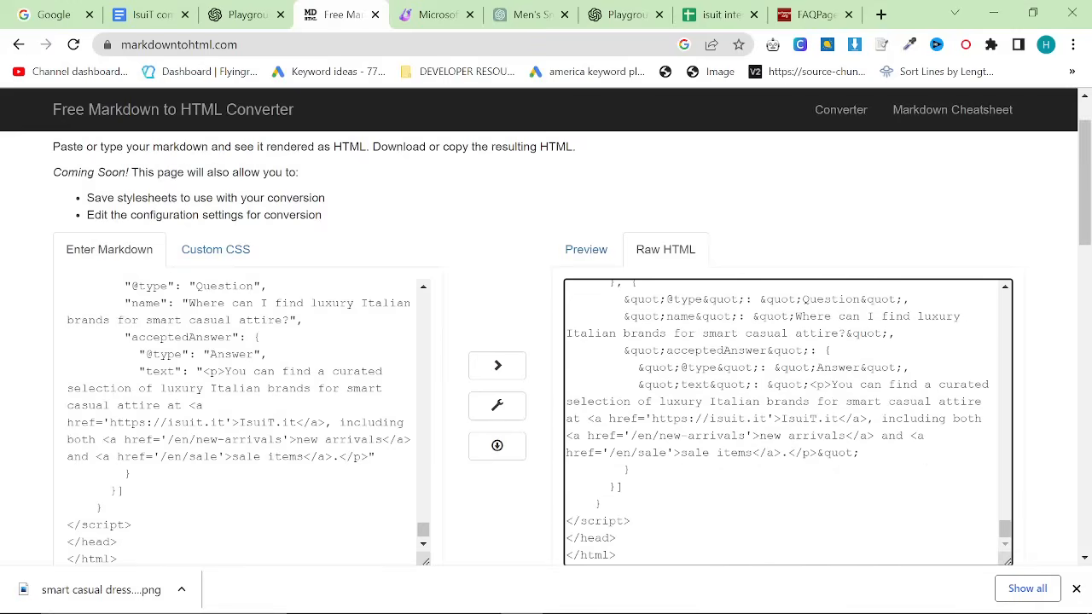
pyautogui.press('ctrl+a')
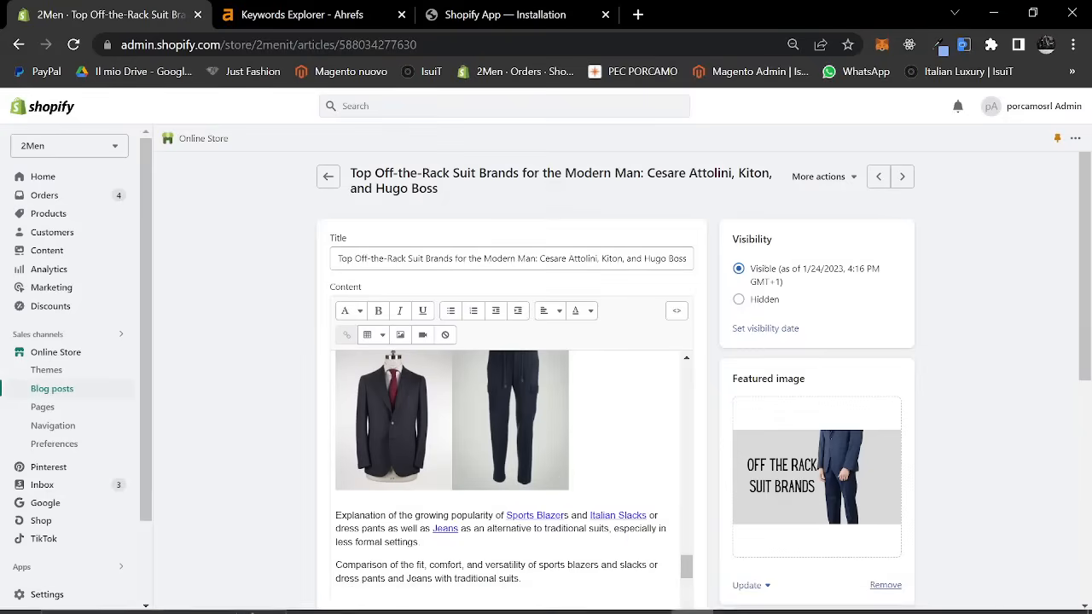
# Step: Paste the article HTML with FAQ schema into the blog post body via HTML view
pyautogui.click(676, 310)
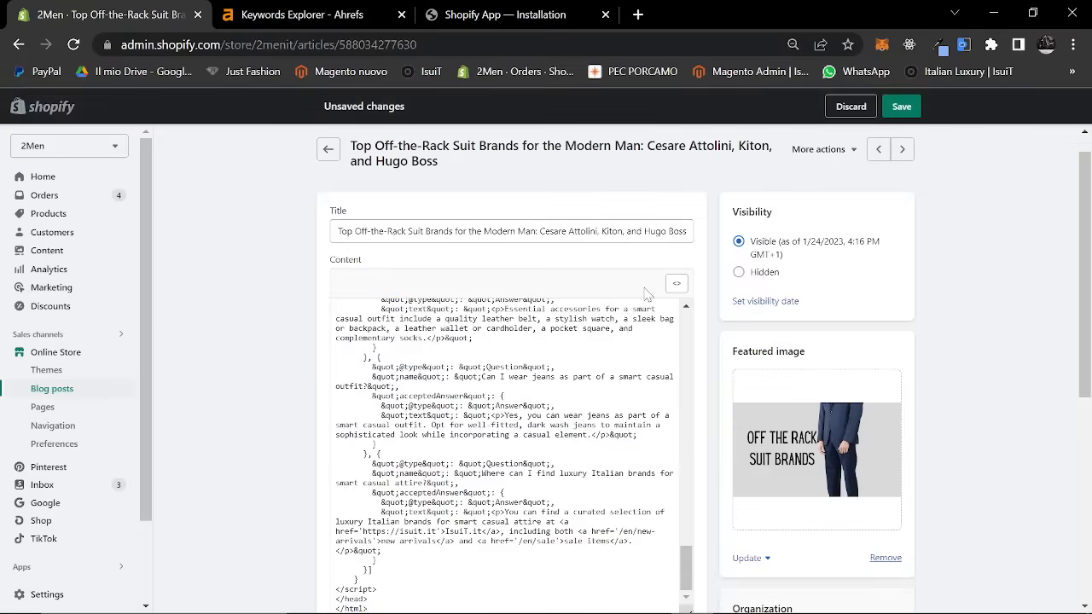
pyautogui.click(675, 283)
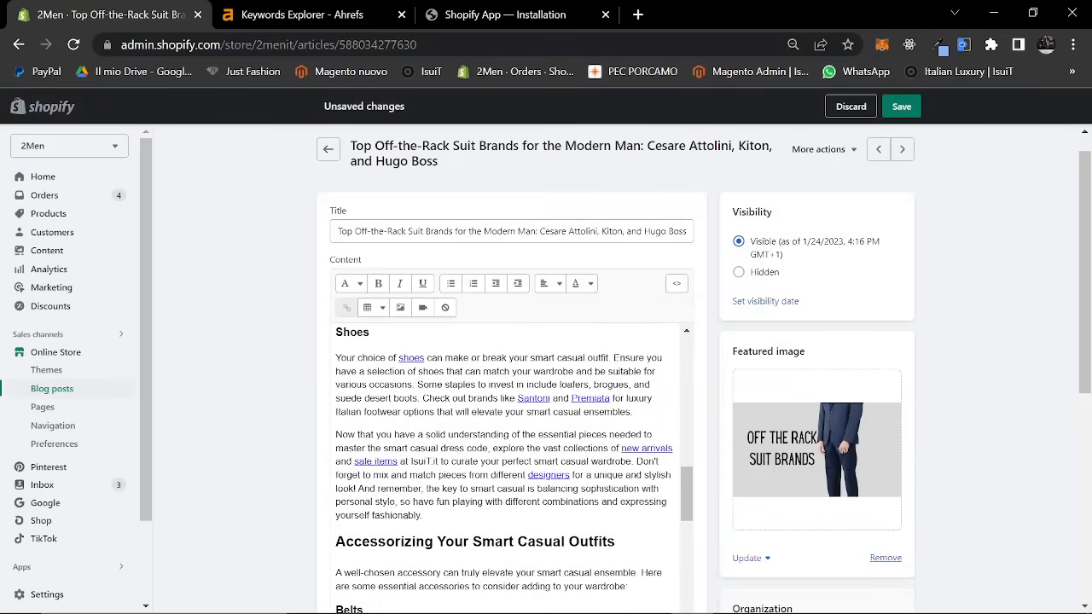
pyautogui.scroll(-3)
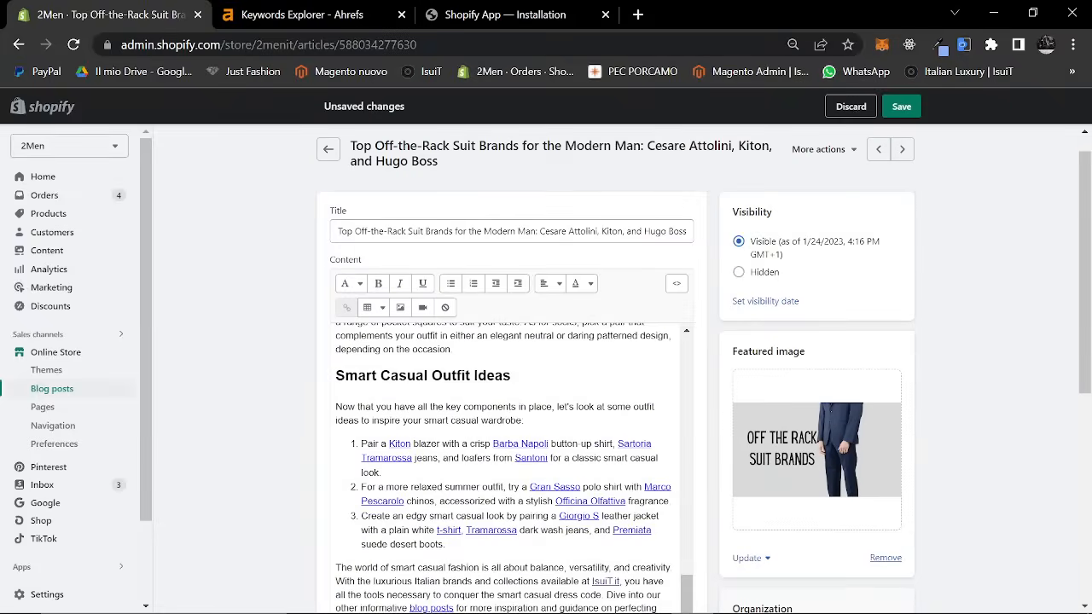
pyautogui.scroll(-3)
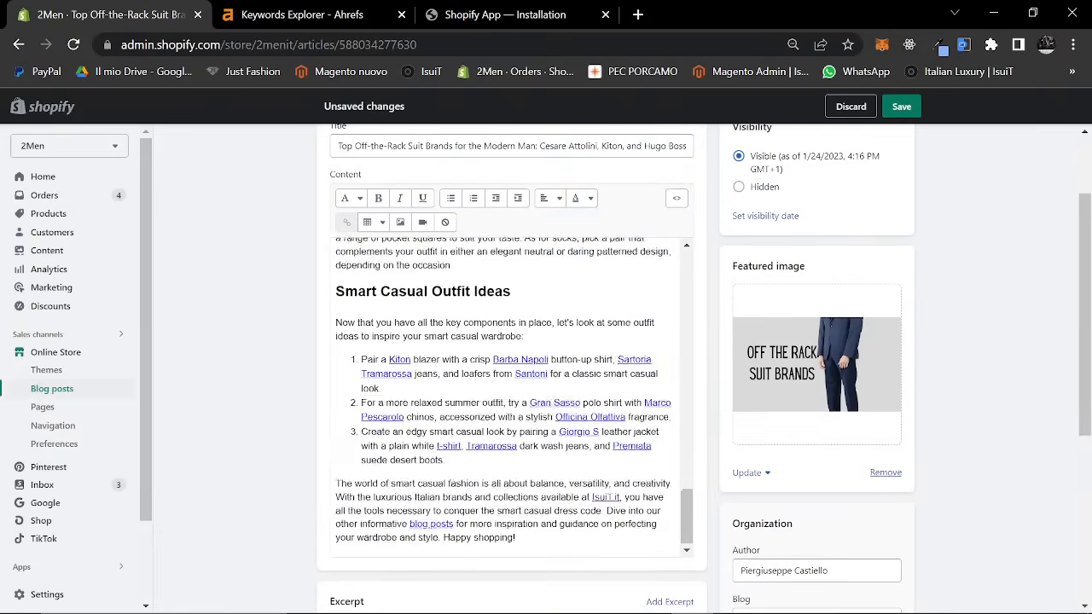
pyautogui.scroll(3)
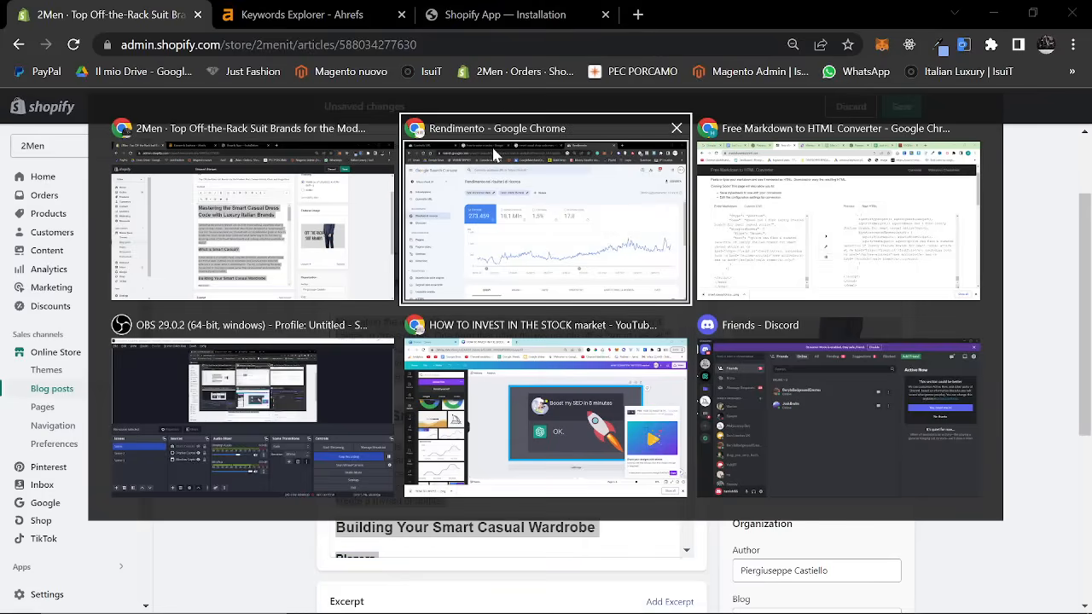
# Step: Open wordcounter.net in a new tab and count the article: 975 words, 5,906 characters
pyautogui.click(837, 214)
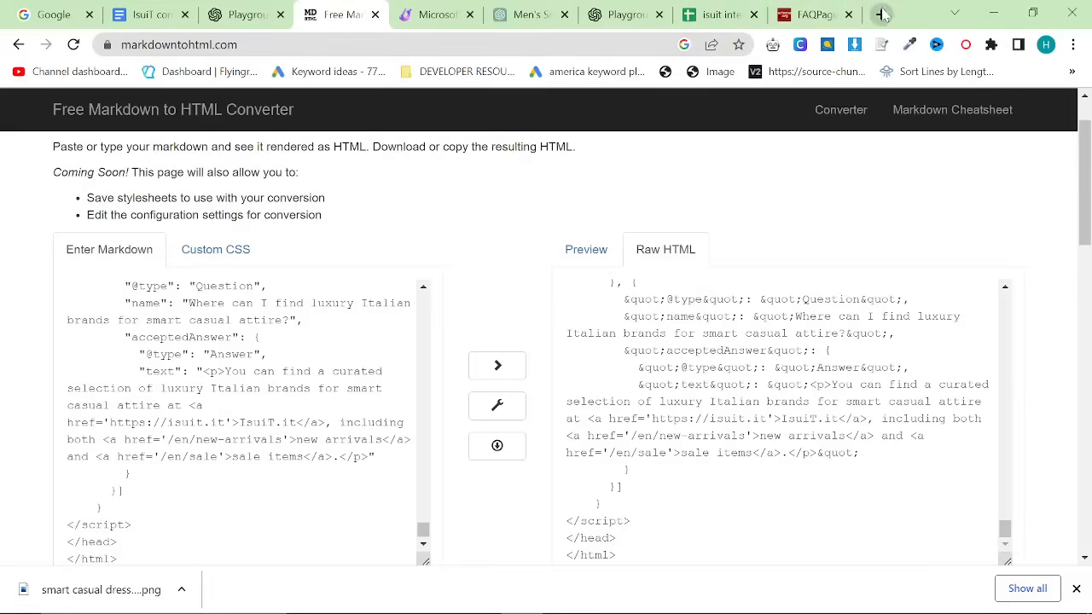
pyautogui.click(881, 14)
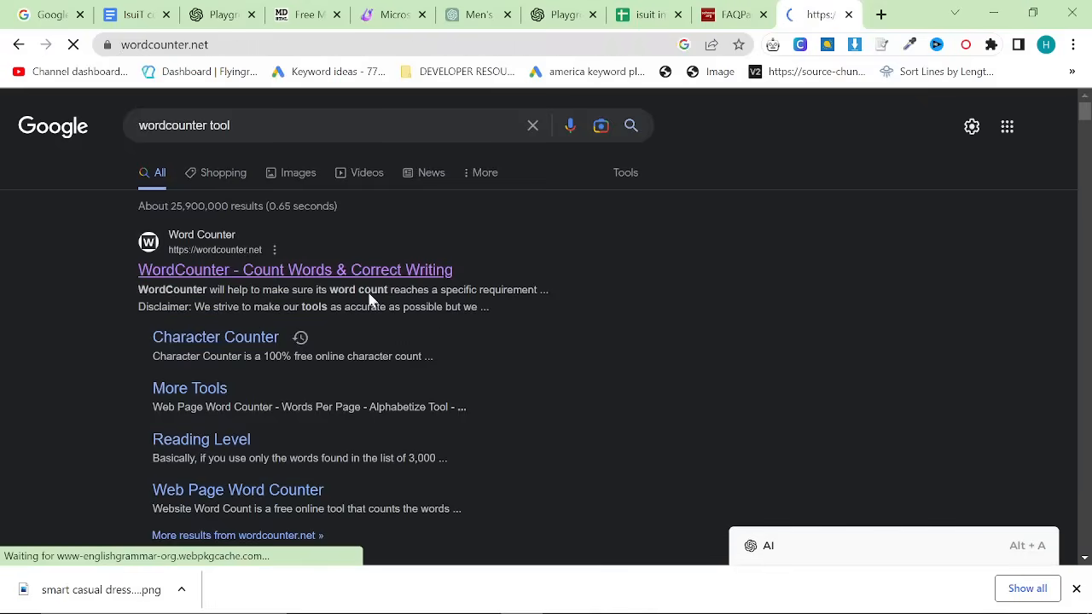
pyautogui.click(296, 270)
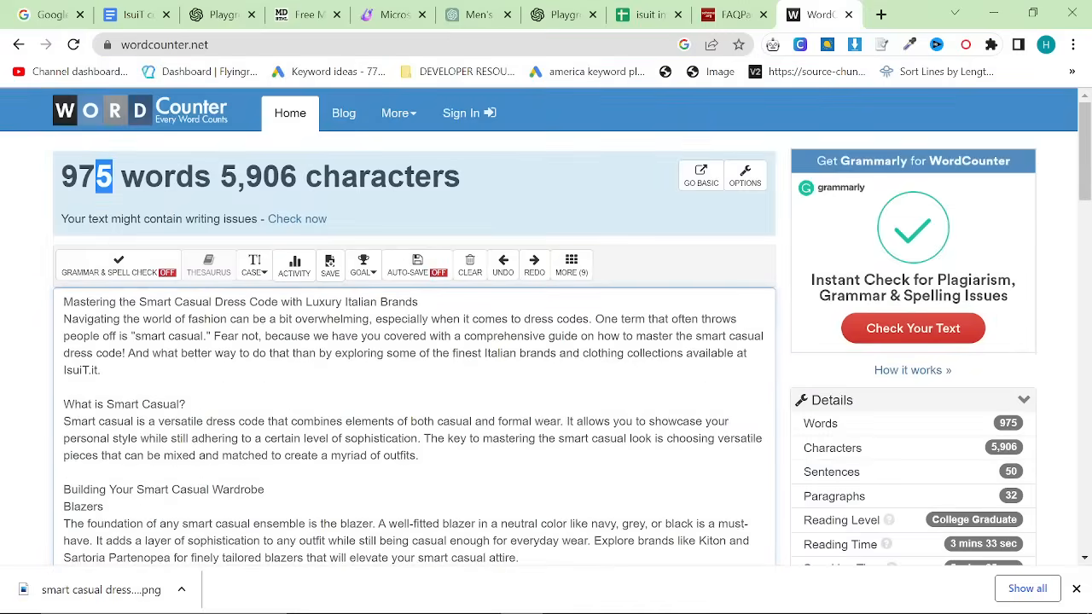
pyautogui.scroll(-3)
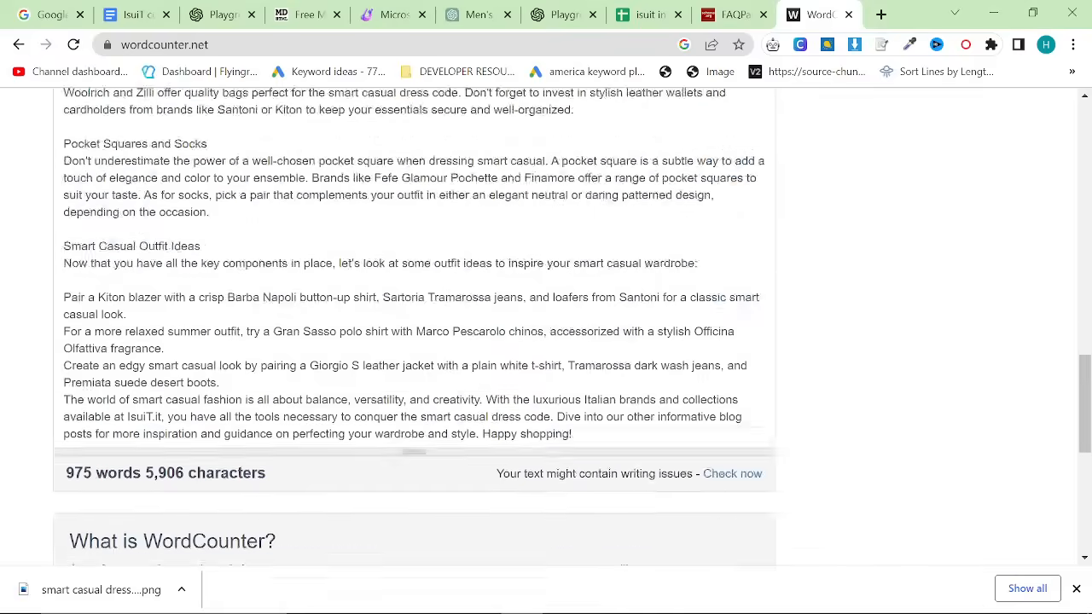
pyautogui.scroll(-3)
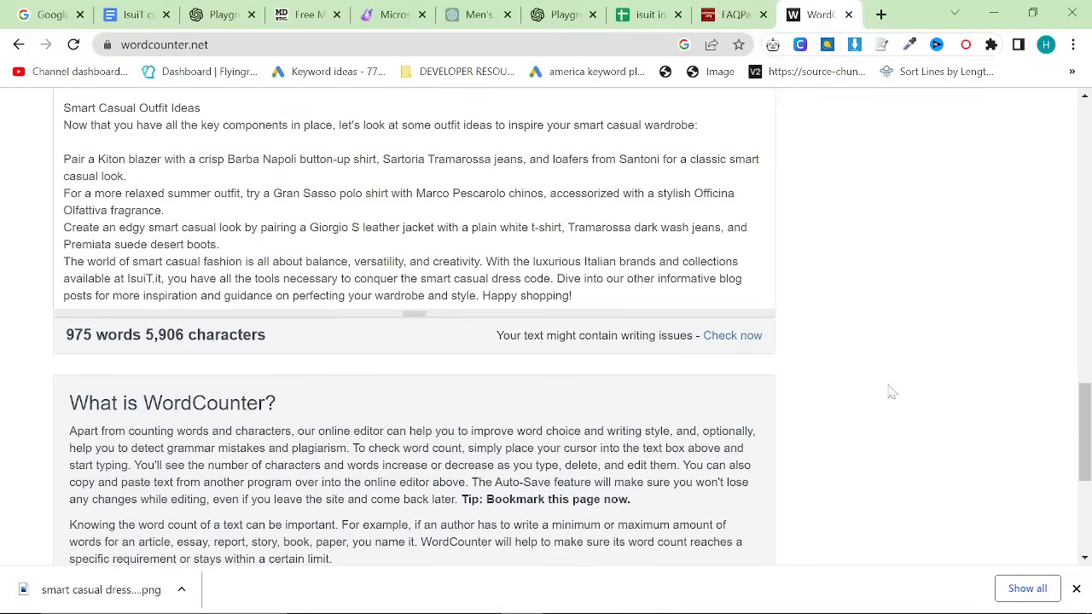
pyautogui.scroll(3)
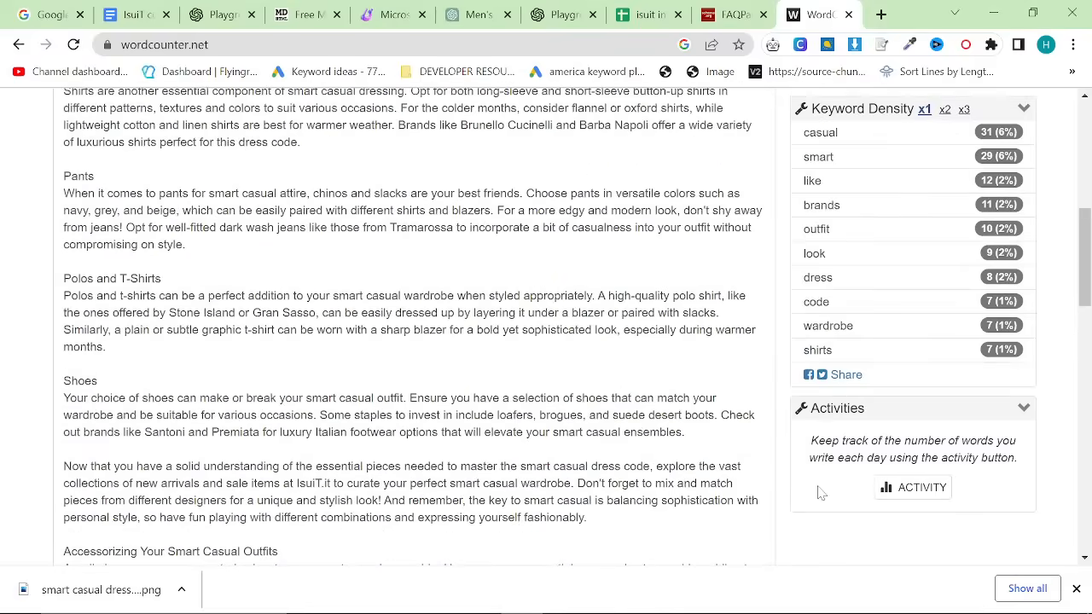
pyautogui.scroll(3)
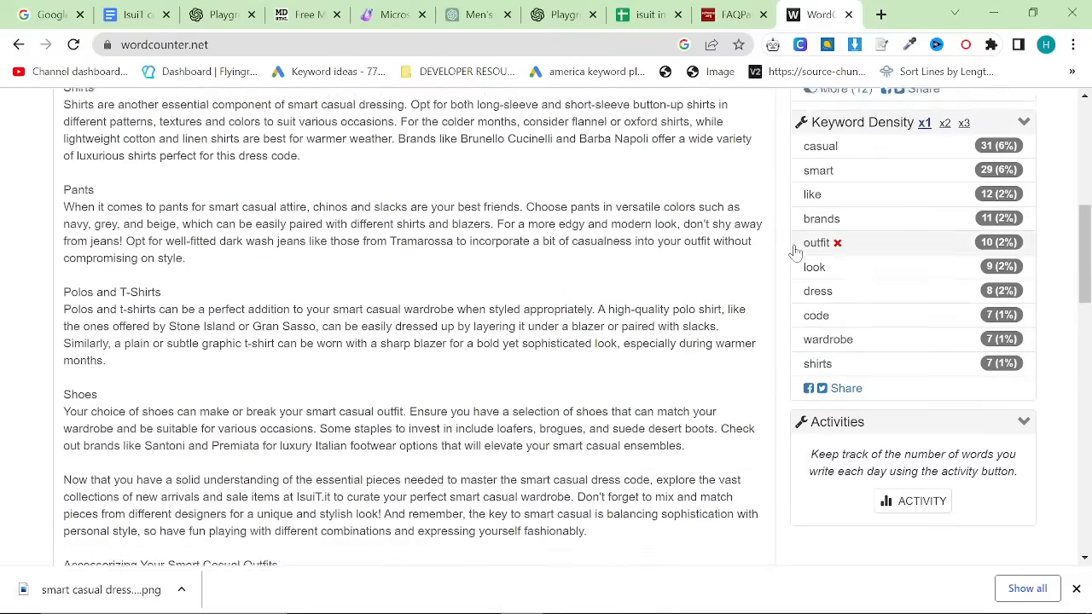
pyautogui.scroll(3)
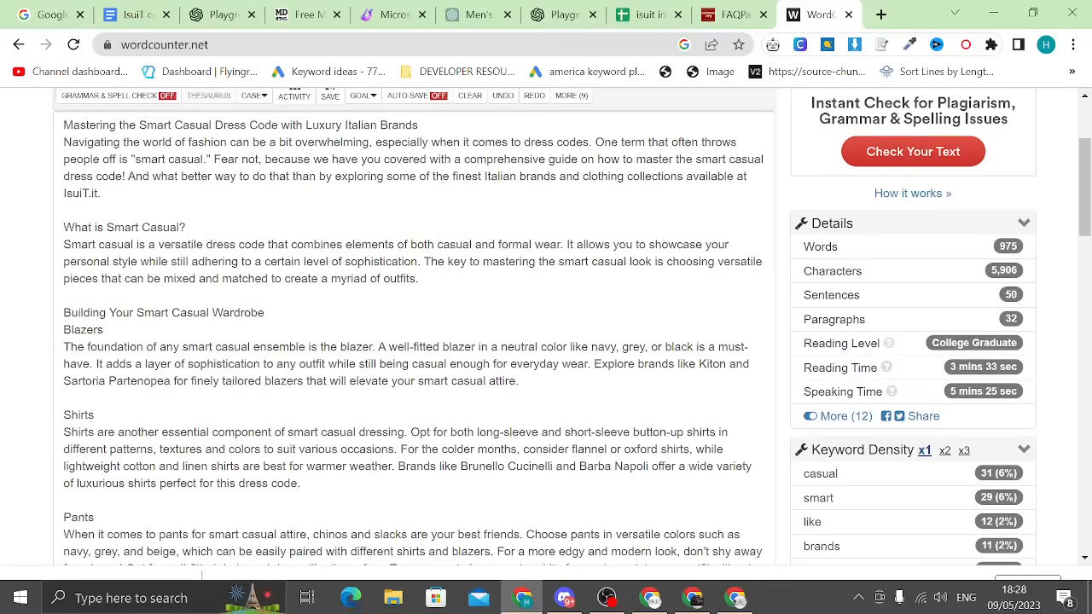